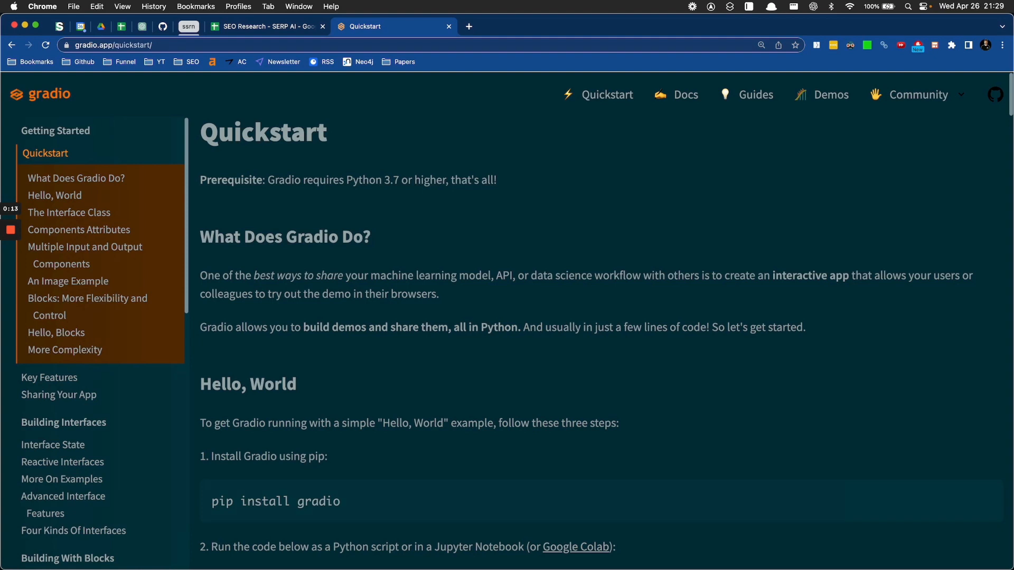
Step: Summon the iTerm2 drop-down terminal over the Gradio Quickstart page
key(cmd+space)
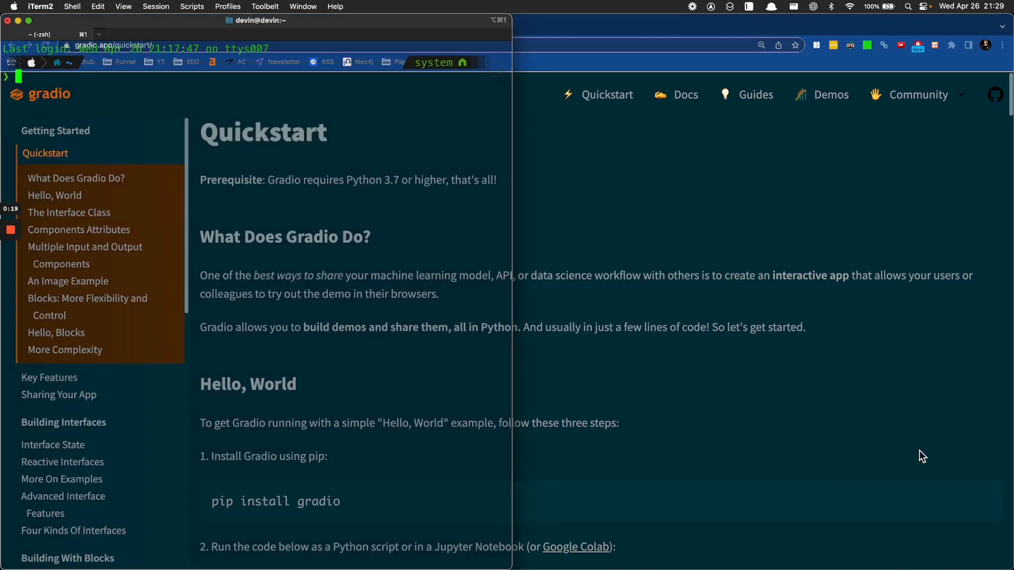
Step: Make a gradio folder in projects, cd into it and launch VS Code there with code
scroll(down, 3)
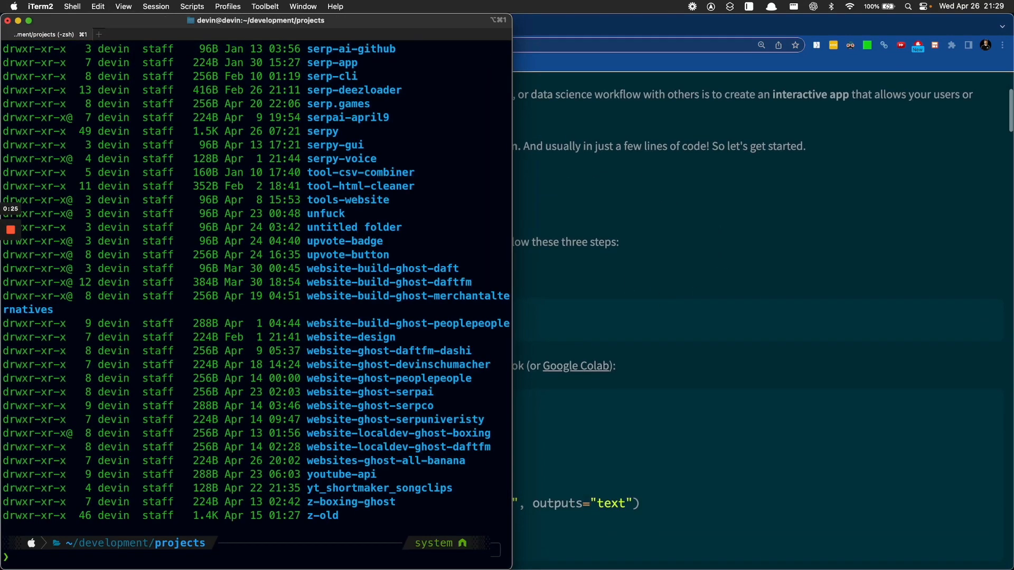
text(mkdir)
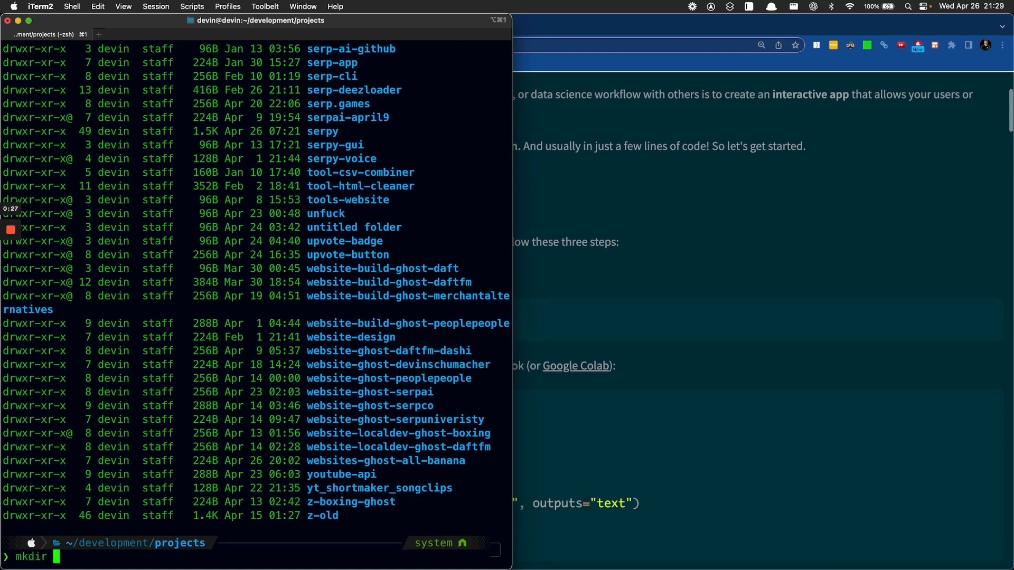
text(g)
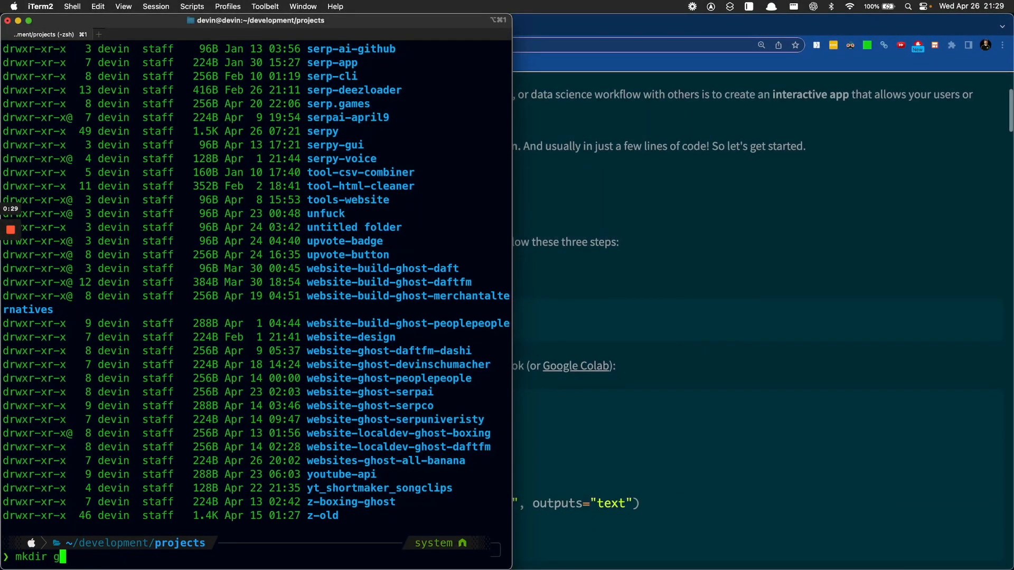
text(radio &&)
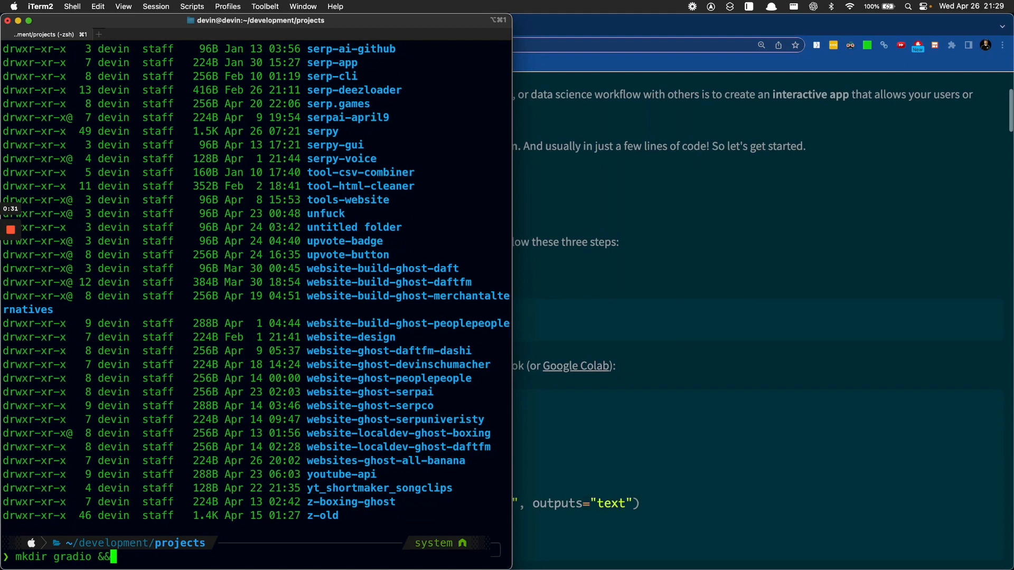
text(cd gradio)
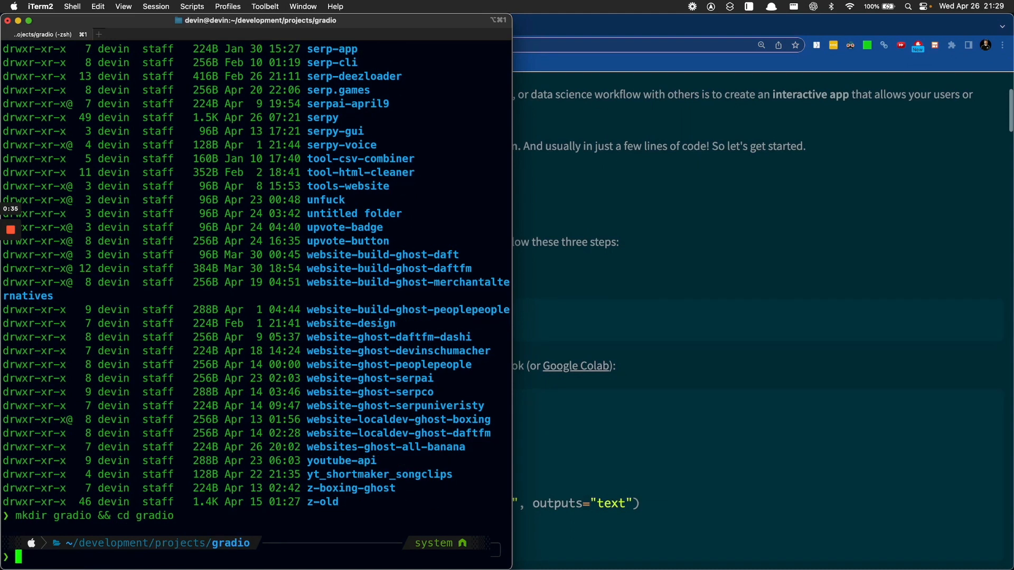
text(code .)
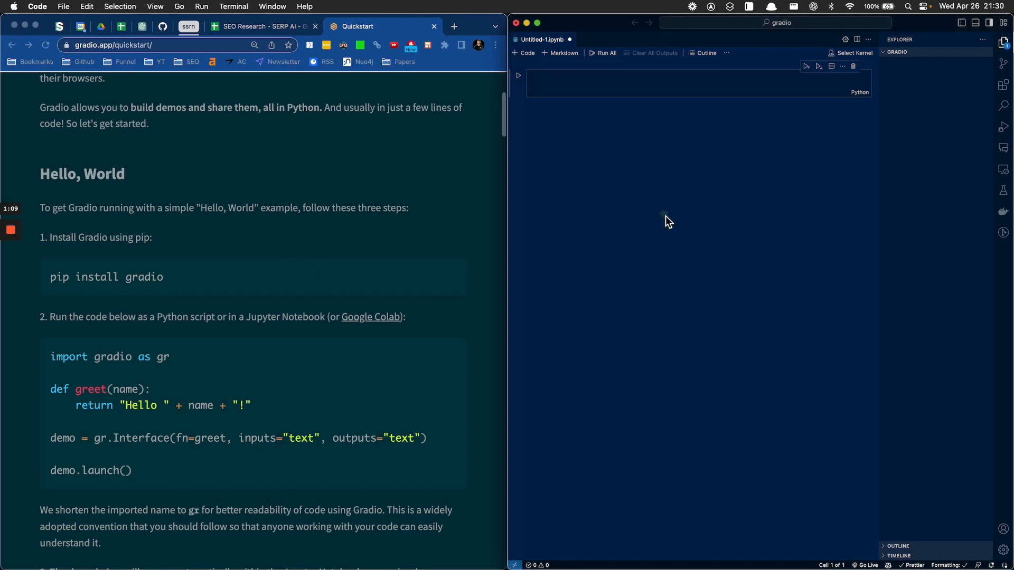
Step: Start a blank notebook and run code -r . in a fresh integrated terminal at the gradio folder
click(647, 432)
text(cd gradio)
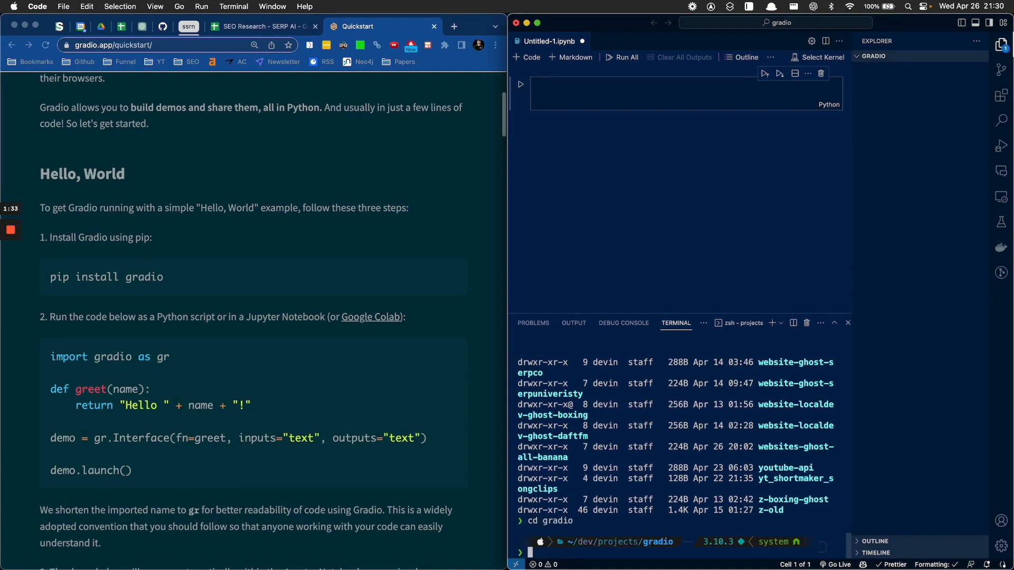
text(code -r .)
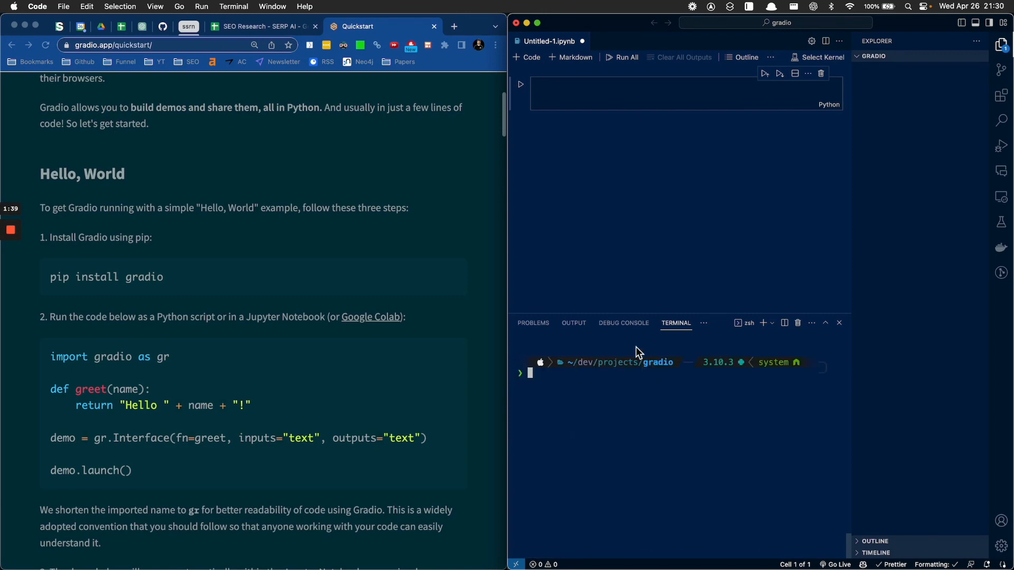
mouse_move(655, 425)
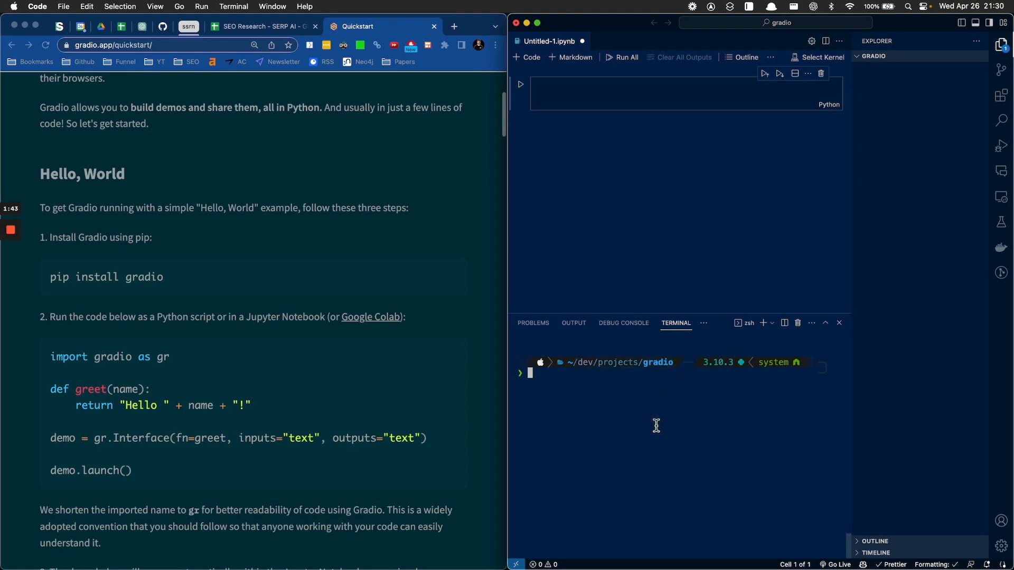
mouse_move(96, 280)
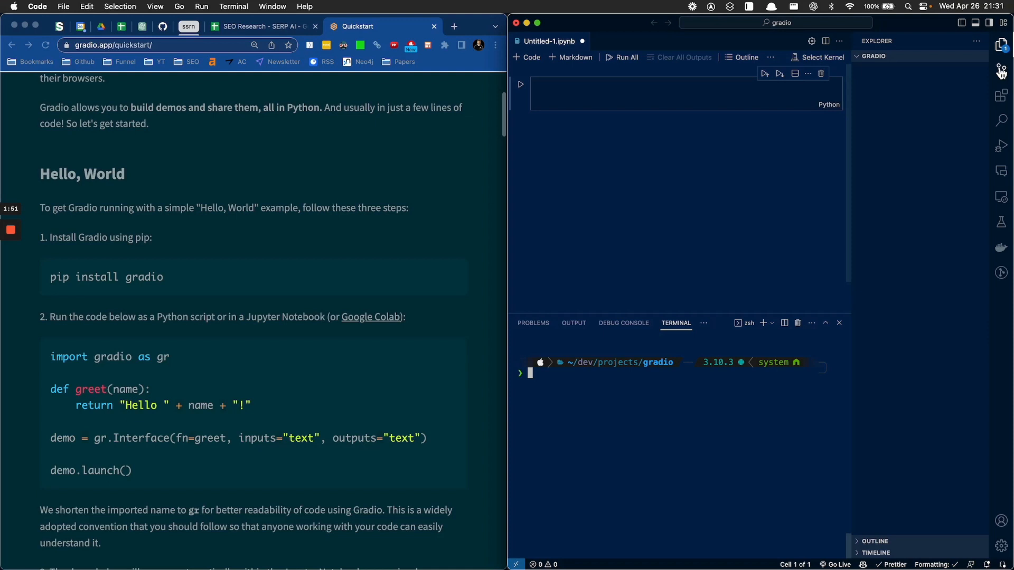
Step: Enter !pip install gradio in the first cell and check which python in the terminal
click(598, 92)
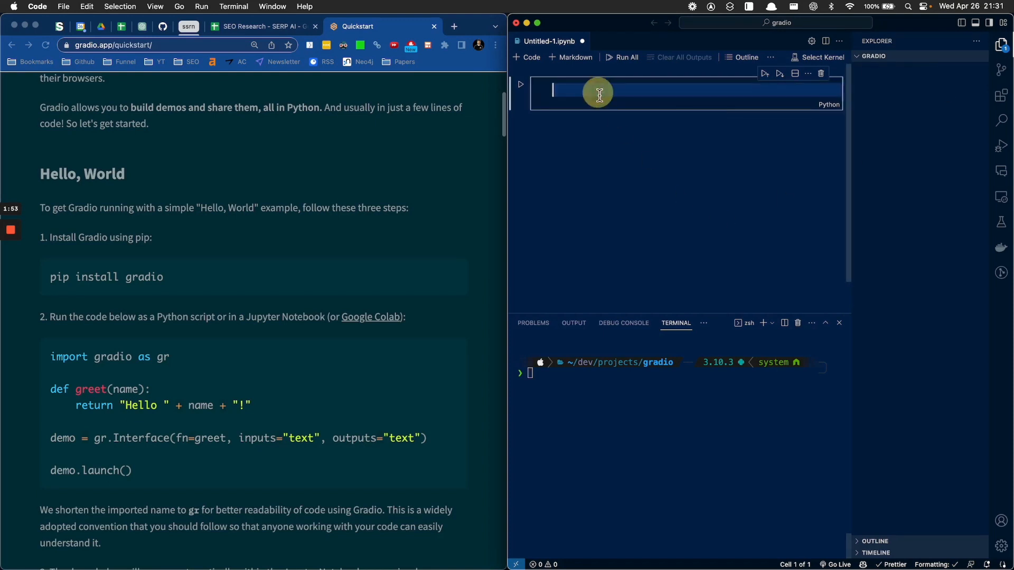
text(!)
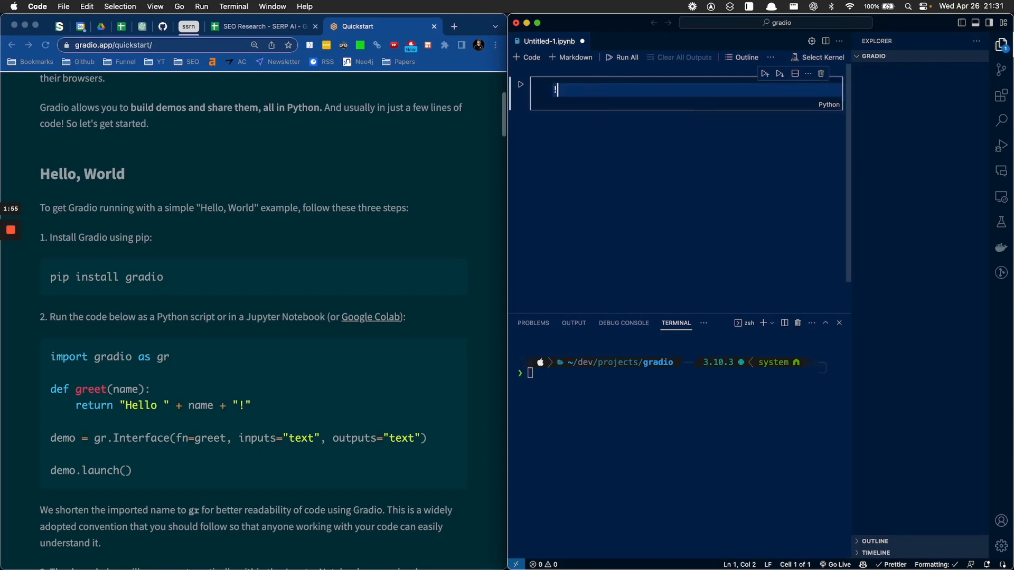
text(!pip install gradio)
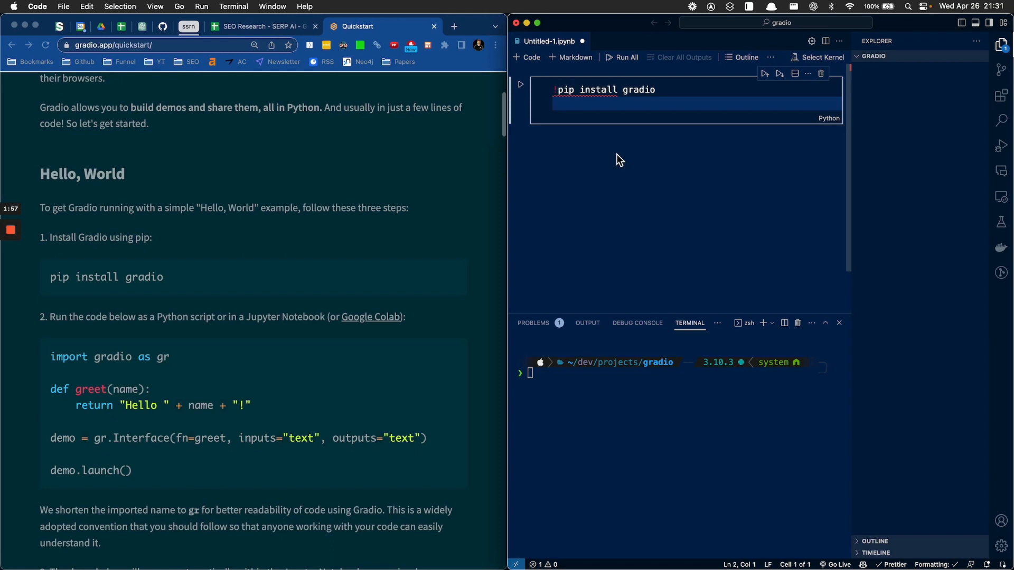
mouse_move(155, 295)
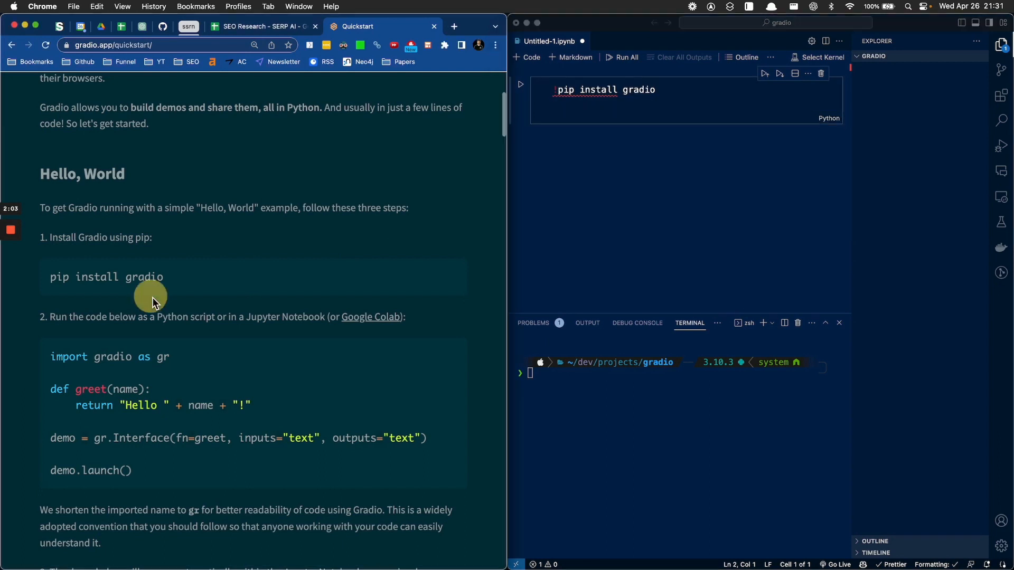
drag(87, 317, 242, 317)
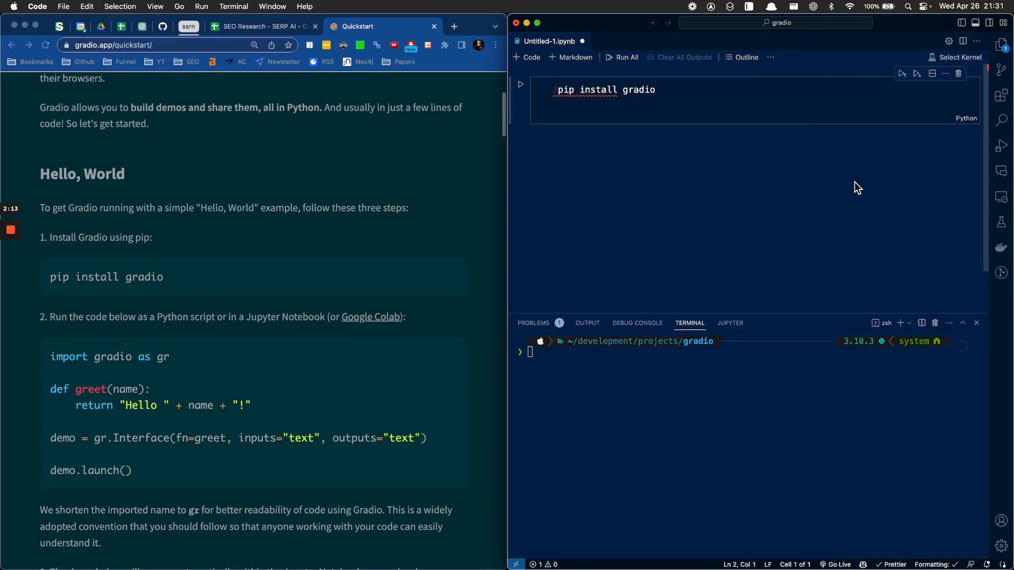
mouse_move(633, 215)
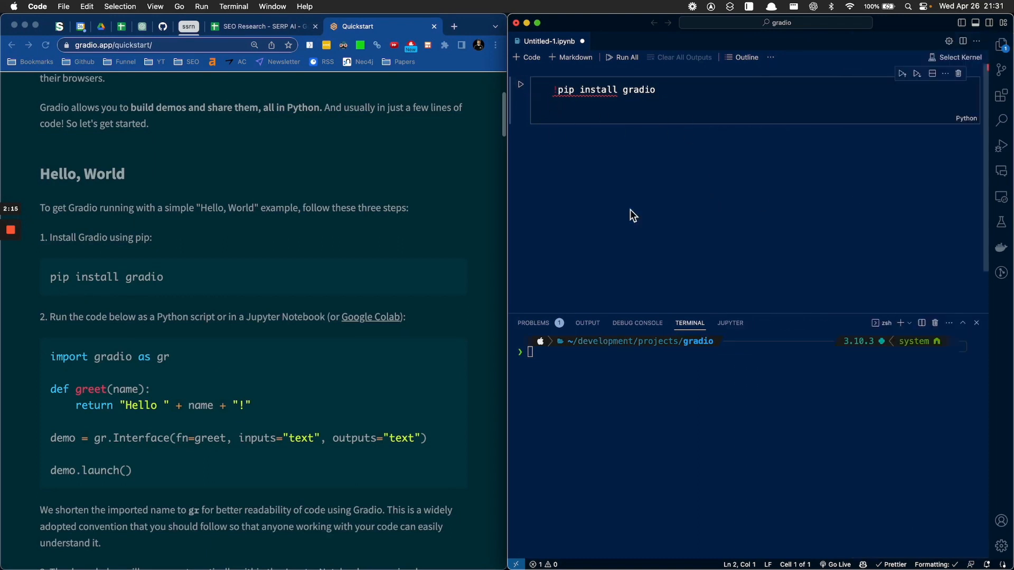
mouse_move(582, 90)
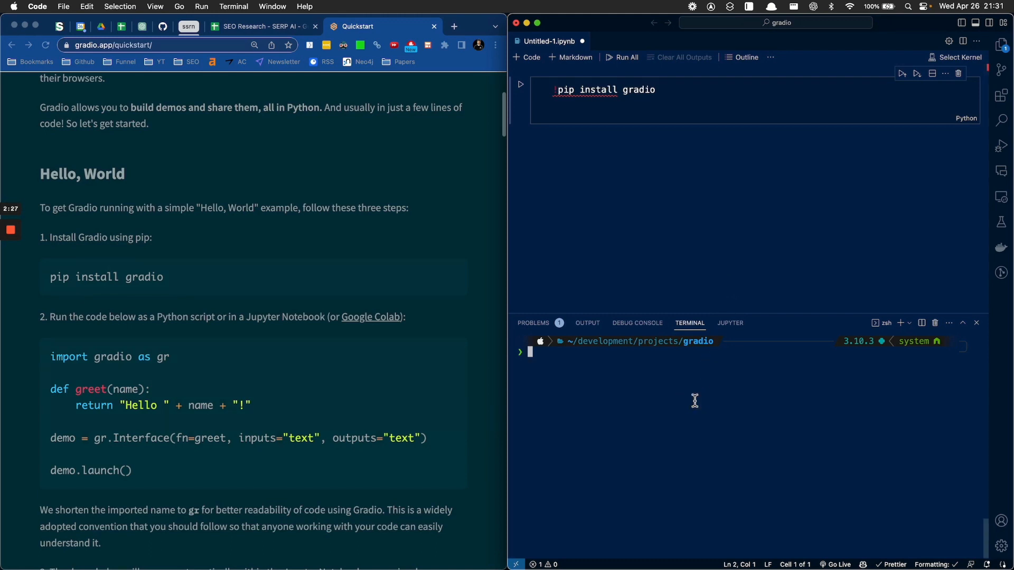
text(which python)
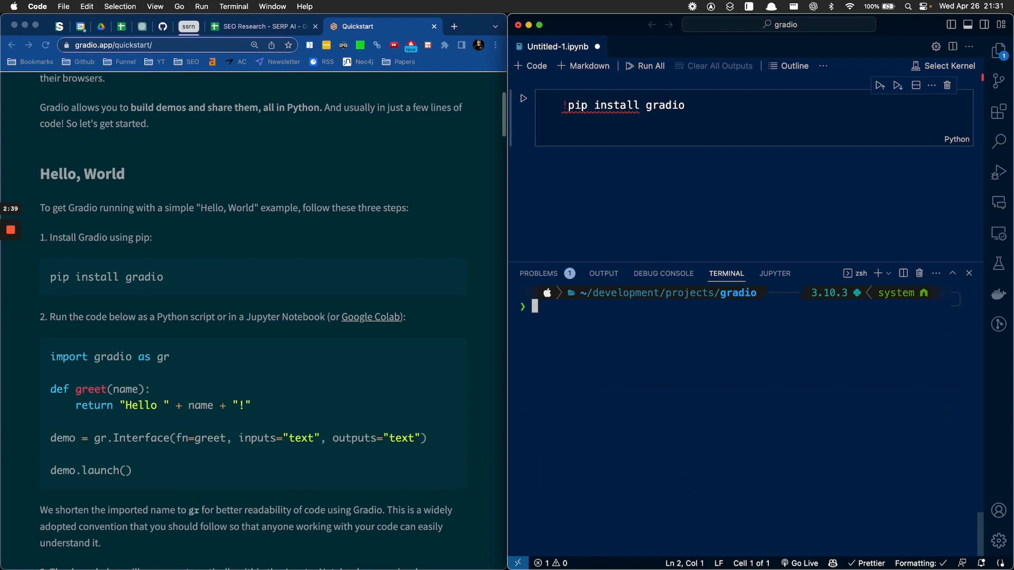
mouse_move(663, 91)
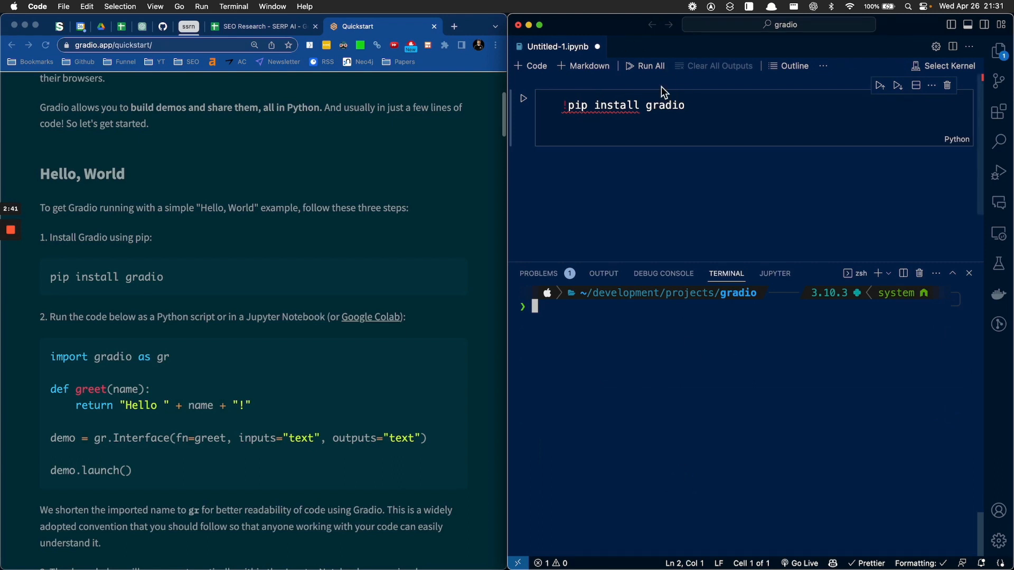
mouse_move(619, 335)
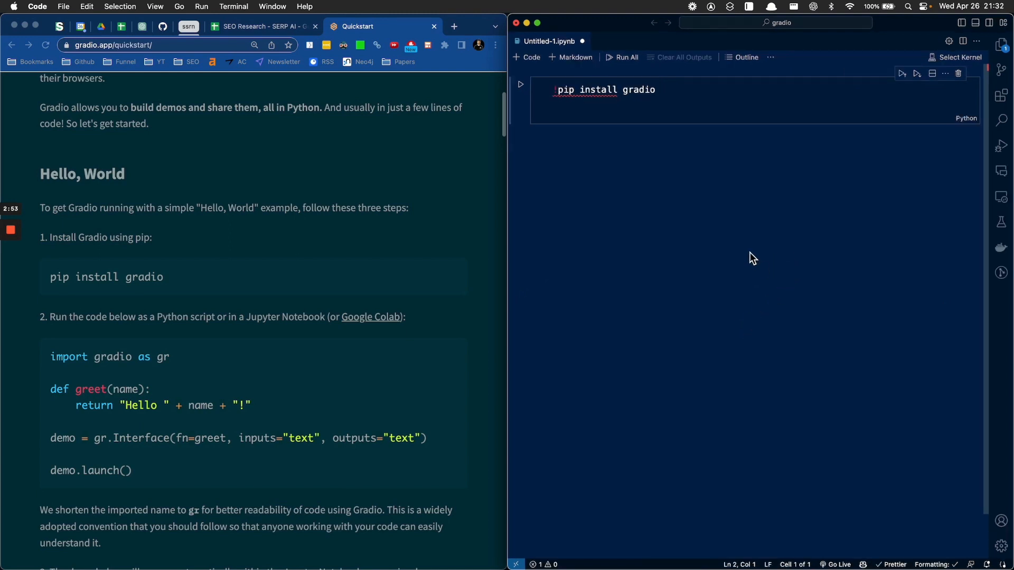
Step: Attach the notebook to the jupyterkernel (Python 3.10.10) kernel and verify which python
click(956, 57)
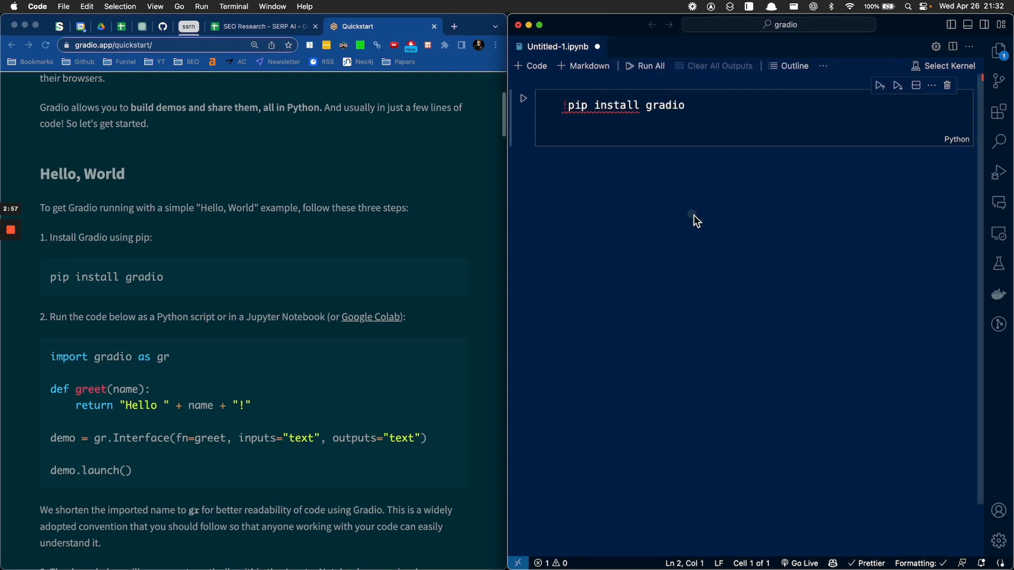
click(949, 65)
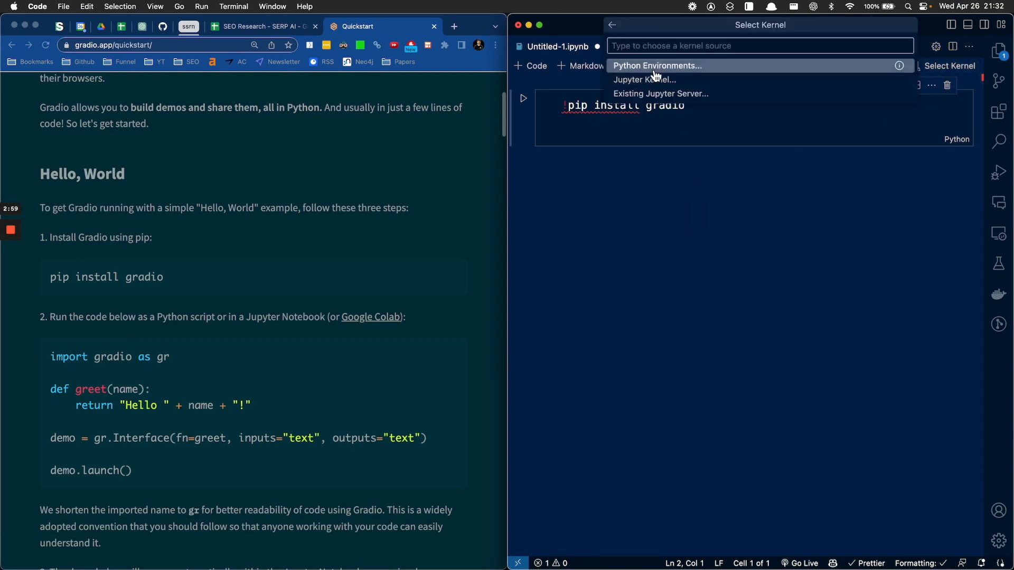
click(656, 66)
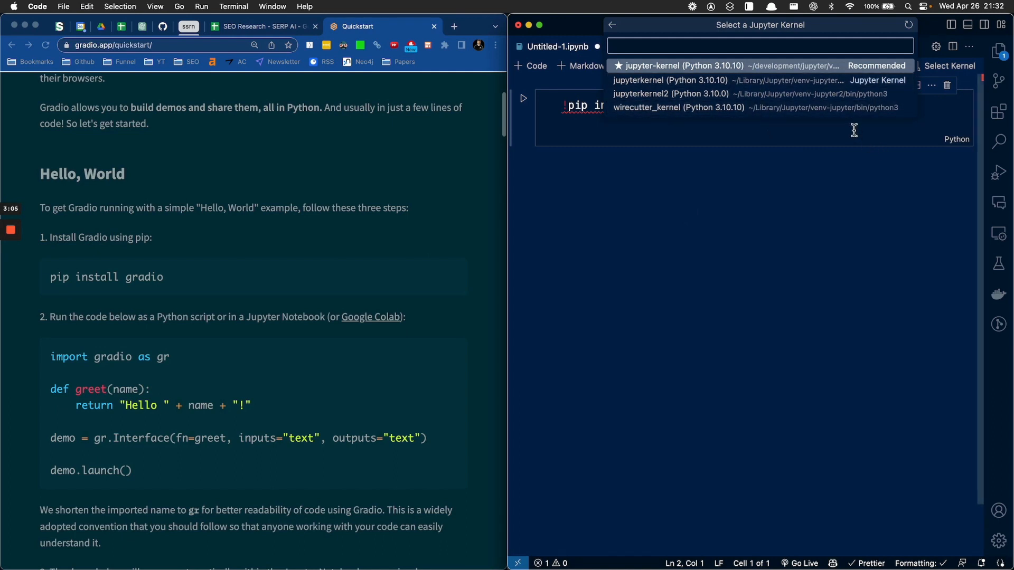
click(670, 80)
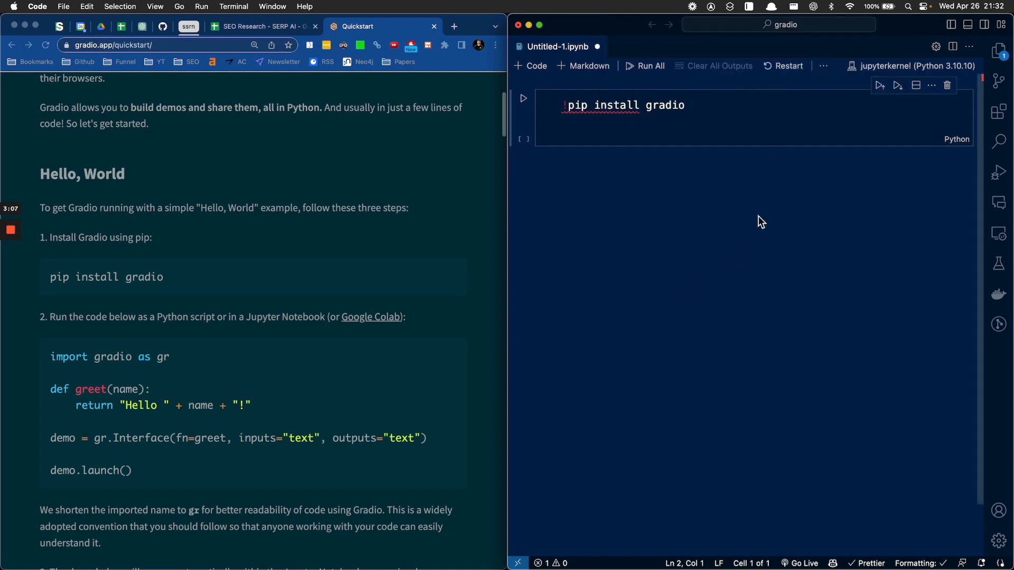
mouse_move(743, 311)
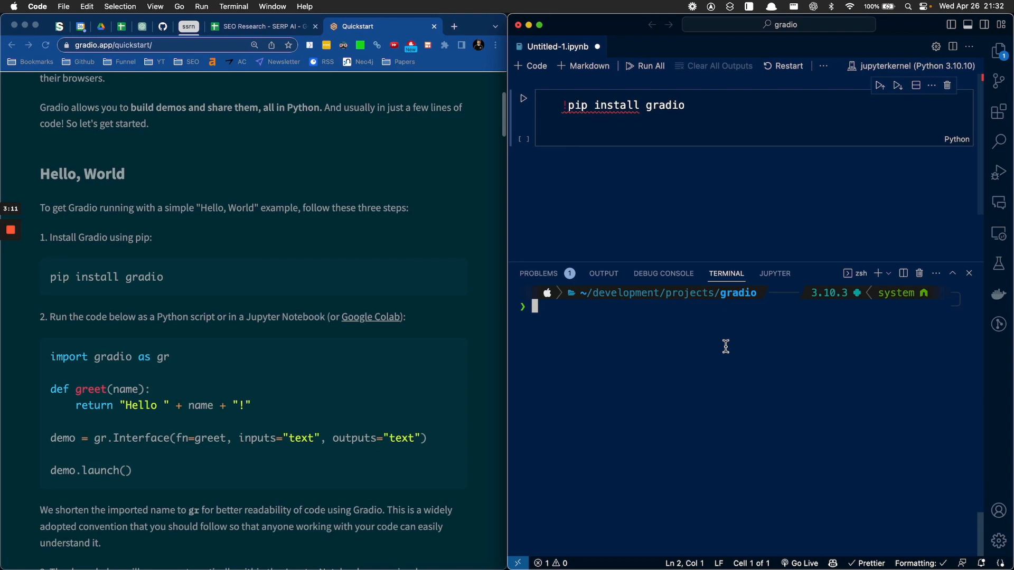
text(which python)
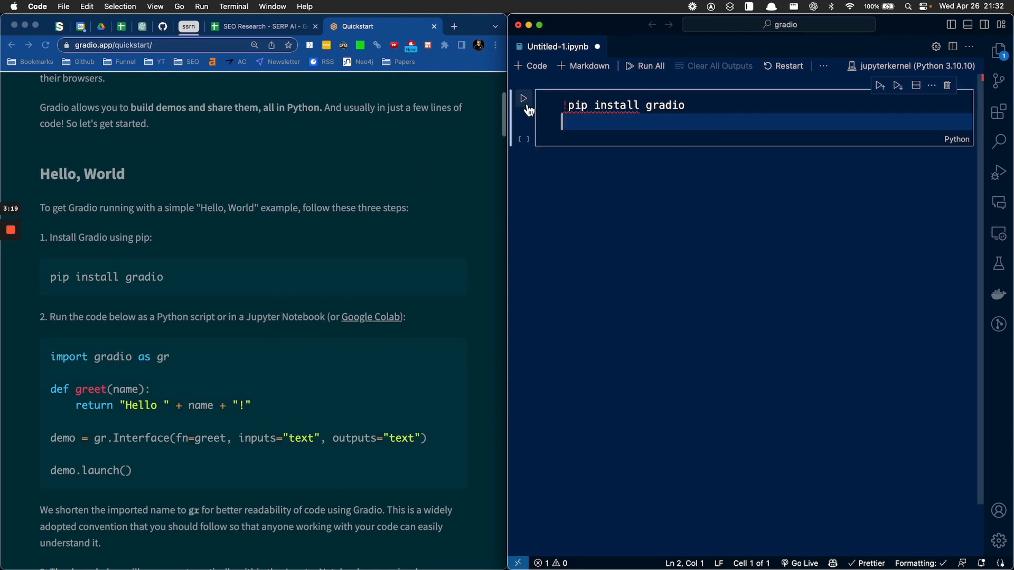
Step: Run the pip install gradio cell, inspect its output, then comment the install line out
click(523, 98)
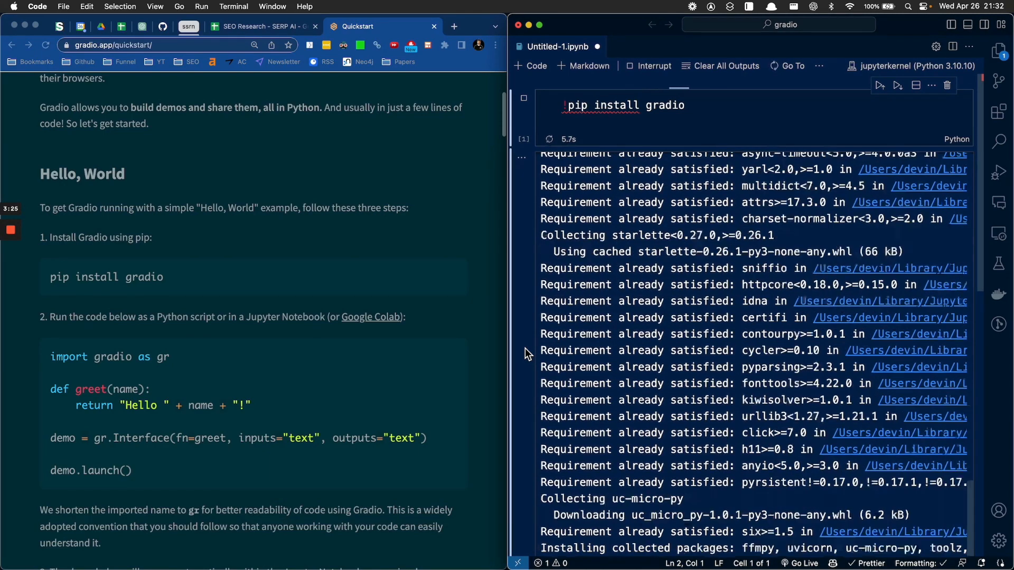
double_click(637, 234)
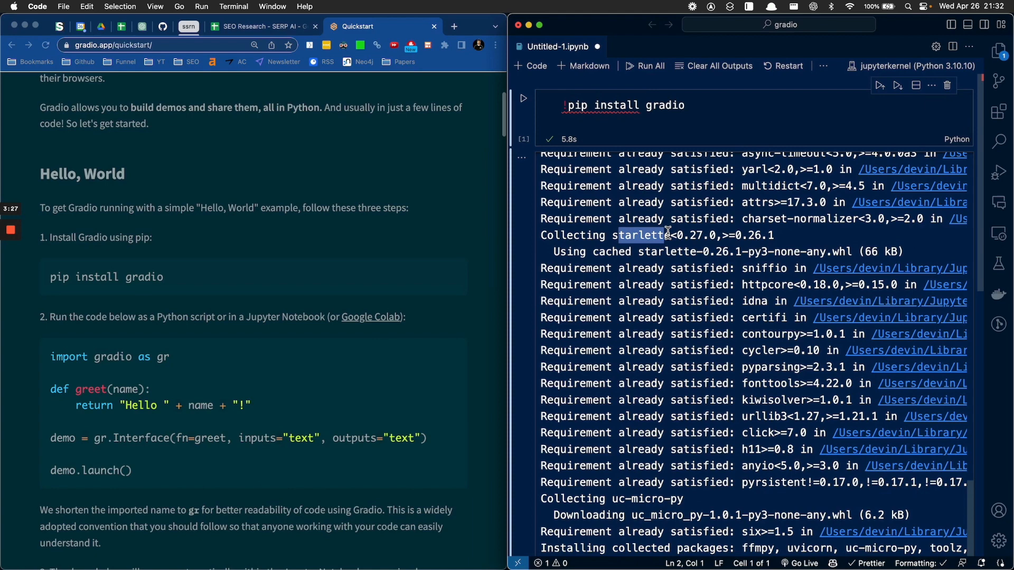
scroll(down, 3)
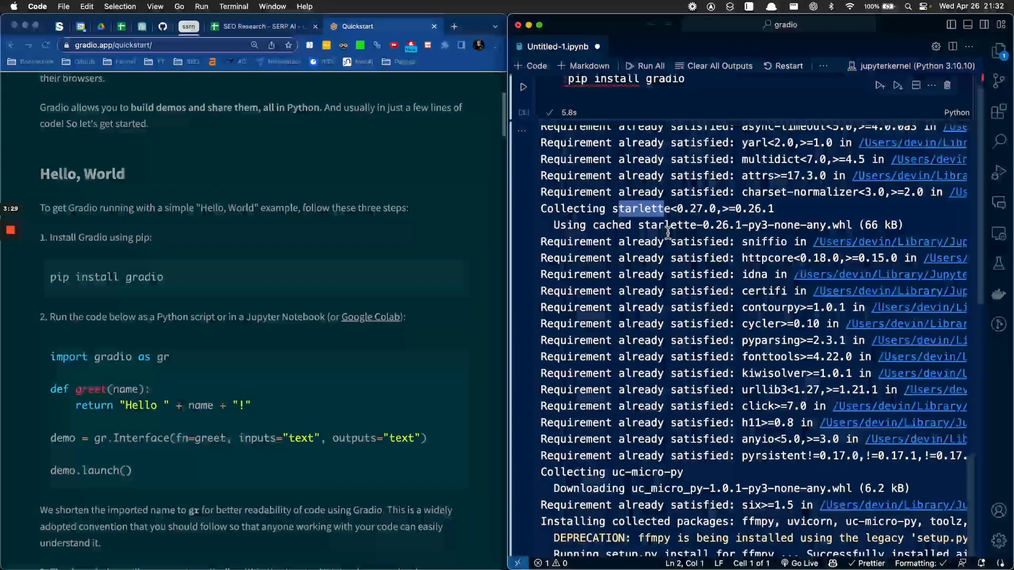
click(714, 66)
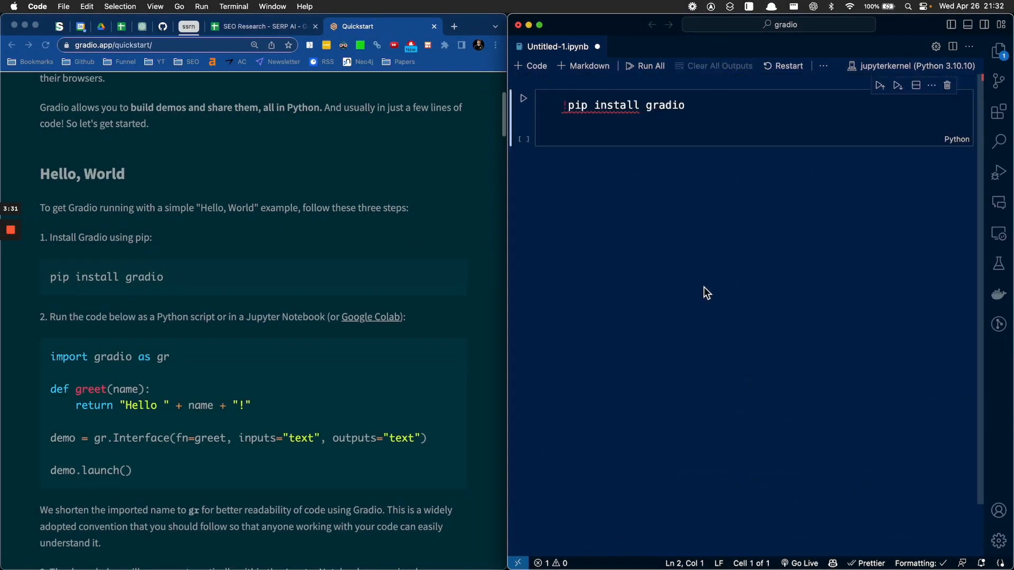
triple_click(622, 104)
text(# )
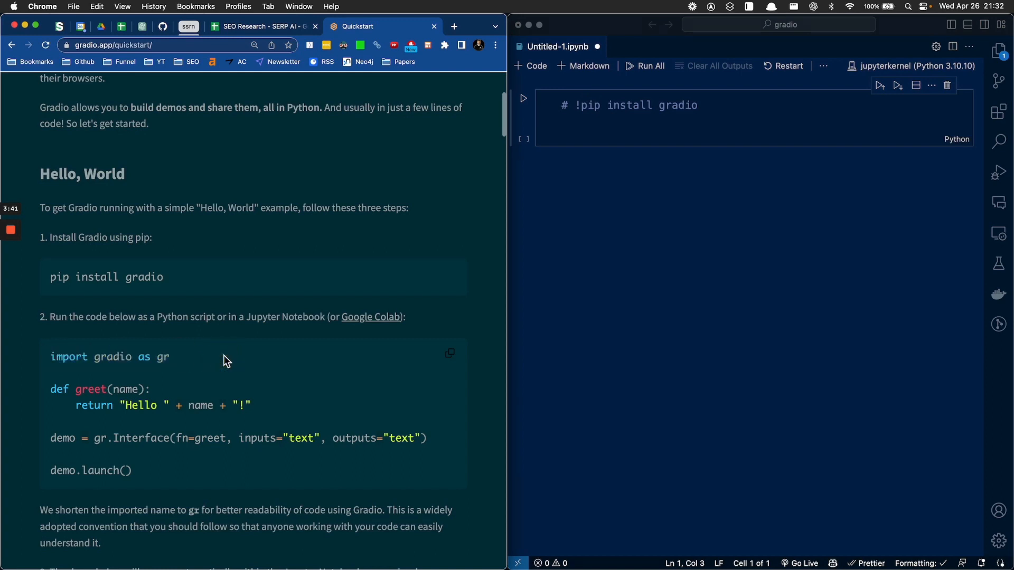
double_click(163, 357)
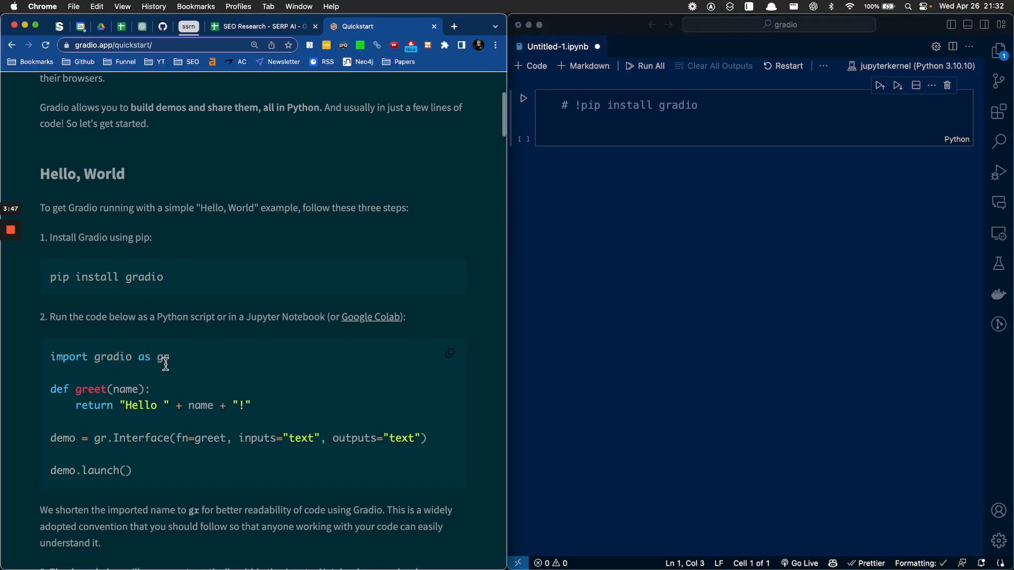
mouse_move(197, 404)
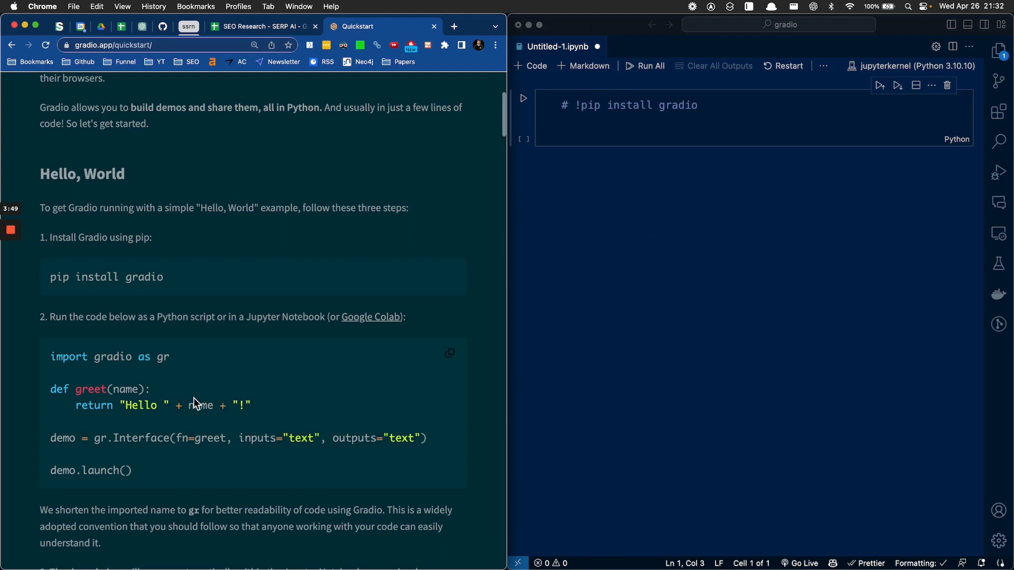
mouse_move(58, 395)
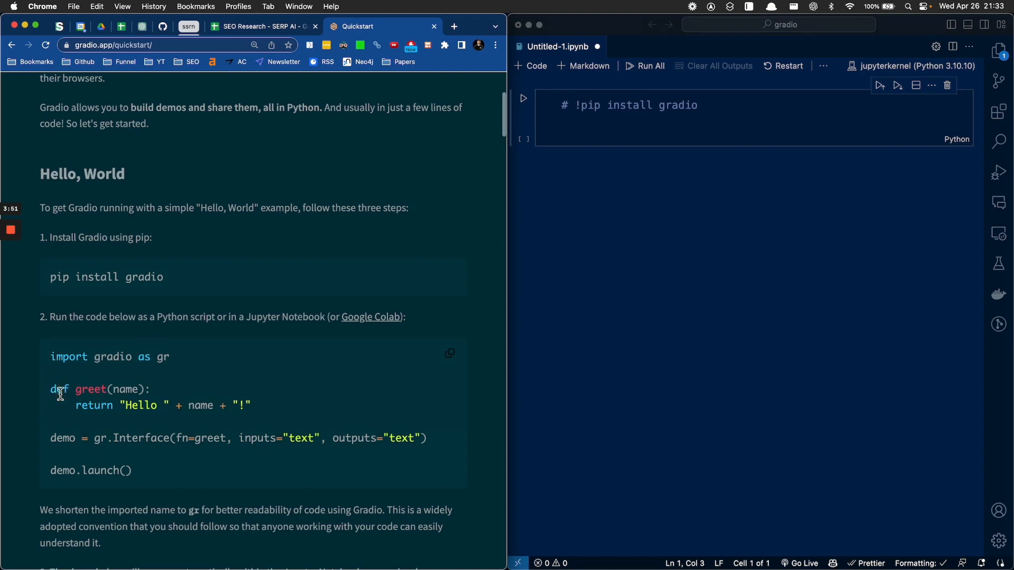
mouse_move(178, 460)
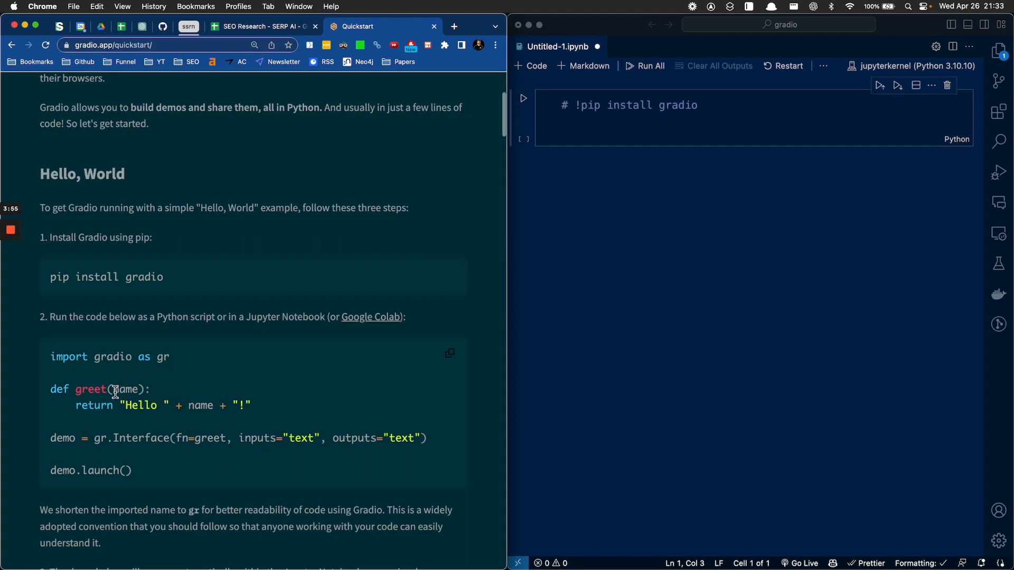
Step: Add a second cell with the Hello World code: import gradio, greet, gr.Interface and demo.launch()
double_click(126, 389)
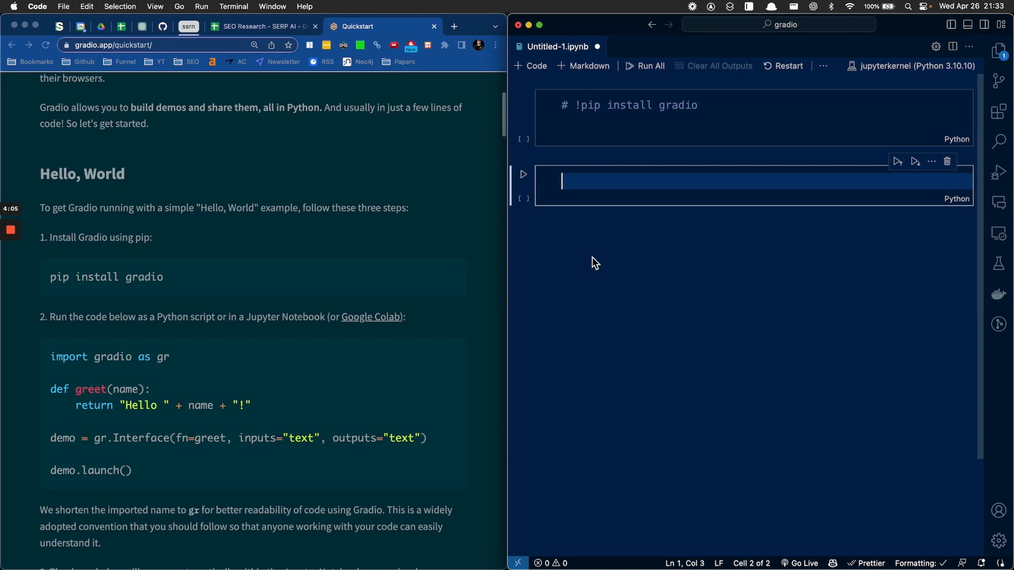
mouse_move(263, 433)
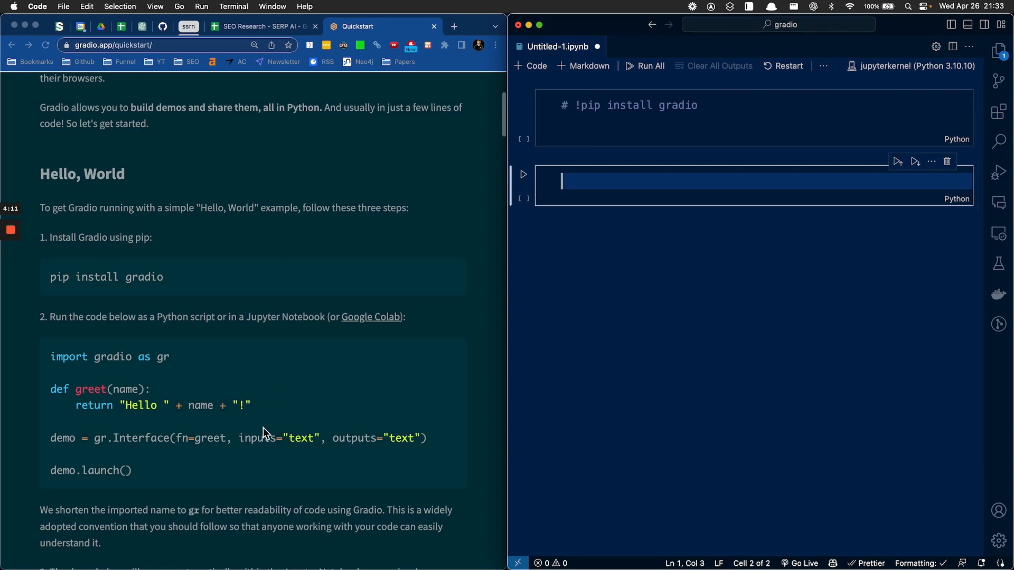
mouse_move(246, 454)
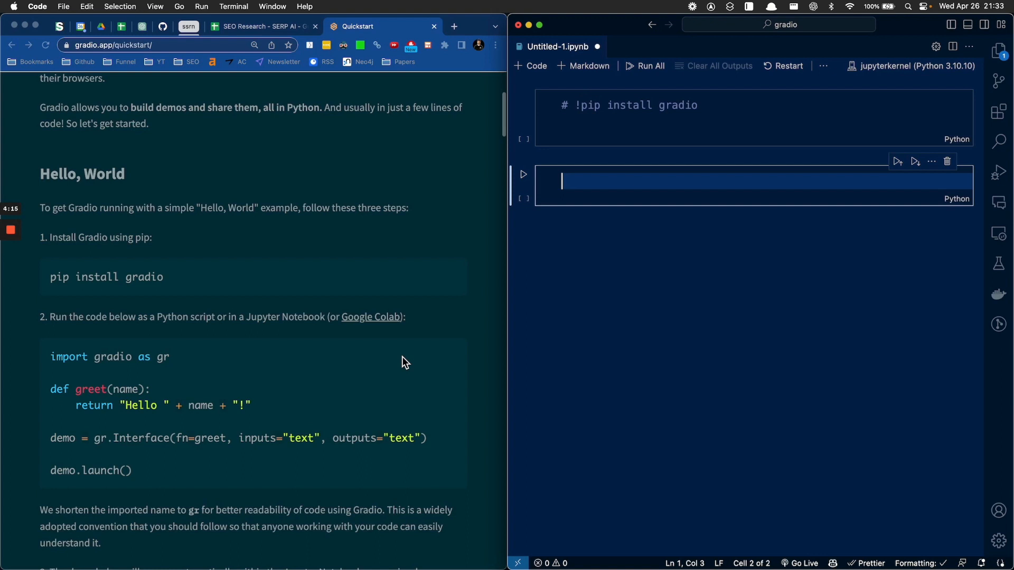
mouse_move(548, 243)
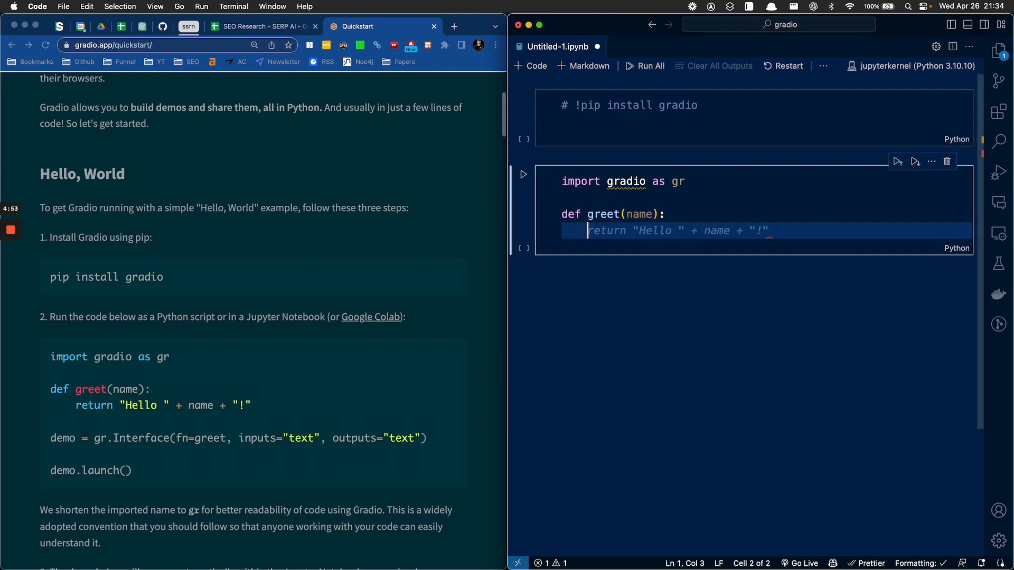
mouse_move(118, 361)
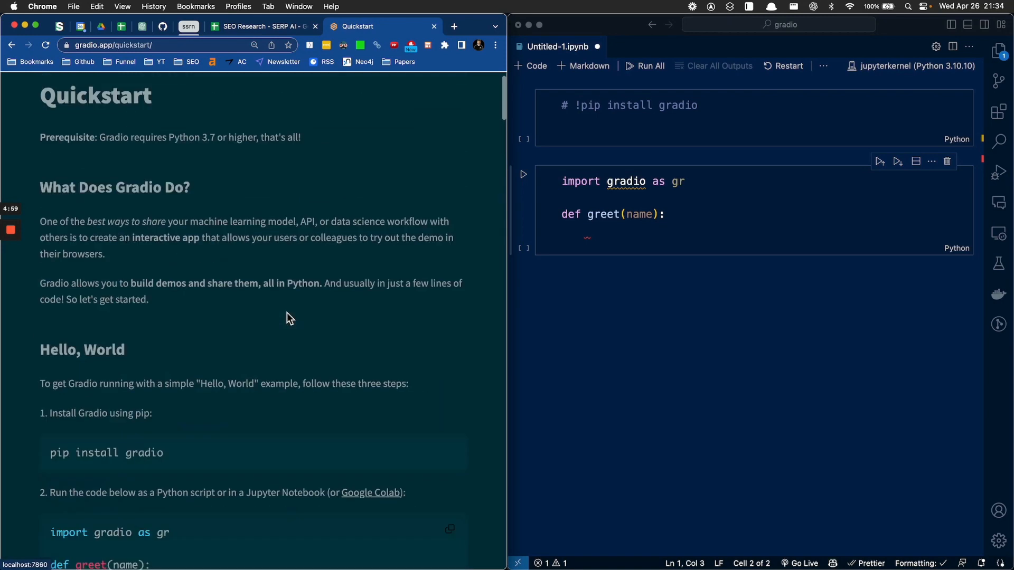
scroll(down, 3)
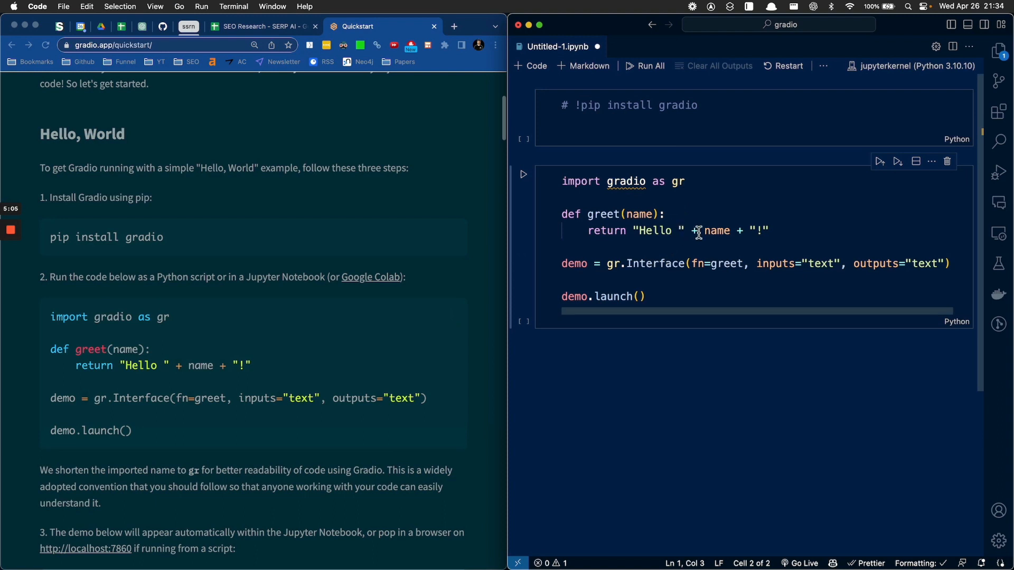
Step: Add an empty third cell, try a 'Hello johnson' test line, and inspect the gr alias and gradio import
click(712, 332)
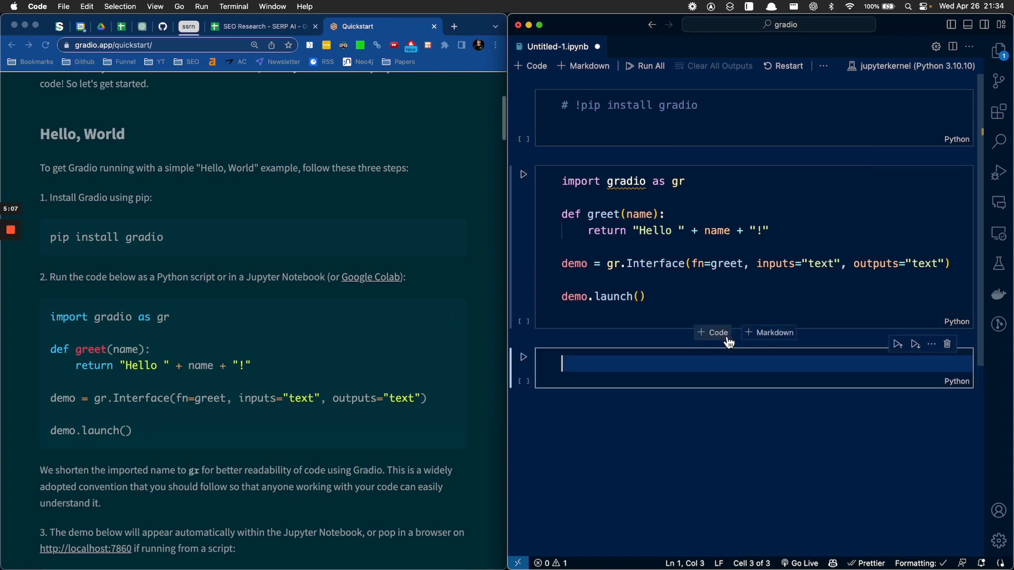
text(Hello)
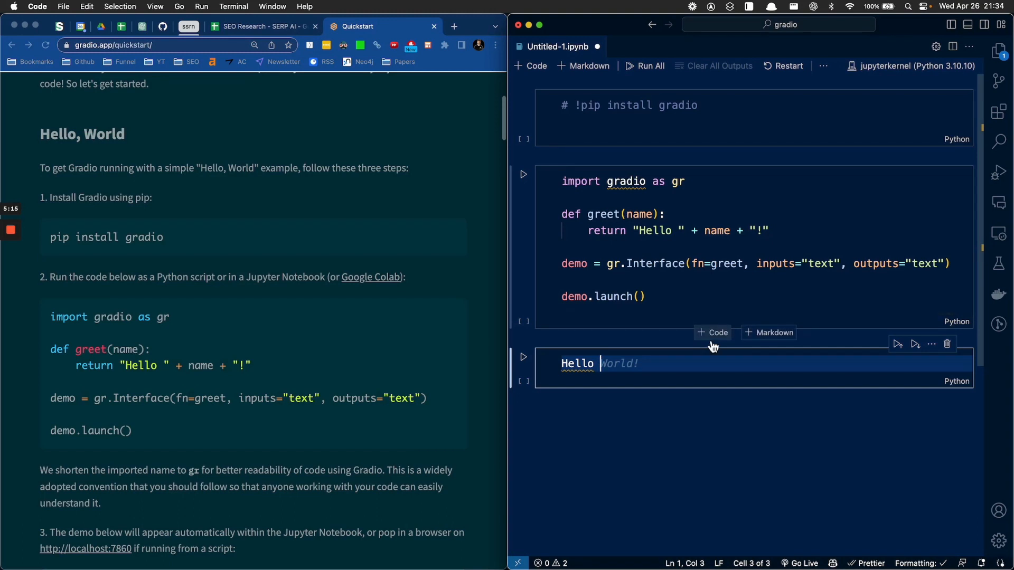
text(johnson)
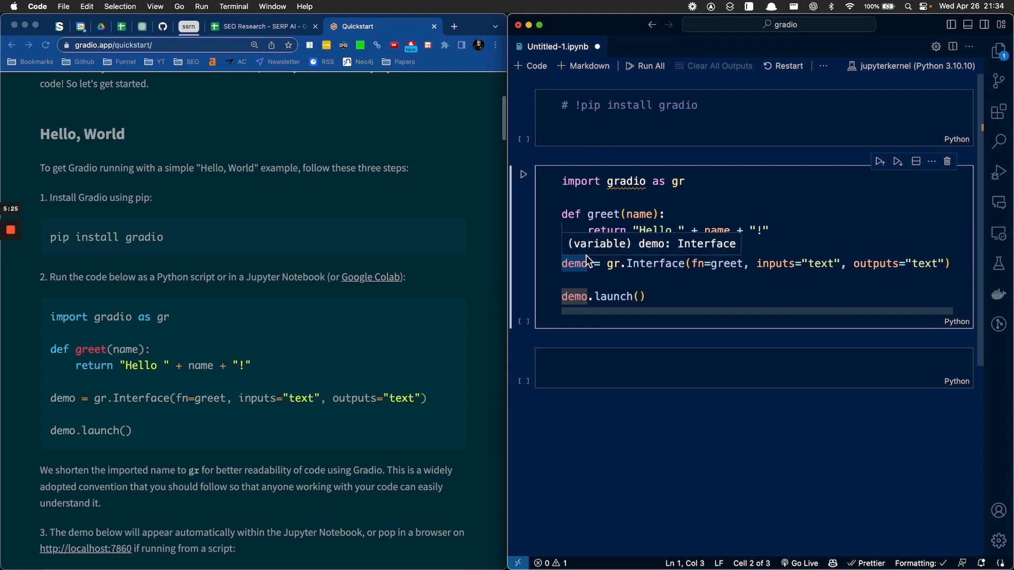
mouse_move(591, 256)
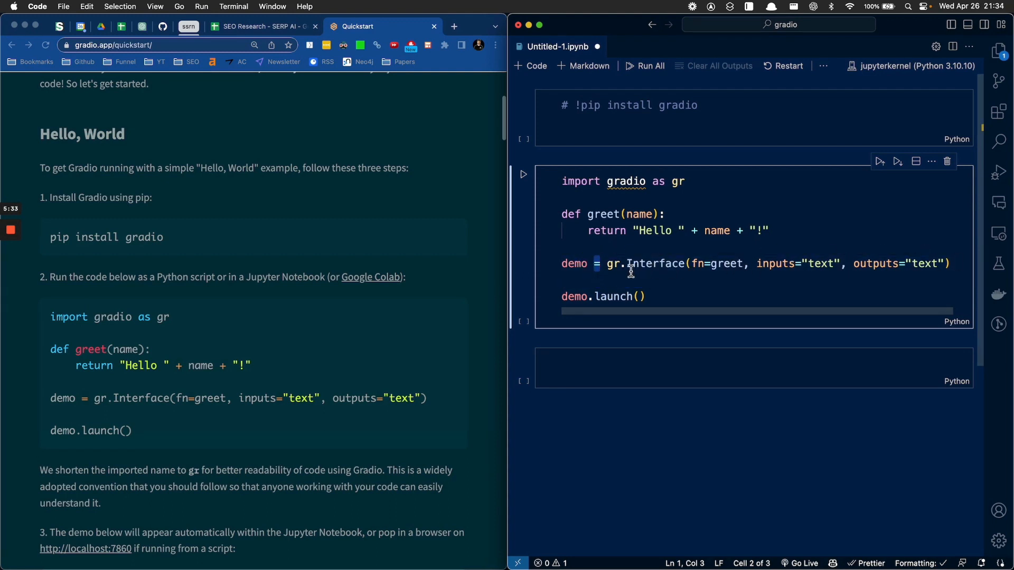
double_click(611, 263)
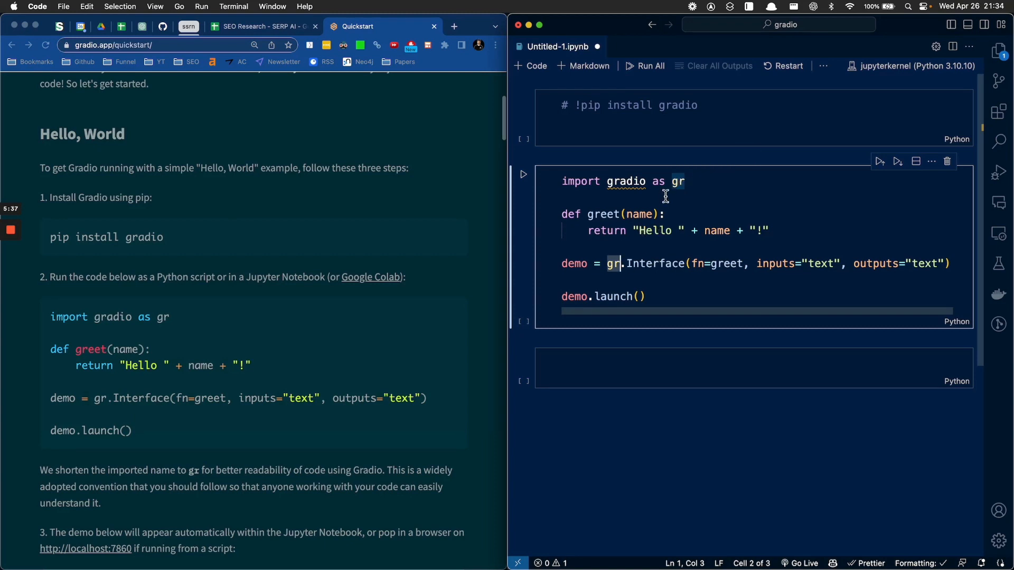
mouse_move(123, 239)
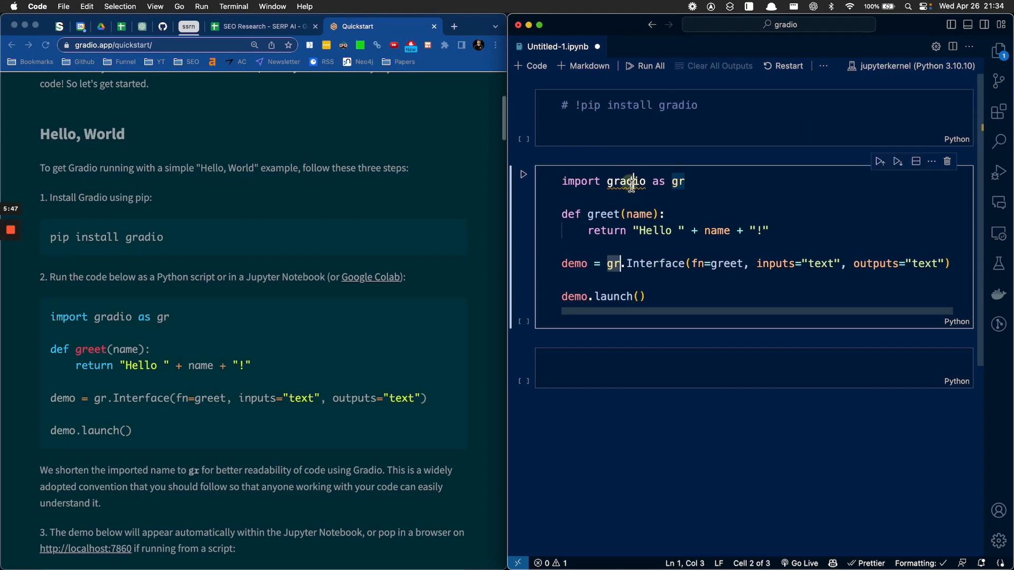
right_click(625, 181)
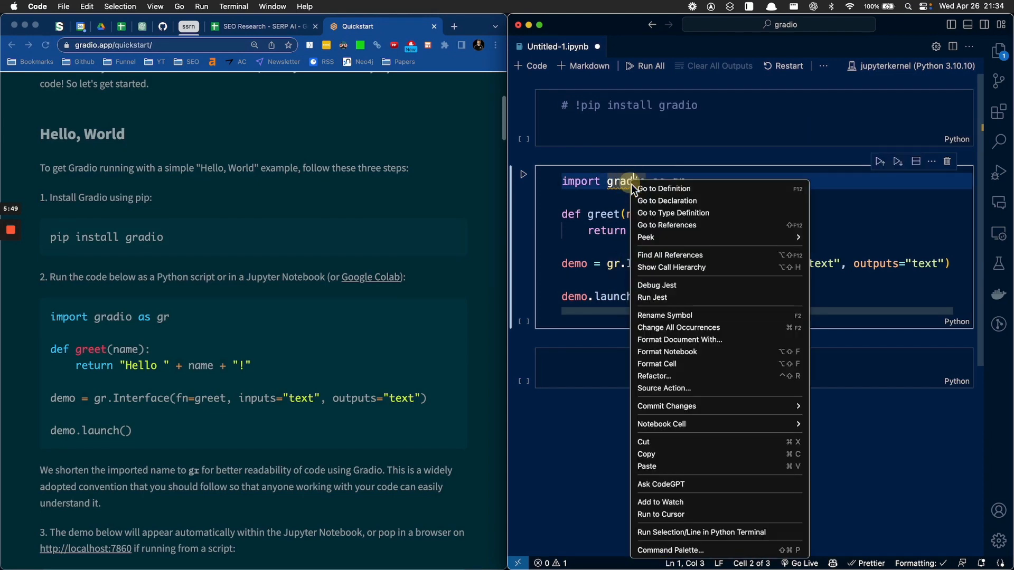
click(664, 188)
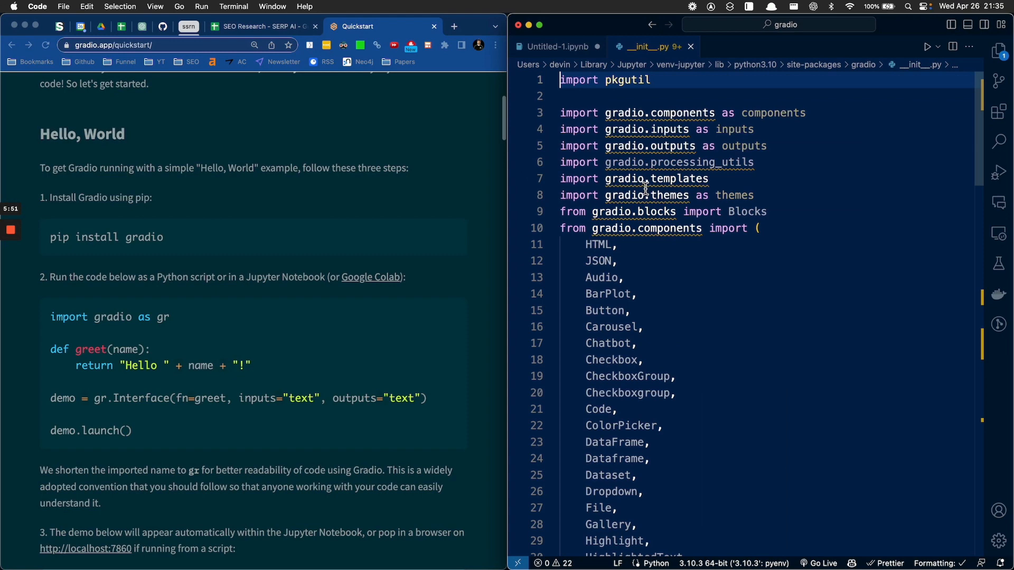
click(556, 46)
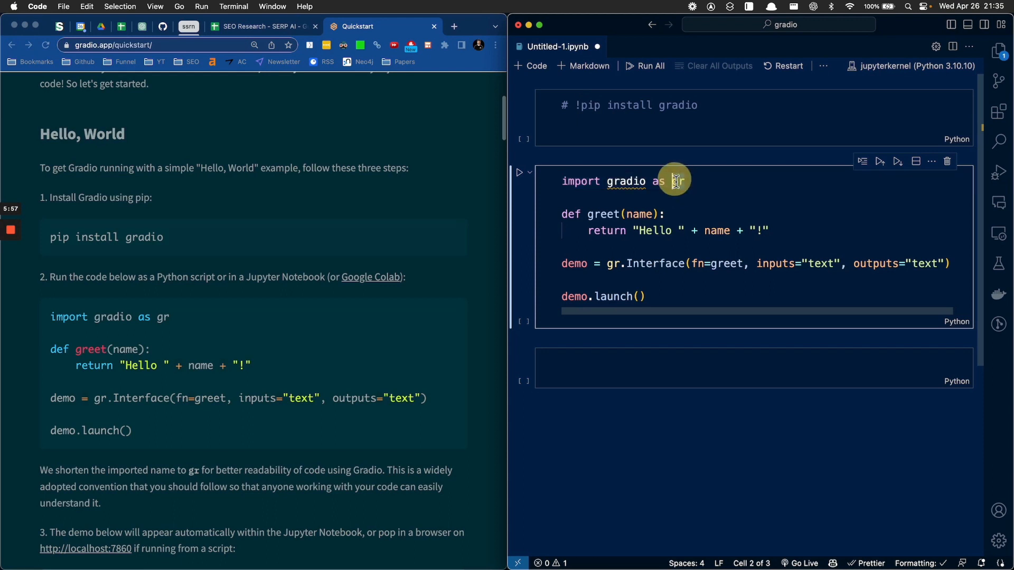
click(676, 181)
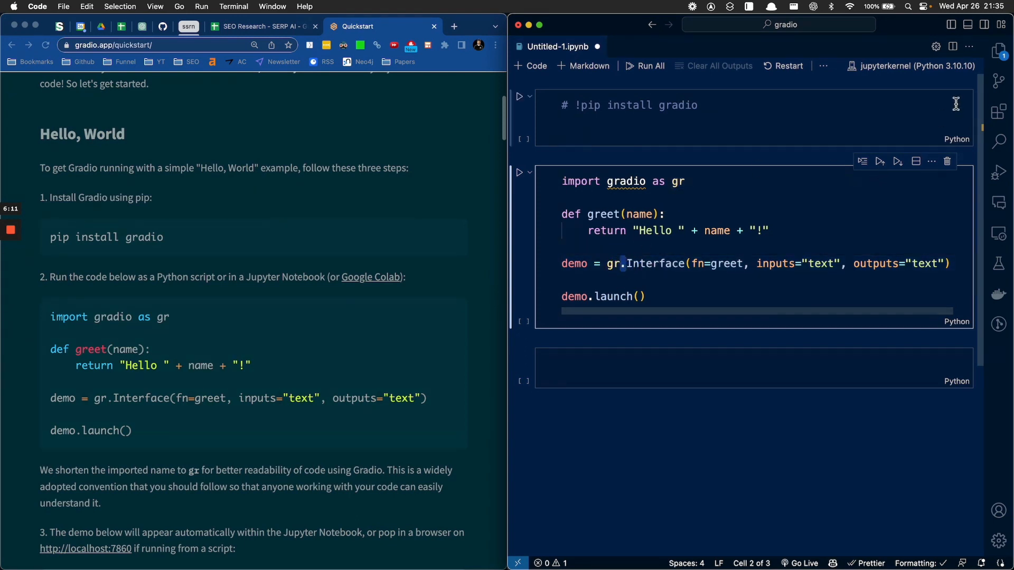
click(998, 48)
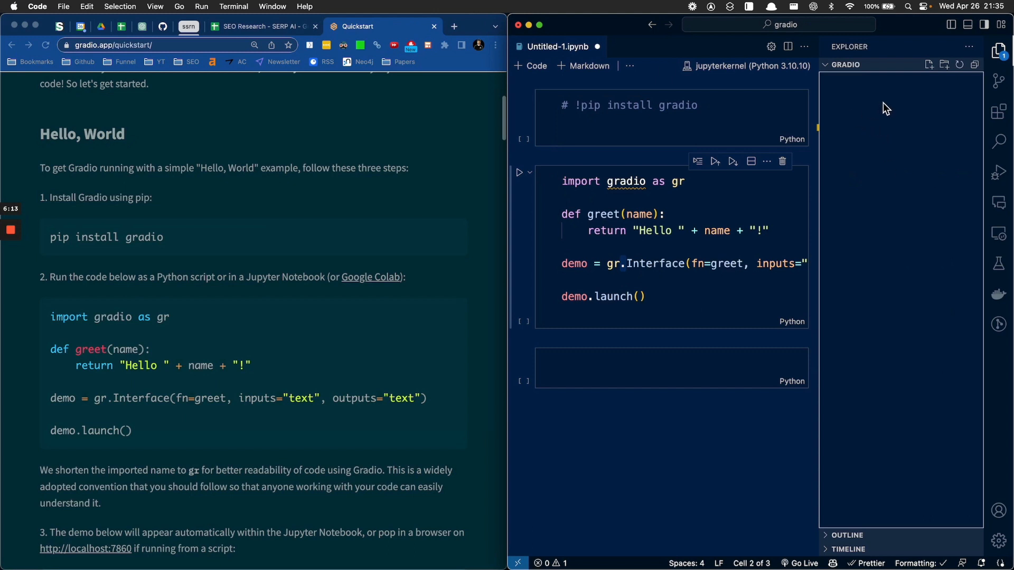
mouse_move(951, 119)
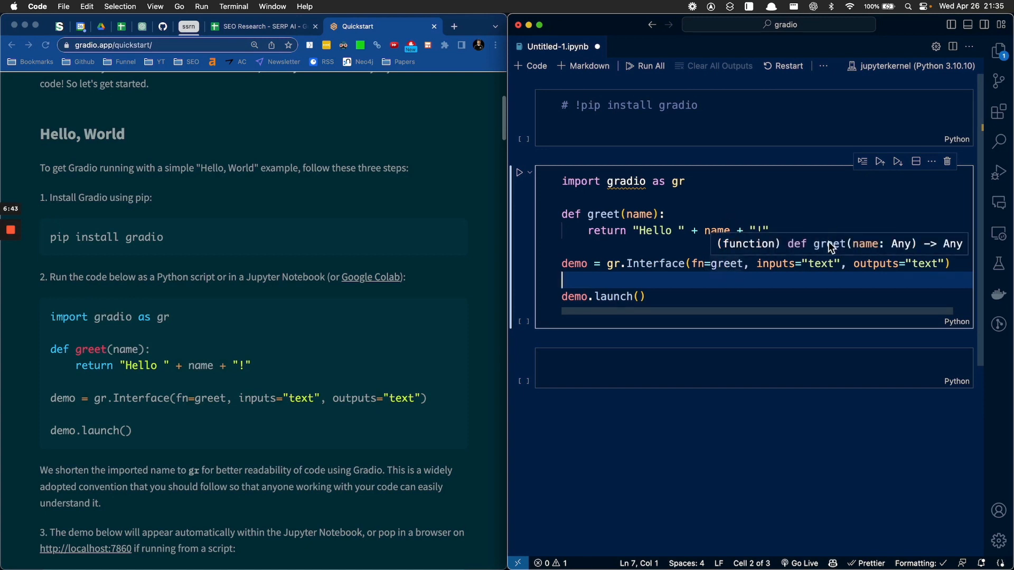
mouse_move(798, 278)
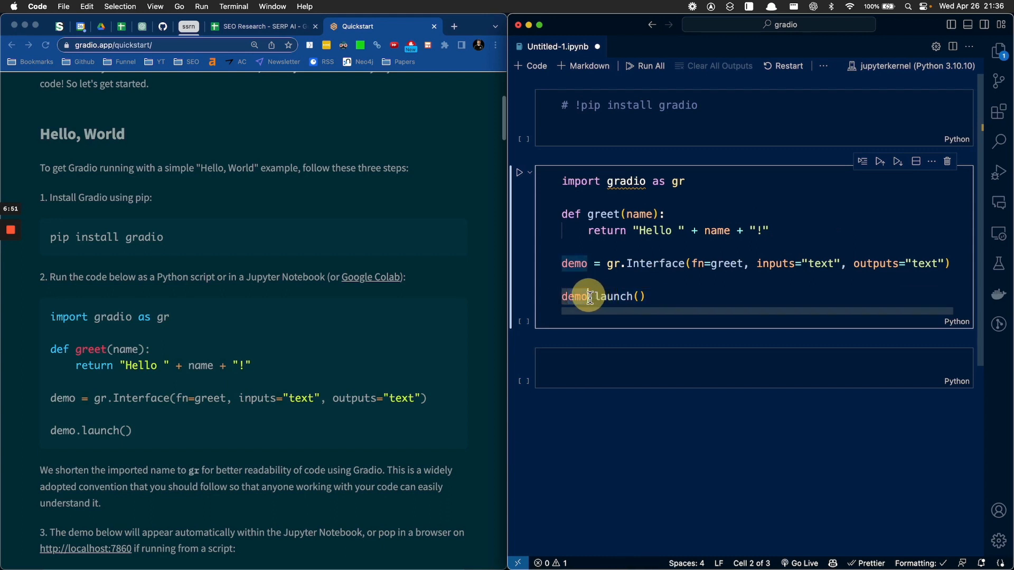
Step: Run the greet cell so the Gradio interface with name input, Submit/Clear and output shows inline
double_click(572, 296)
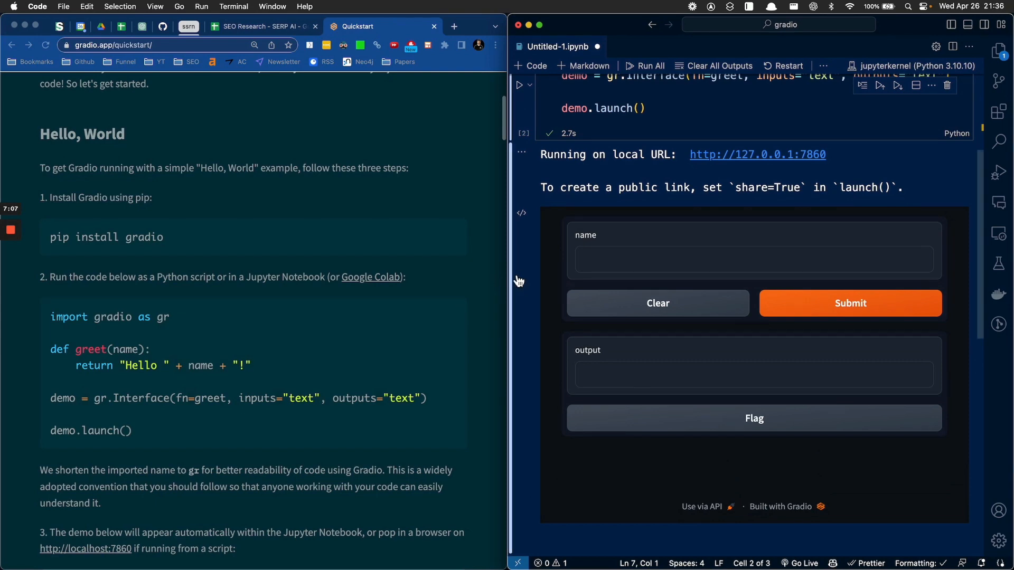
mouse_move(525, 281)
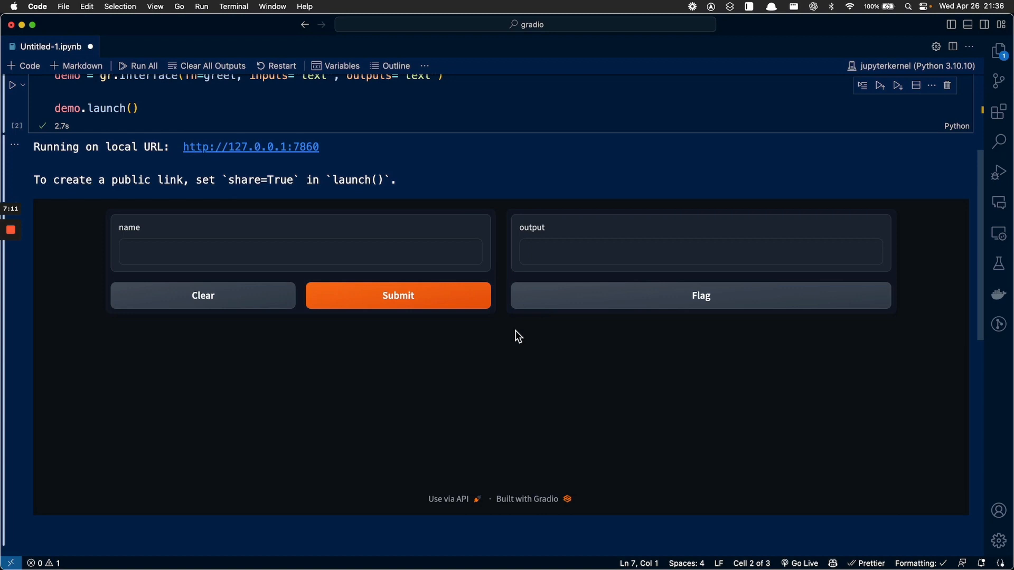
Step: Submit darkwing duck in the name box and get 'Hello darkwing duck!' back
click(300, 252)
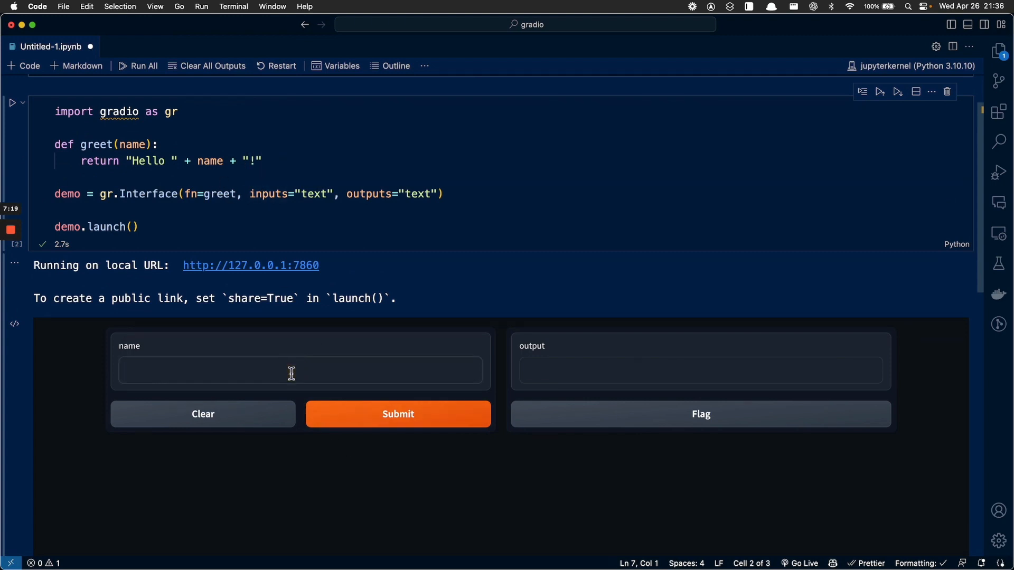
text(darkwing duck)
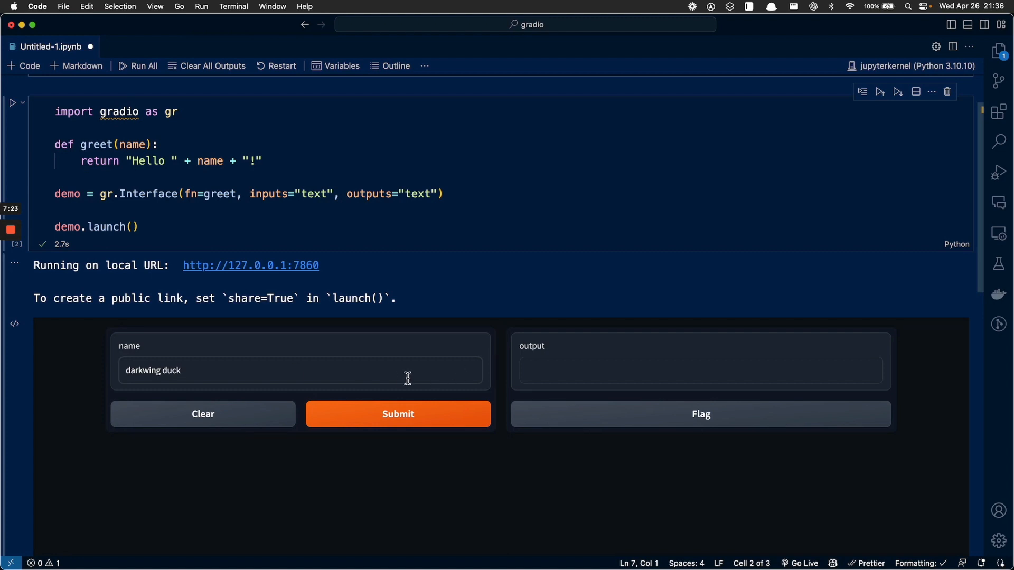
click(397, 414)
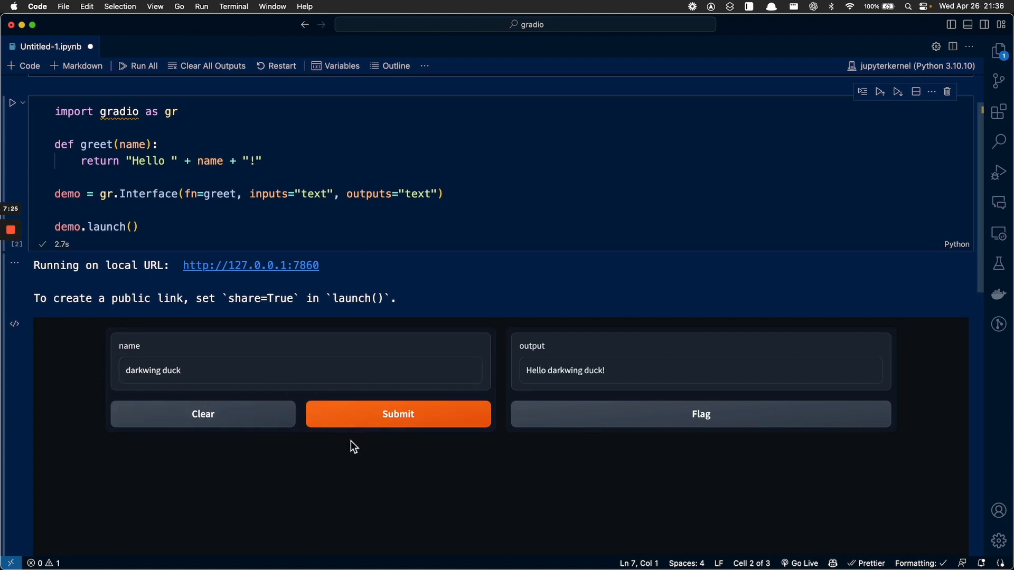
double_click(132, 144)
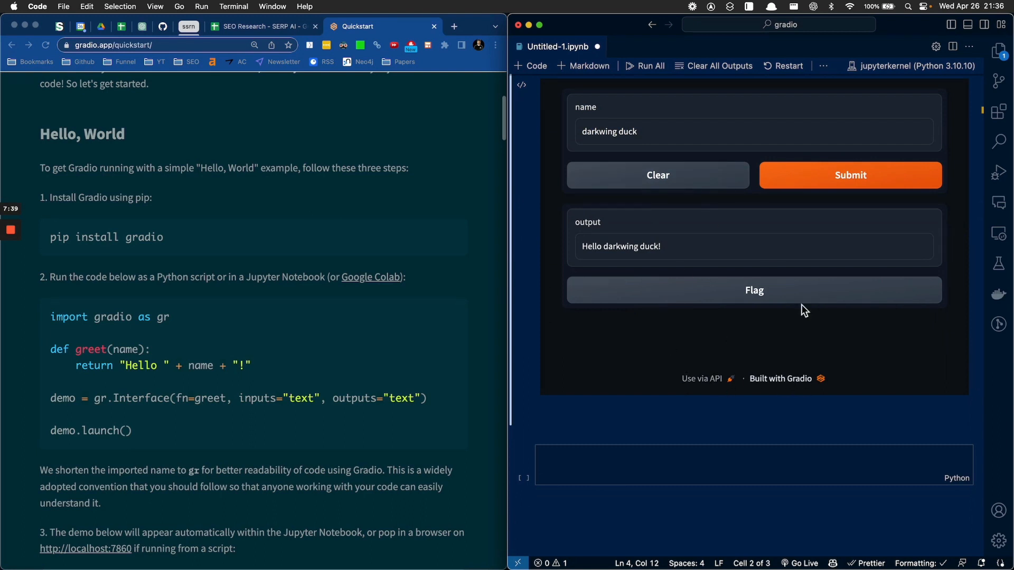
Step: Browse the Gradio Guides catalogue page from top to bottom, then close it to return to the Quickstart
scroll(down, 3)
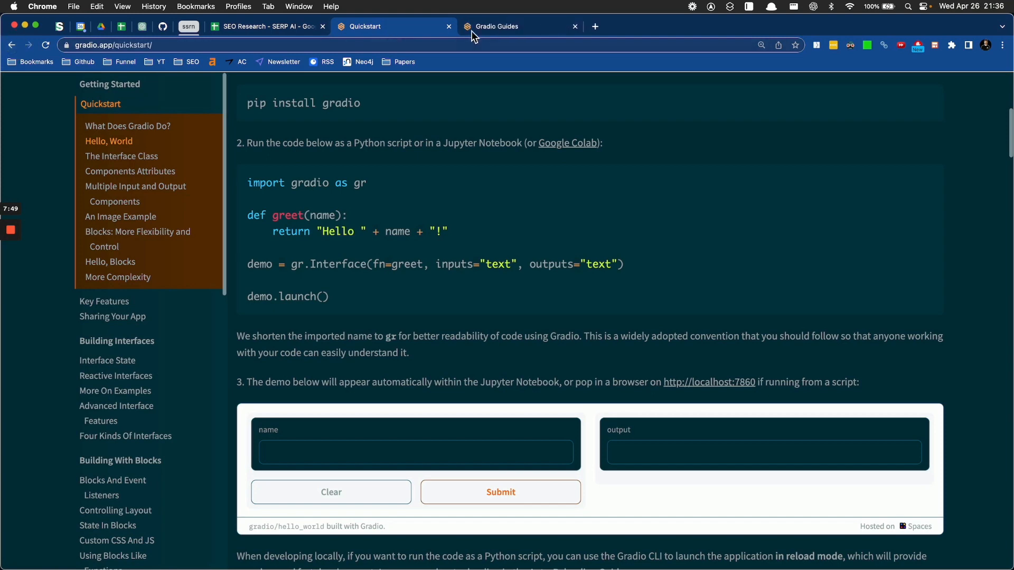
click(505, 26)
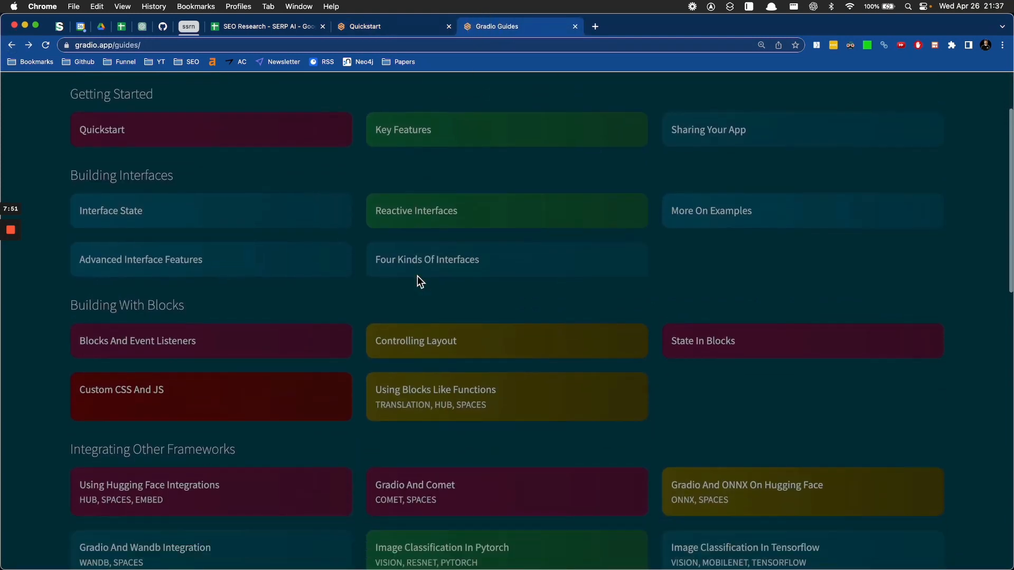
scroll(down, 3)
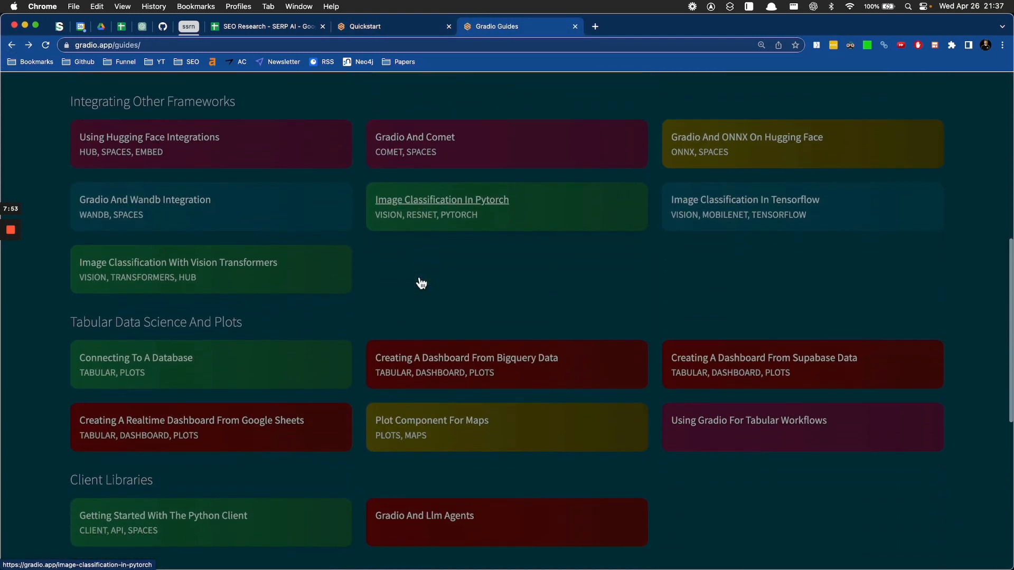
scroll(down, 3)
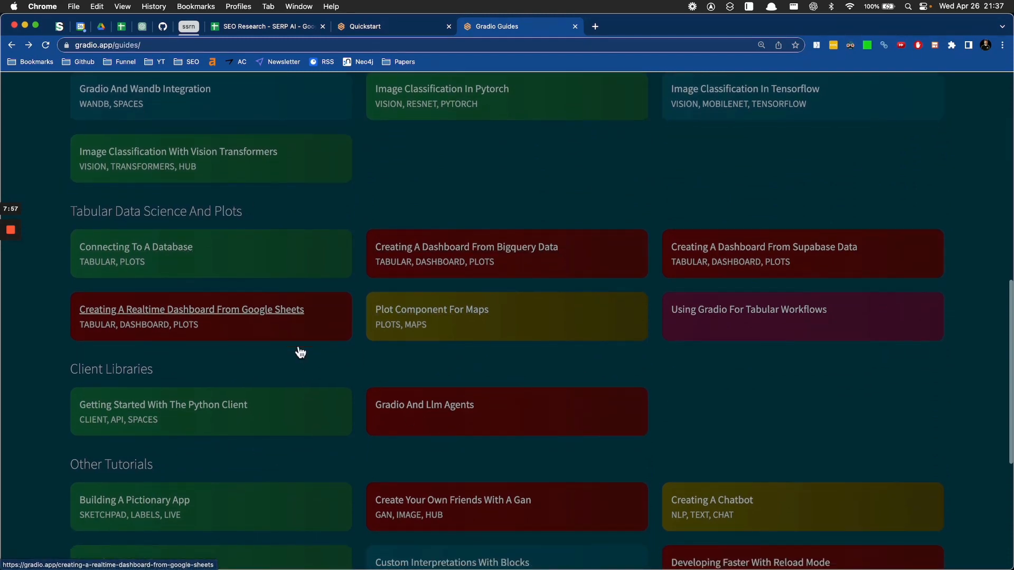
scroll(down, 3)
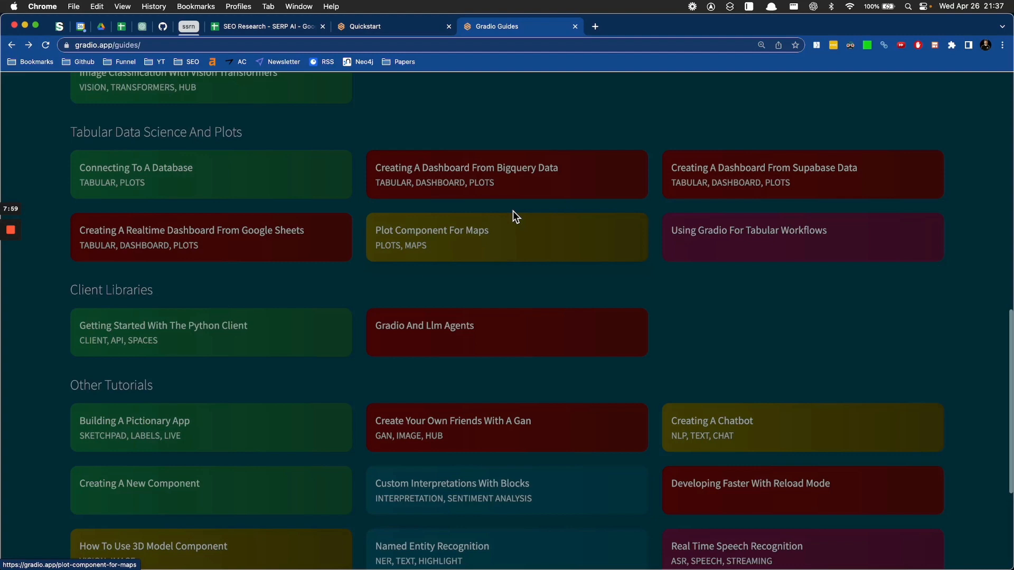
scroll(down, 3)
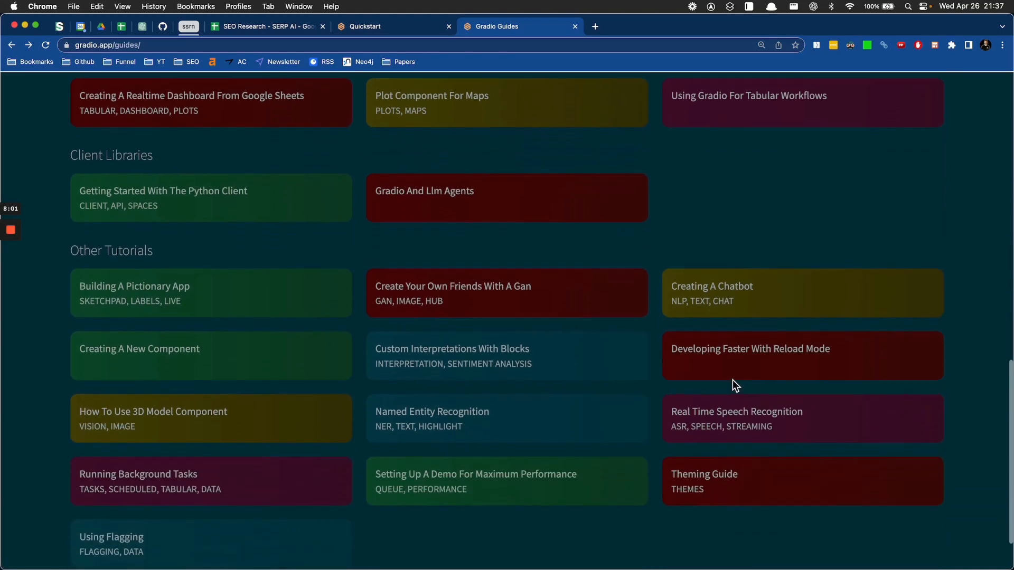
scroll(down, 3)
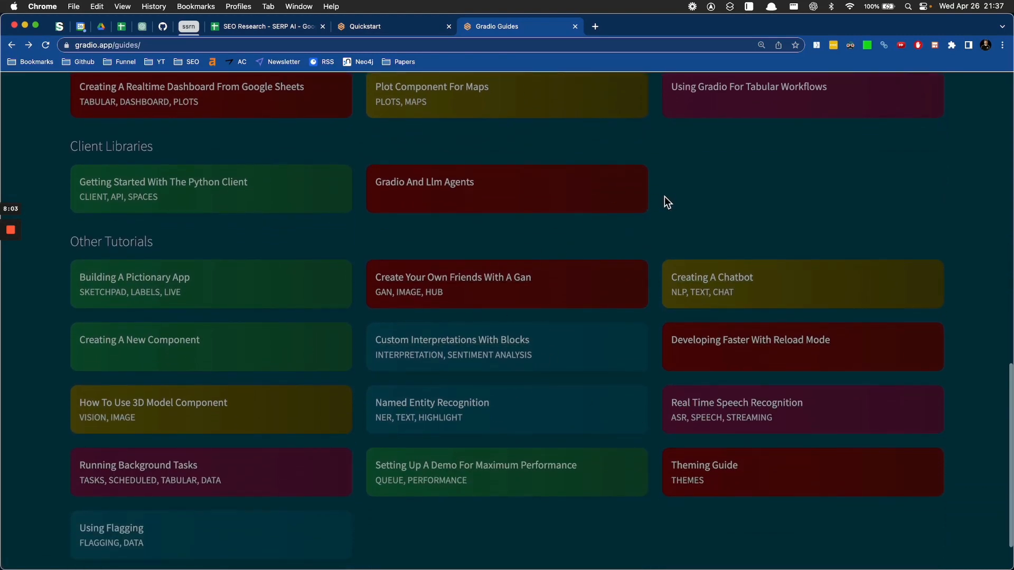
mouse_move(427, 181)
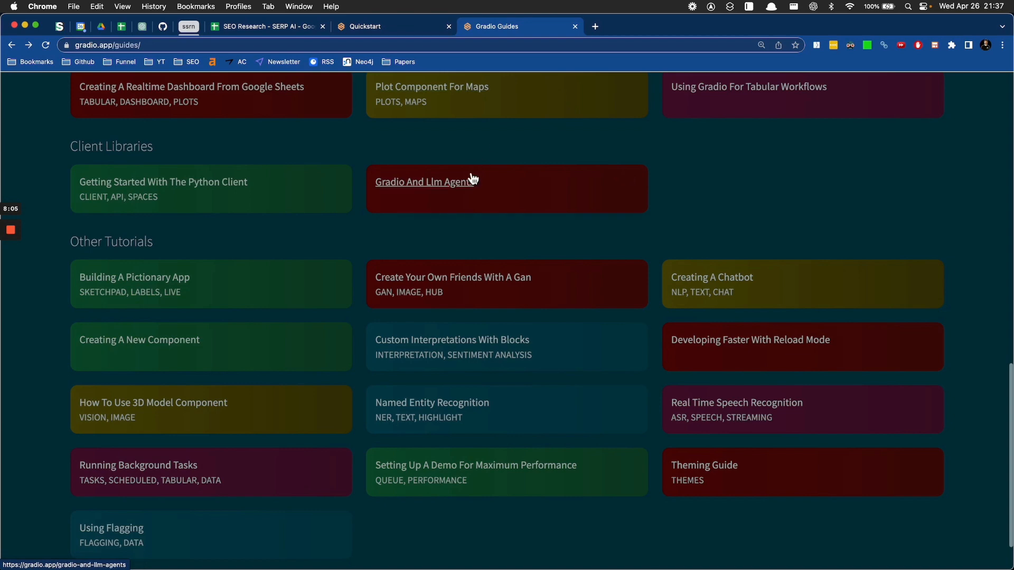
click(388, 27)
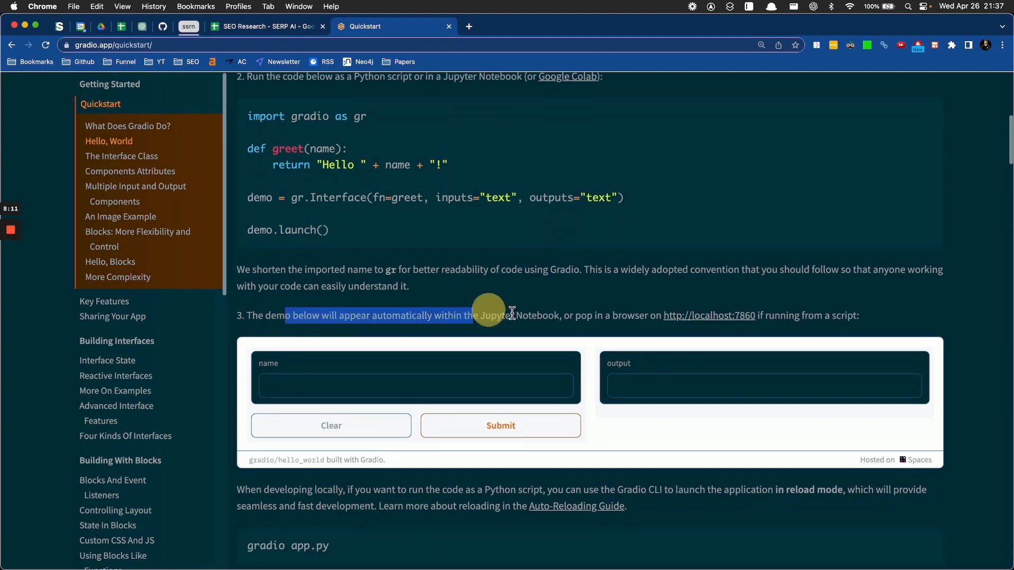
Step: Scroll the Quickstart down to The Interface Class and Components Attributes sections
scroll(down, 3)
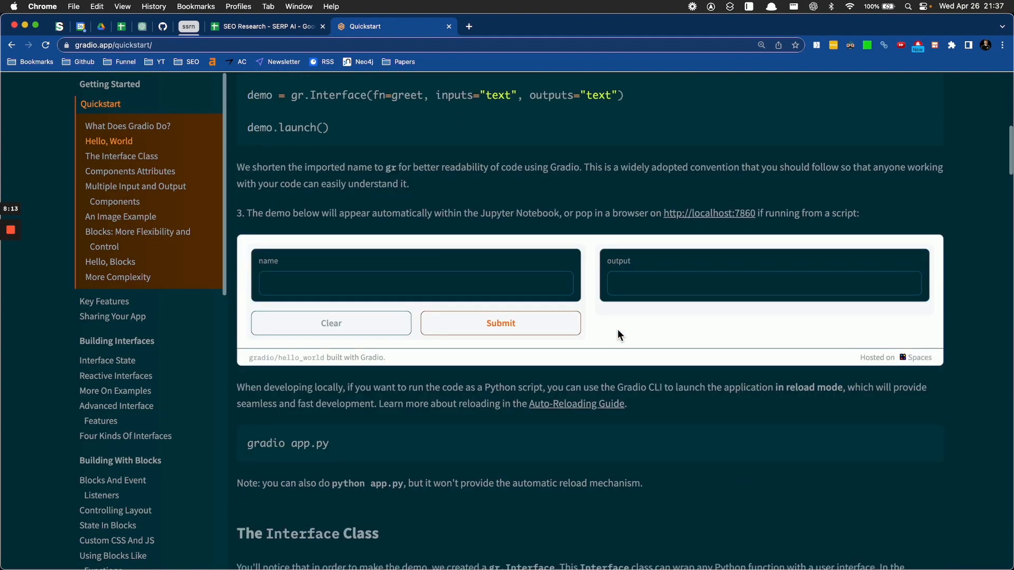
scroll(down, 3)
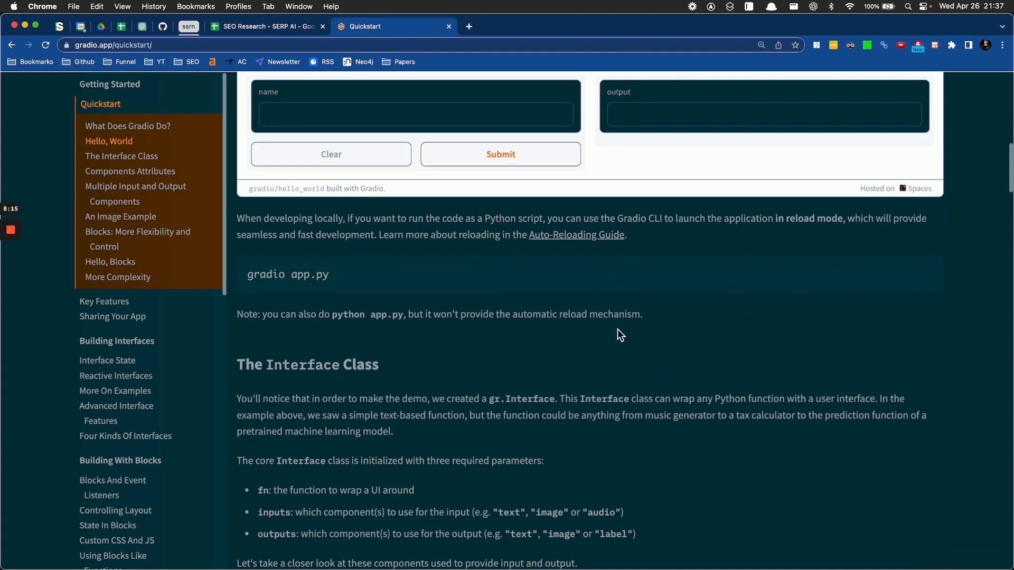
scroll(down, 3)
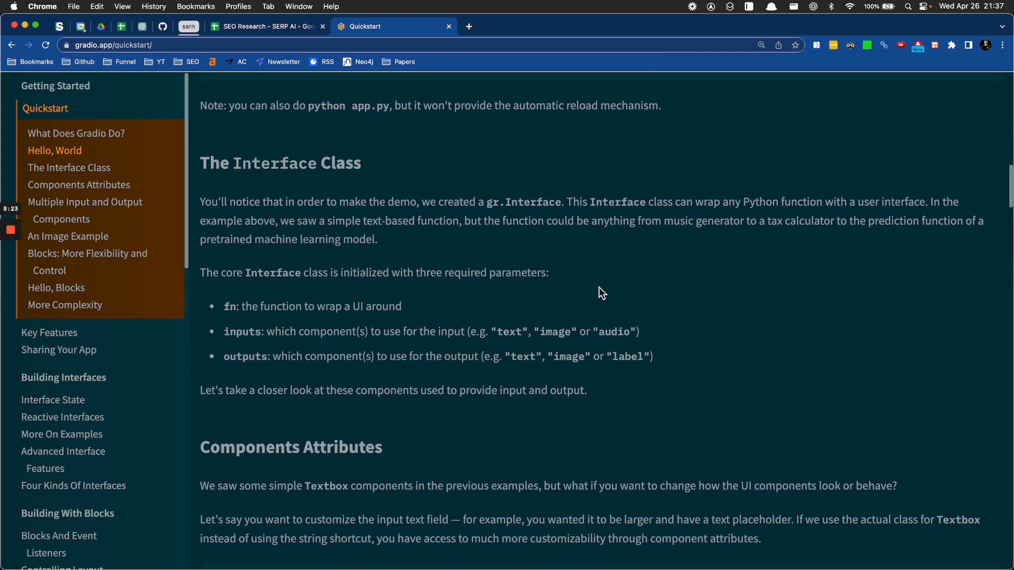
scroll(down, 3)
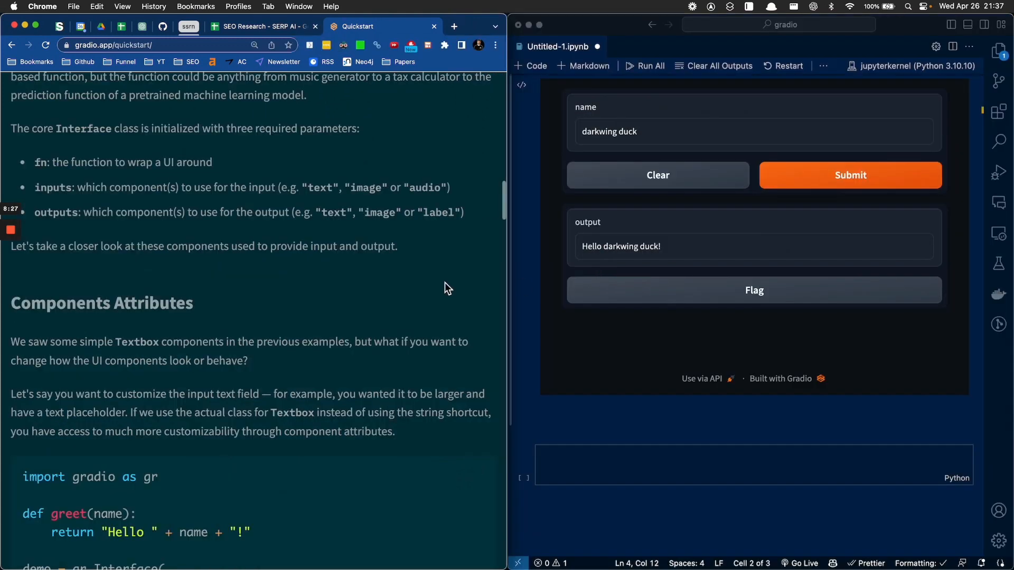
Step: Bring the docs' Textbox example into view and place the cursor on the greet cell's Interface line
scroll(down, 3)
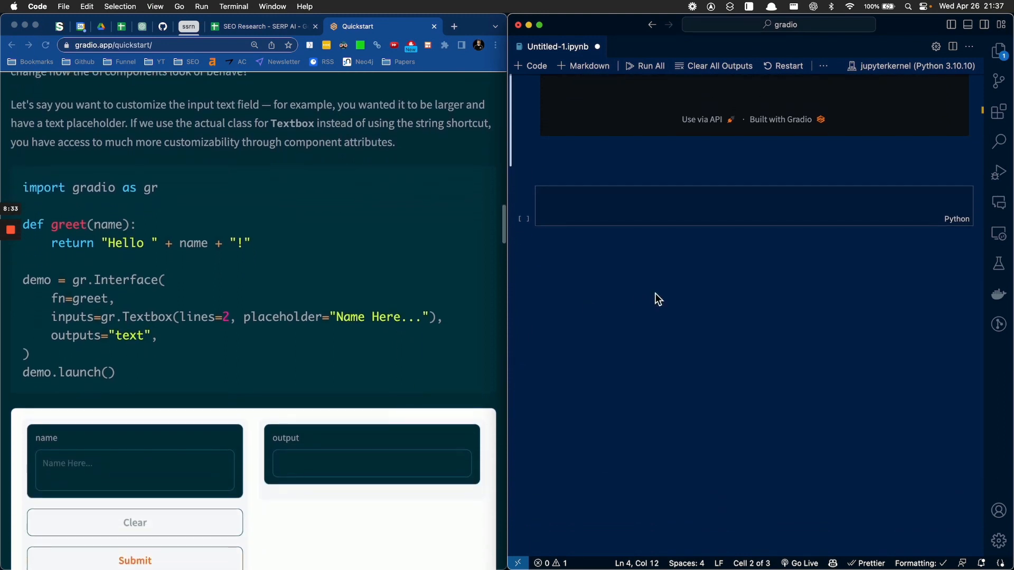
scroll(down, 3)
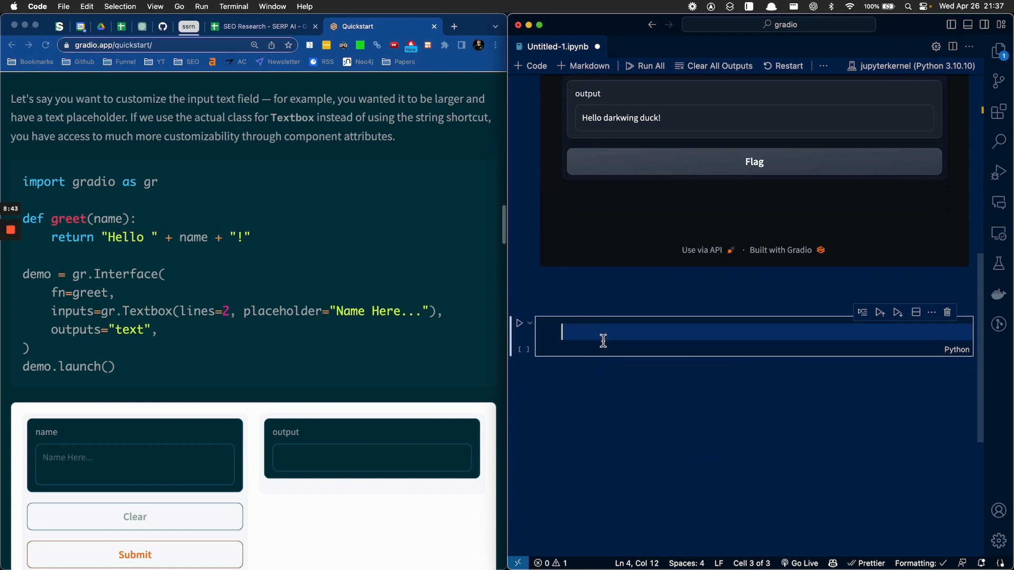
mouse_move(452, 285)
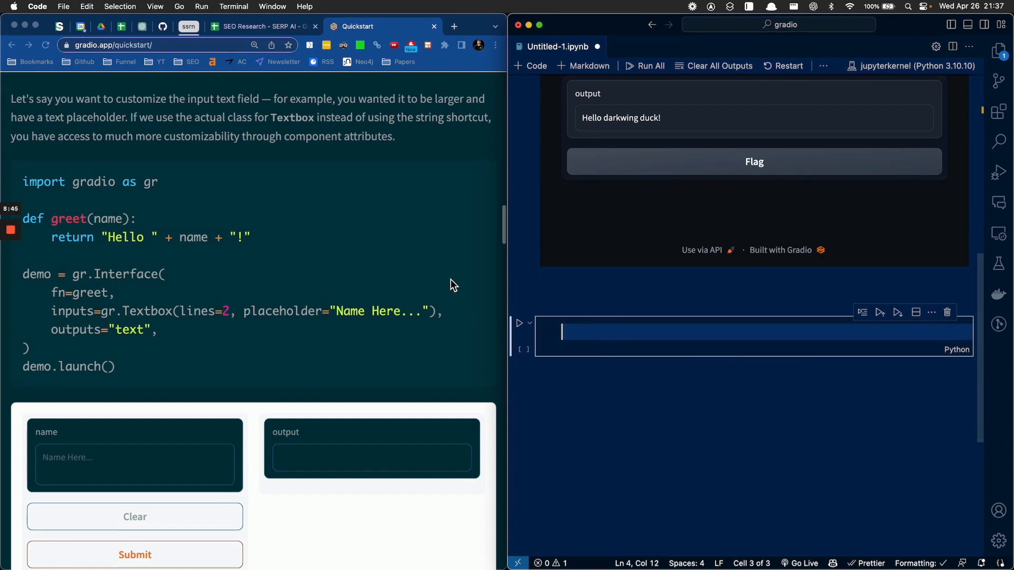
mouse_move(595, 397)
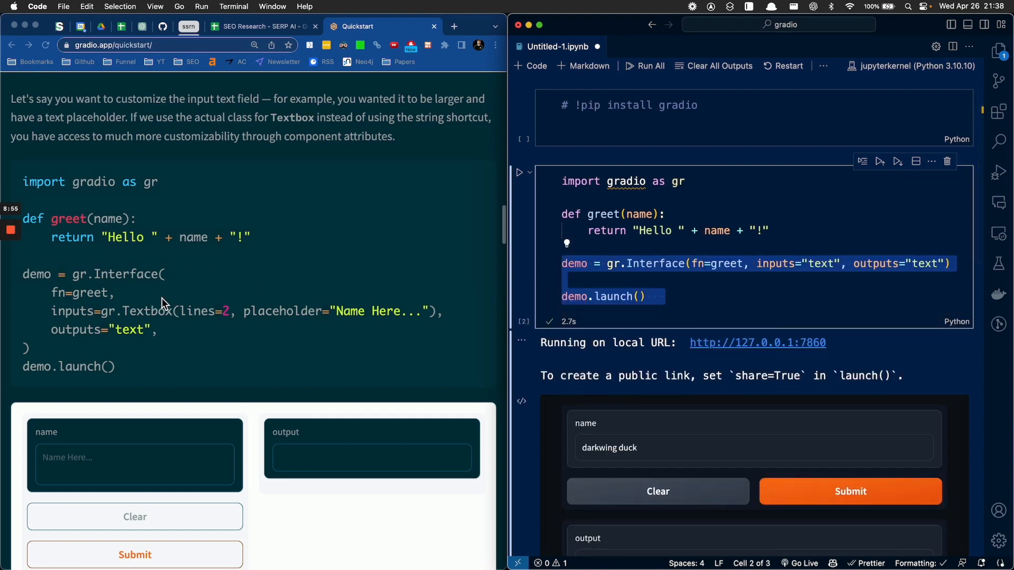
click(672, 280)
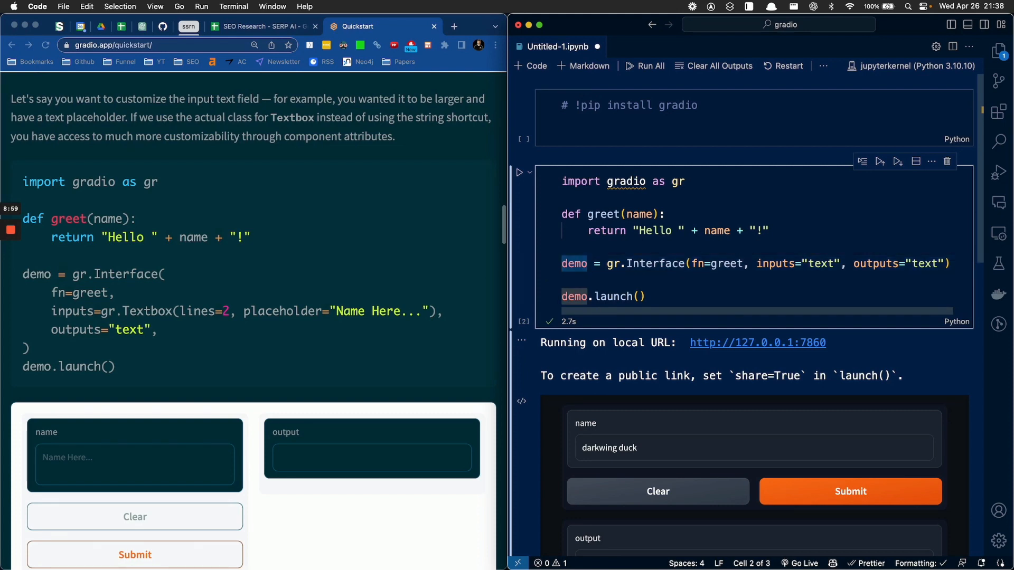
click(590, 263)
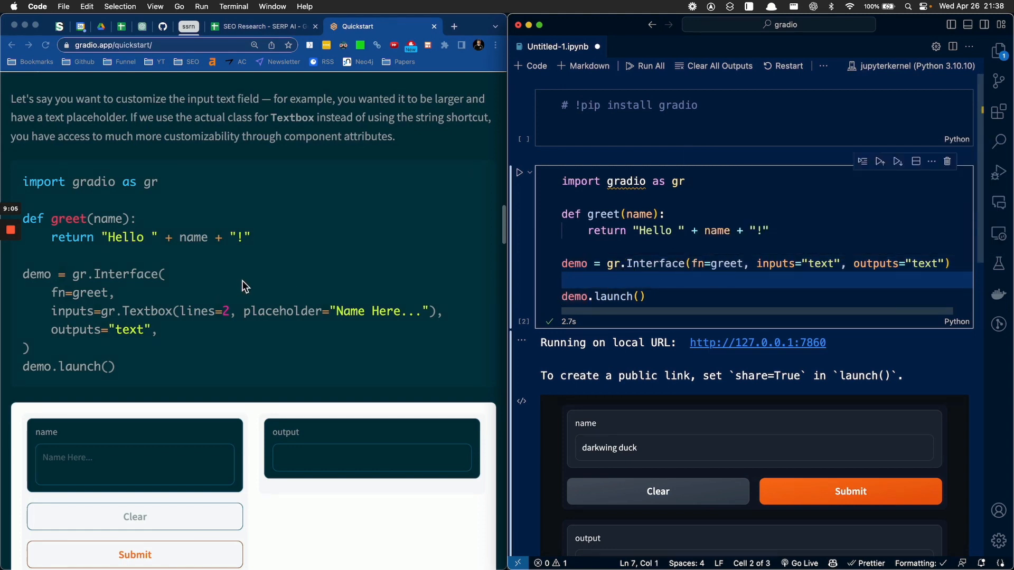
mouse_move(95, 319)
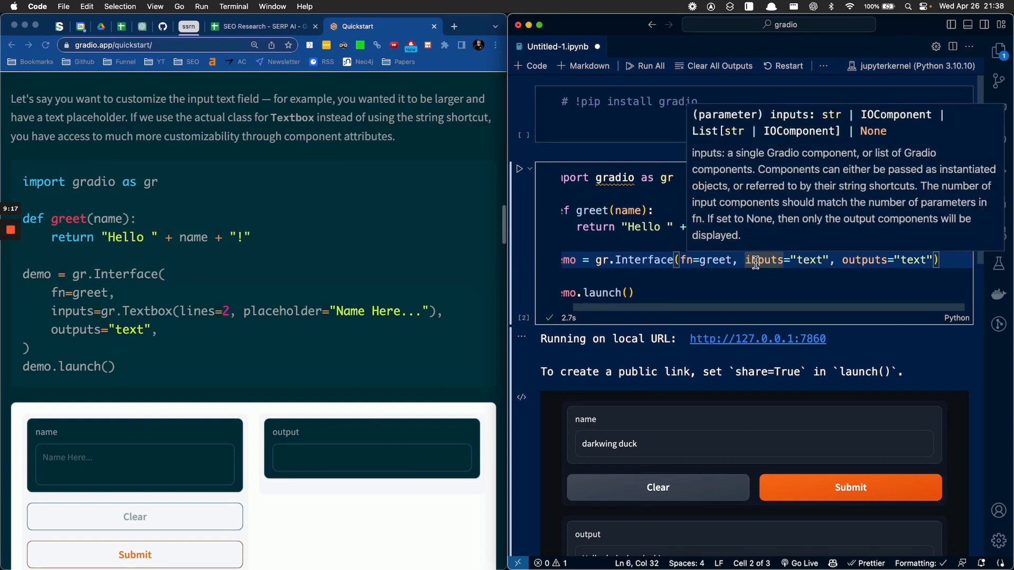
mouse_move(802, 275)
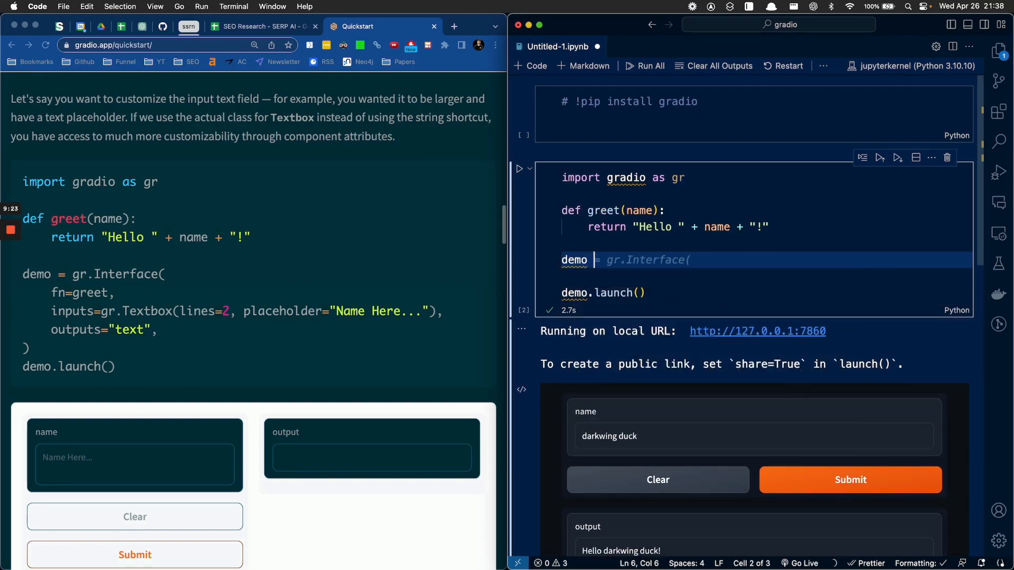
Step: Write a multi-line Interface call with fn=greet, inputs=gr.Textbox(lines=2, placeholder="Name here..."), outputs="text"
text(dr.Interface()
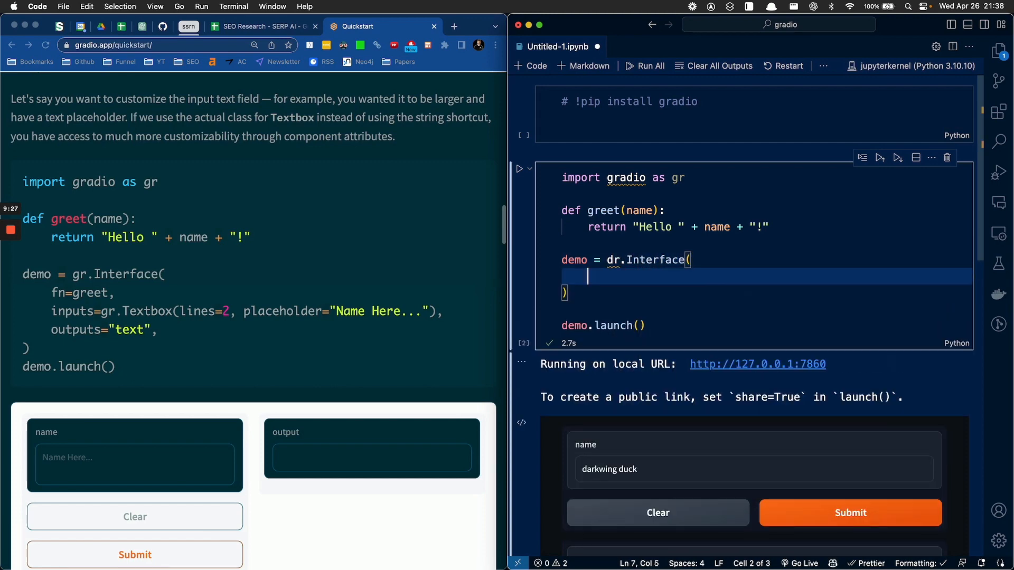
text(fn)
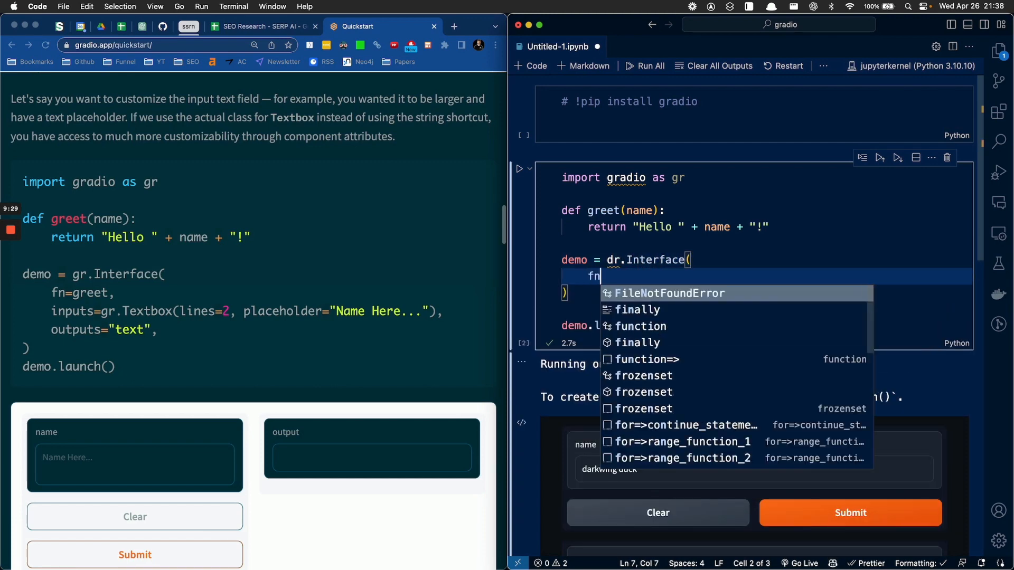
text(=greet,)
text(inputs)
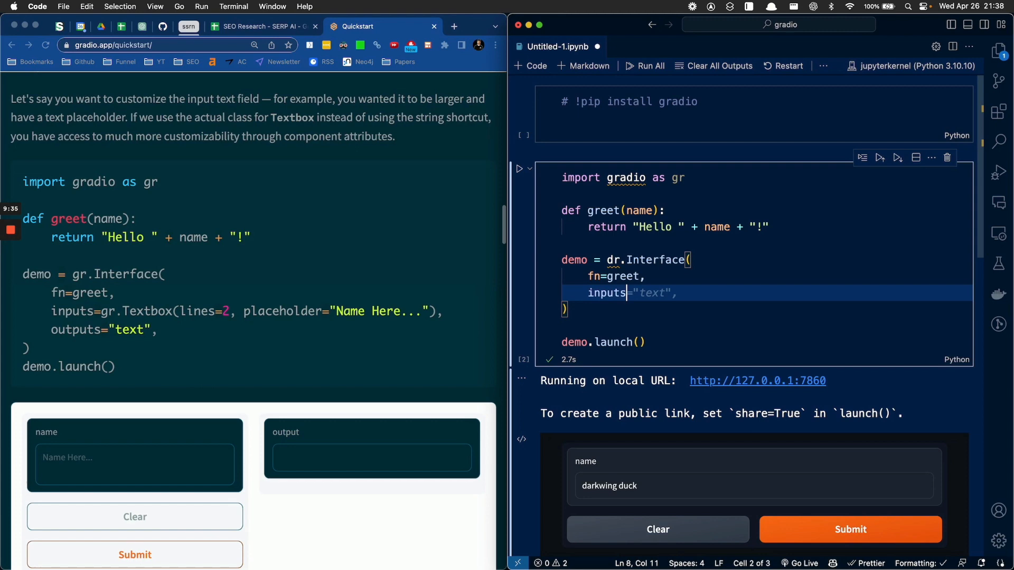
text(gr.)
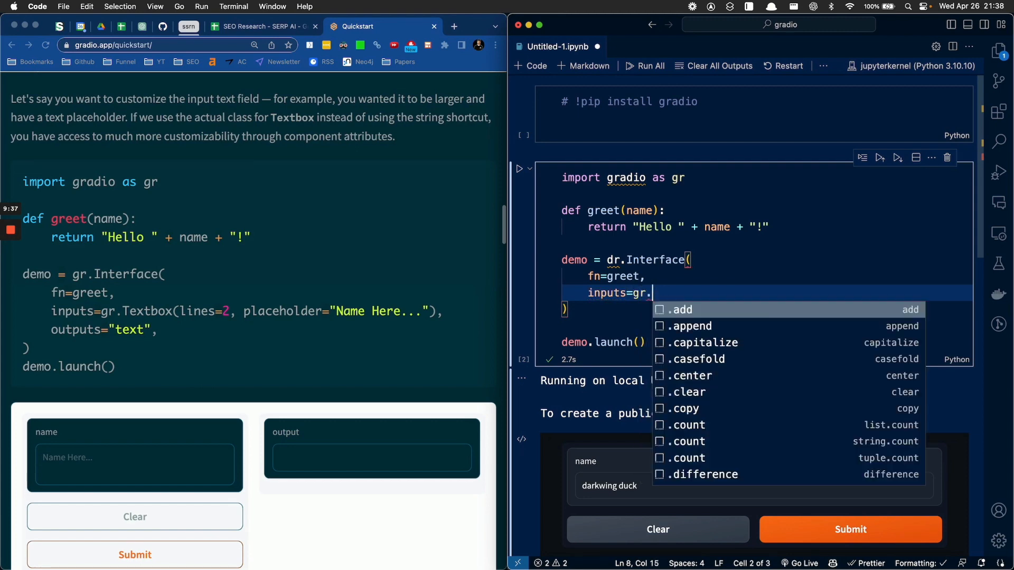
text(Textbox(lines=2,)
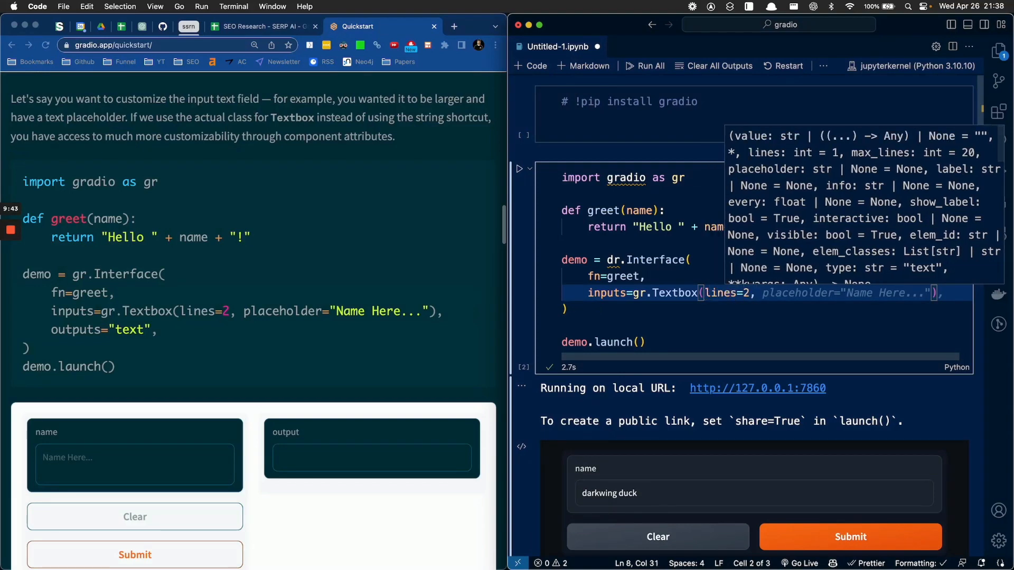
mouse_move(246, 366)
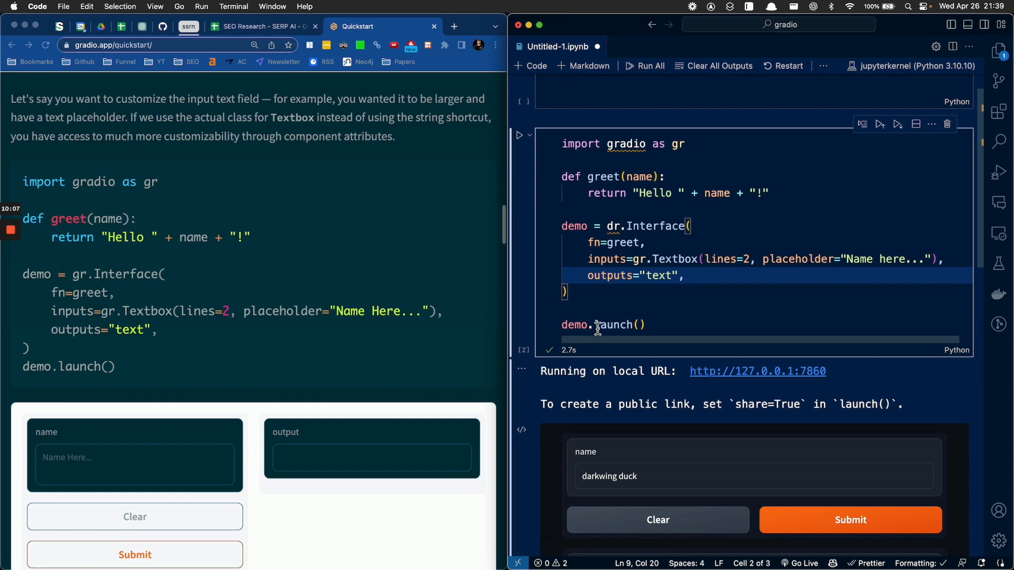
click(849, 519)
text(r)
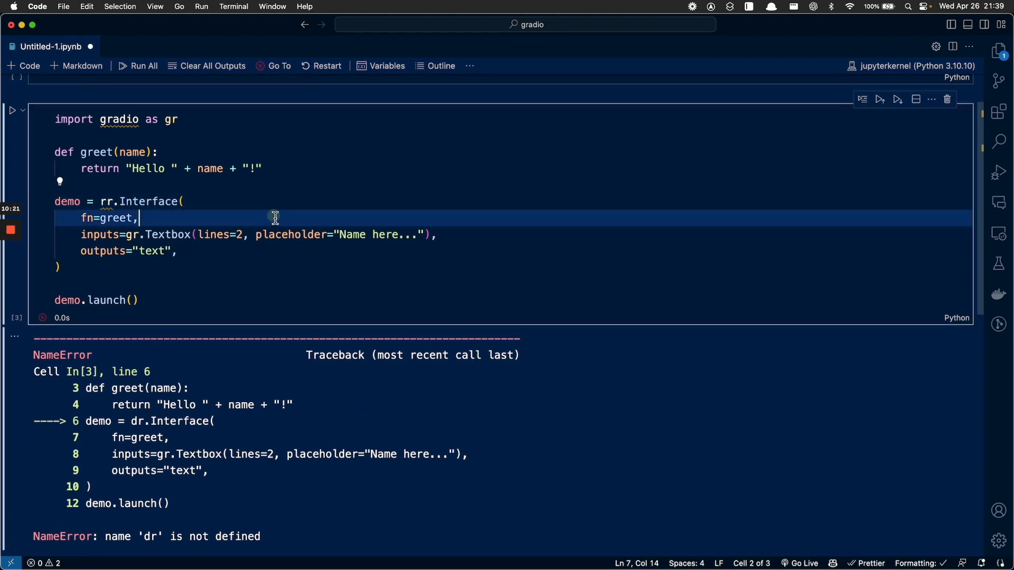
Step: Correct the mistyped 'dr' alias to 'gr' and run the greet cell so the demo renders inline
click(105, 201)
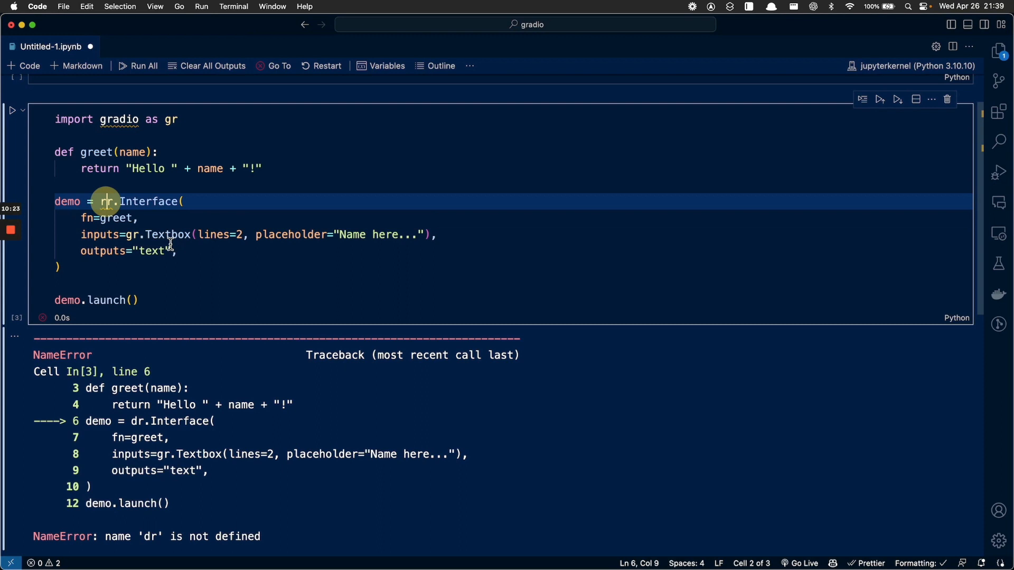
text(g)
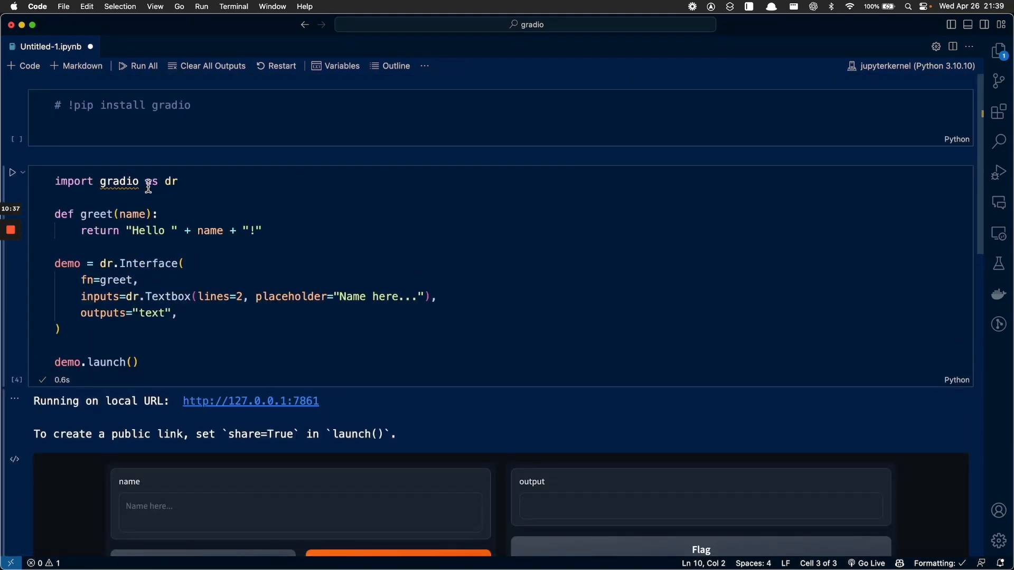
click(142, 182)
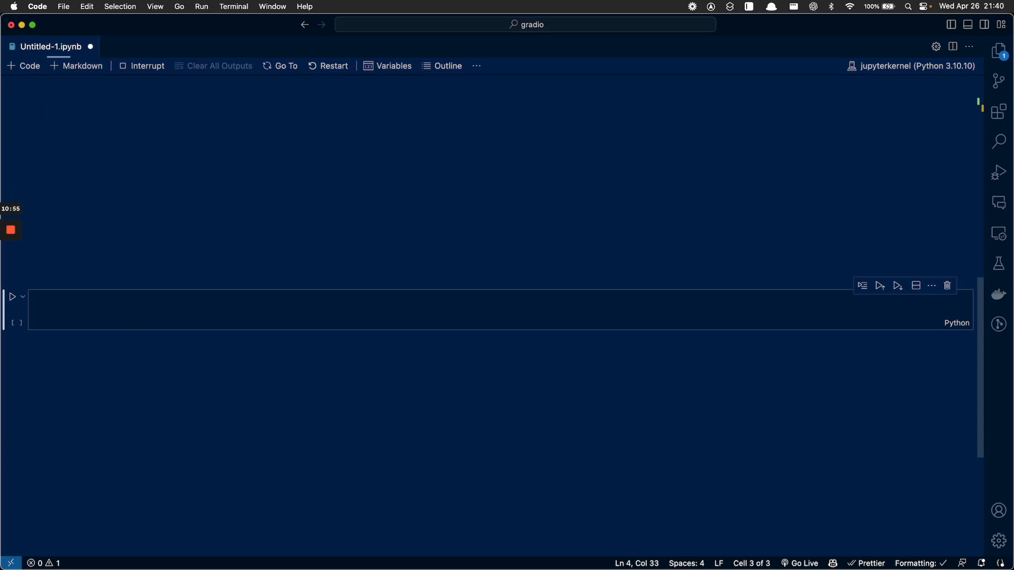
click(11, 84)
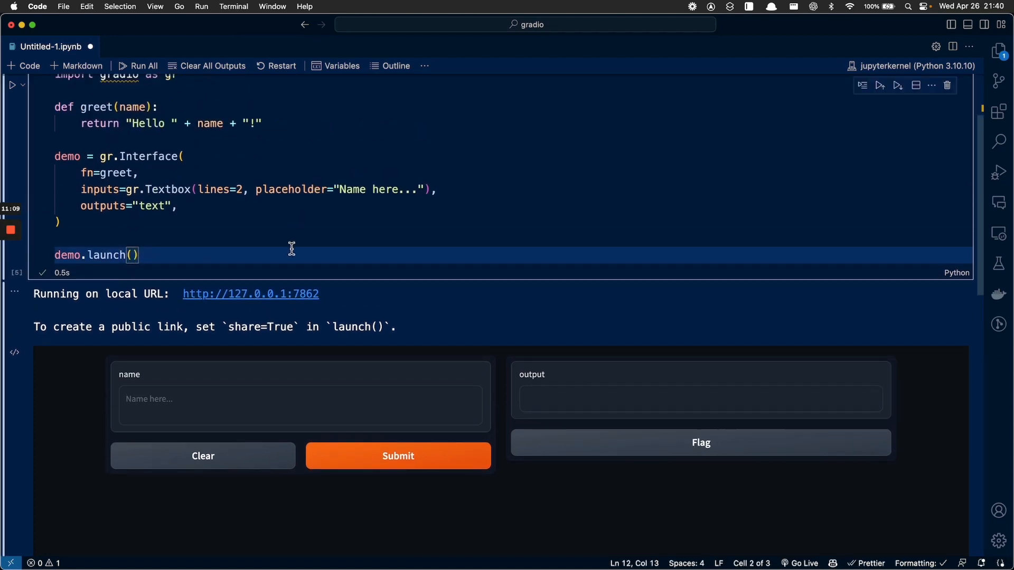
Step: Change the launch call to demo.launch(share=True) to get a public gradio.live link
text(share)
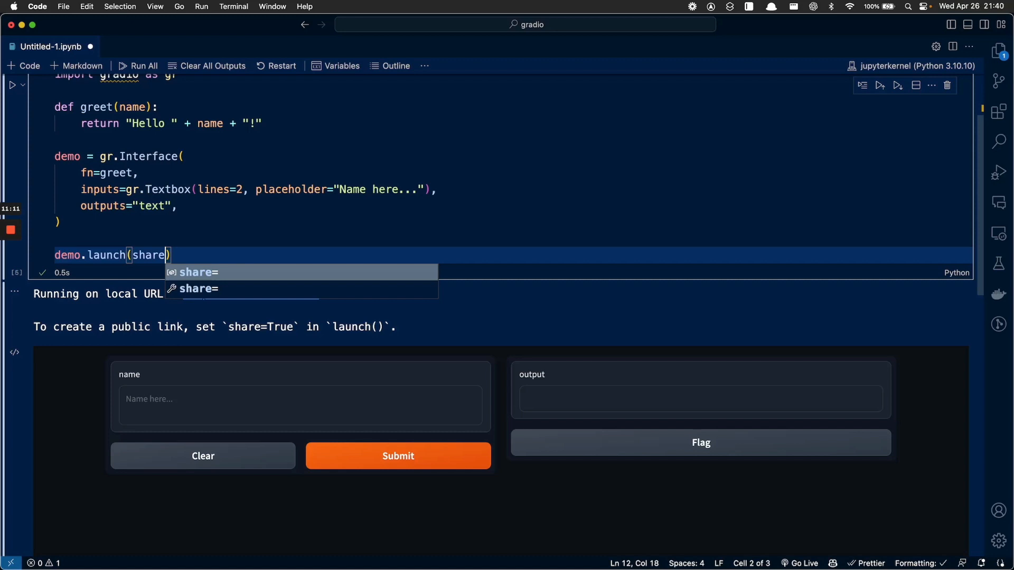
text(=True)
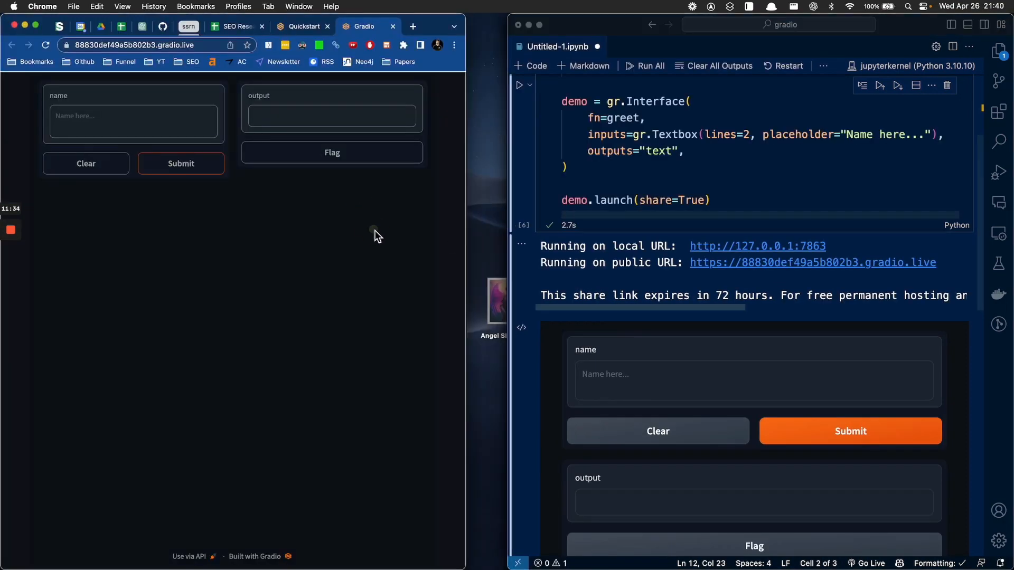
Step: Submit the name 'hey' in the inline demo to get 'Hello hey!', then return to the Quickstart docs
click(672, 380)
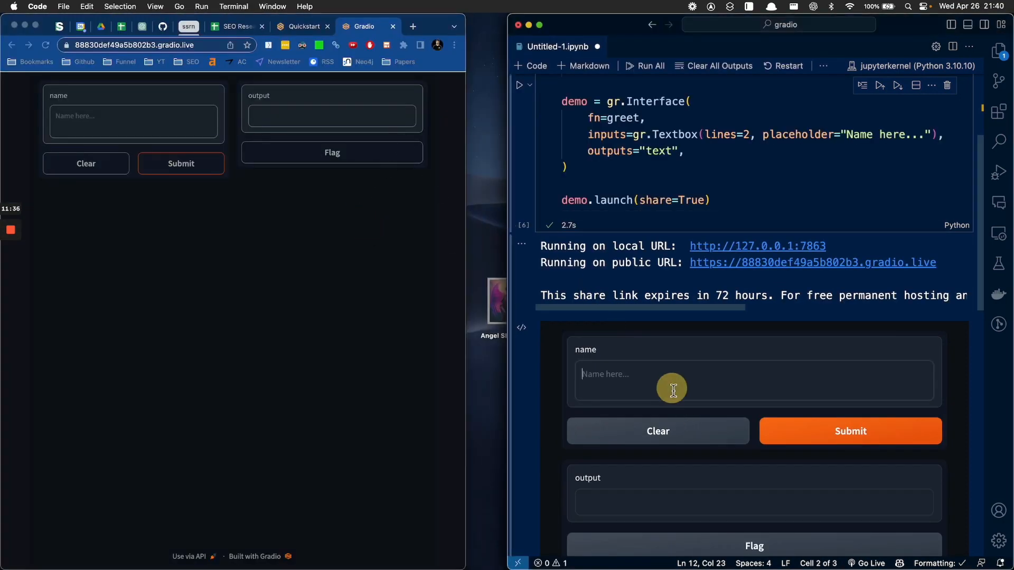
text(hey)
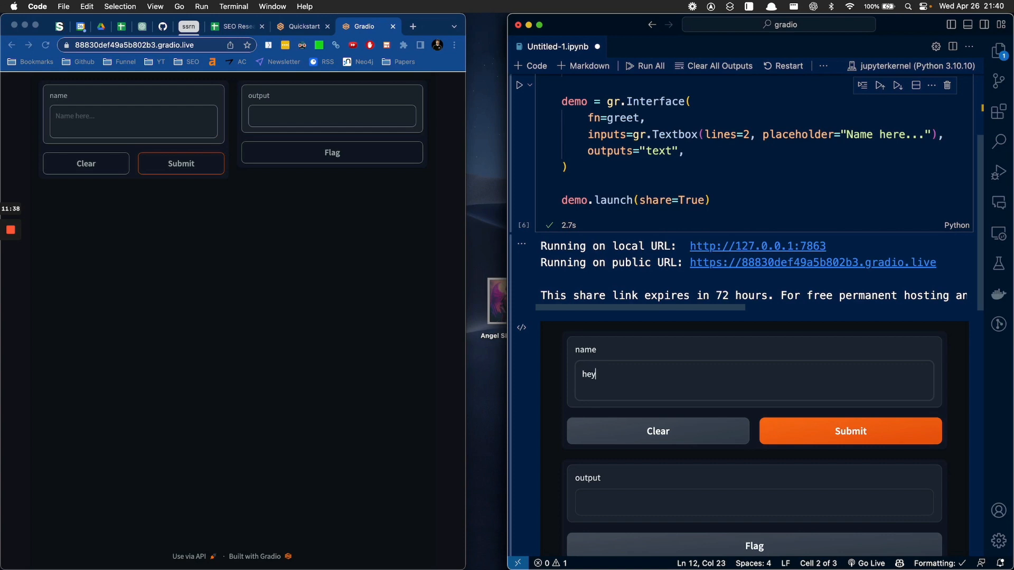
click(849, 431)
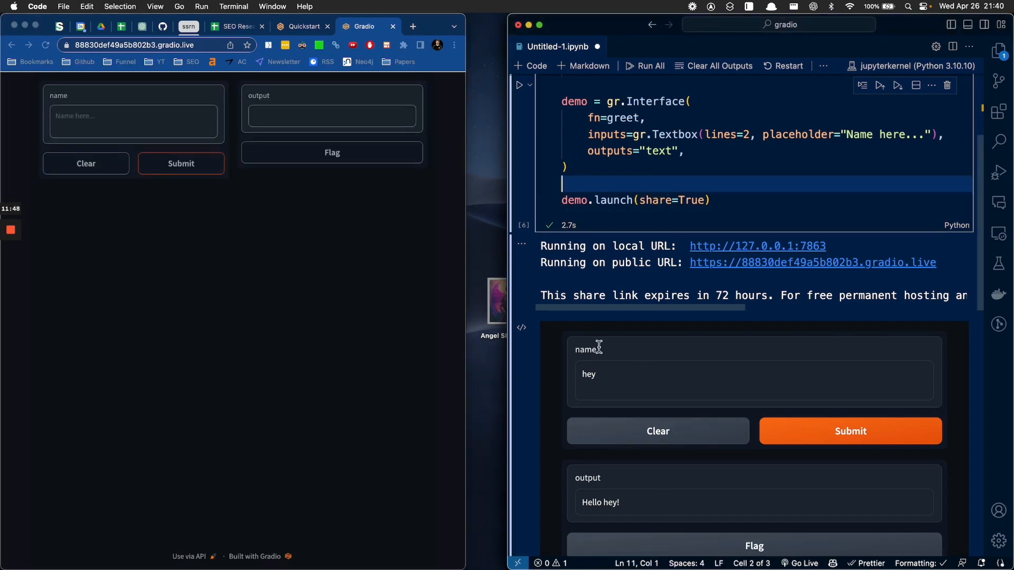
click(303, 26)
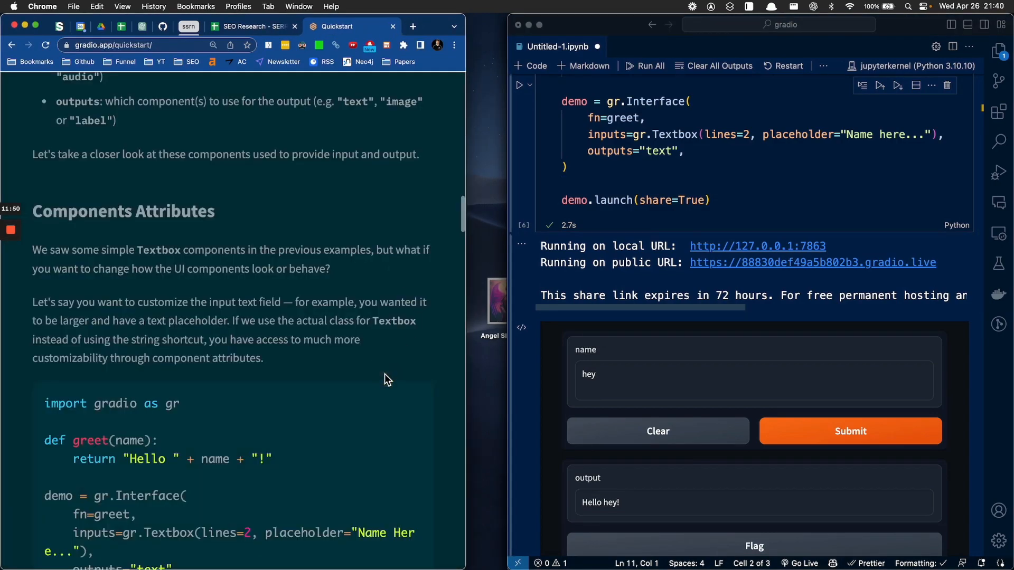
Step: Scroll the Quickstart to the Multiple Input and Output Components example
scroll(down, 3)
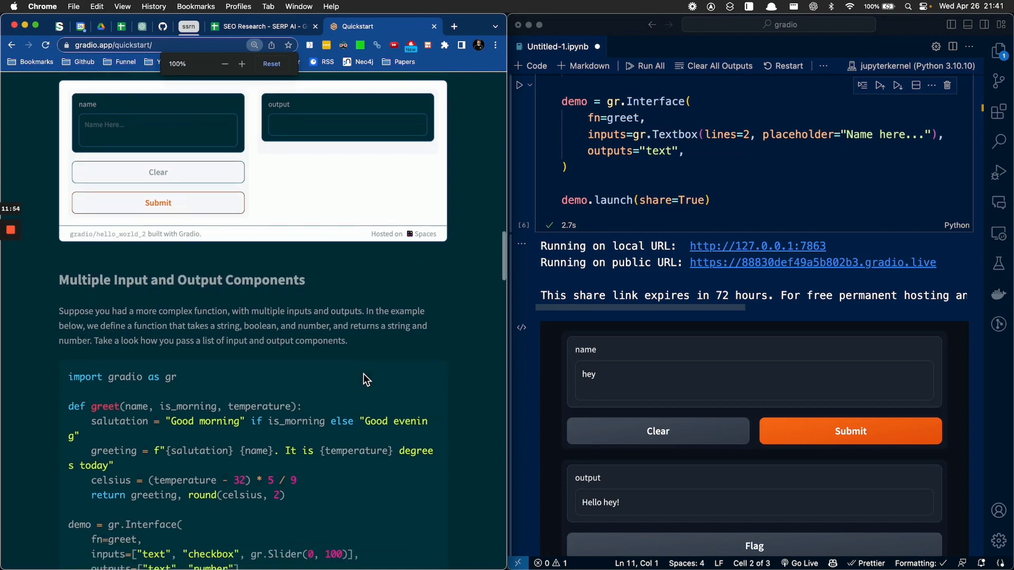
scroll(down, 3)
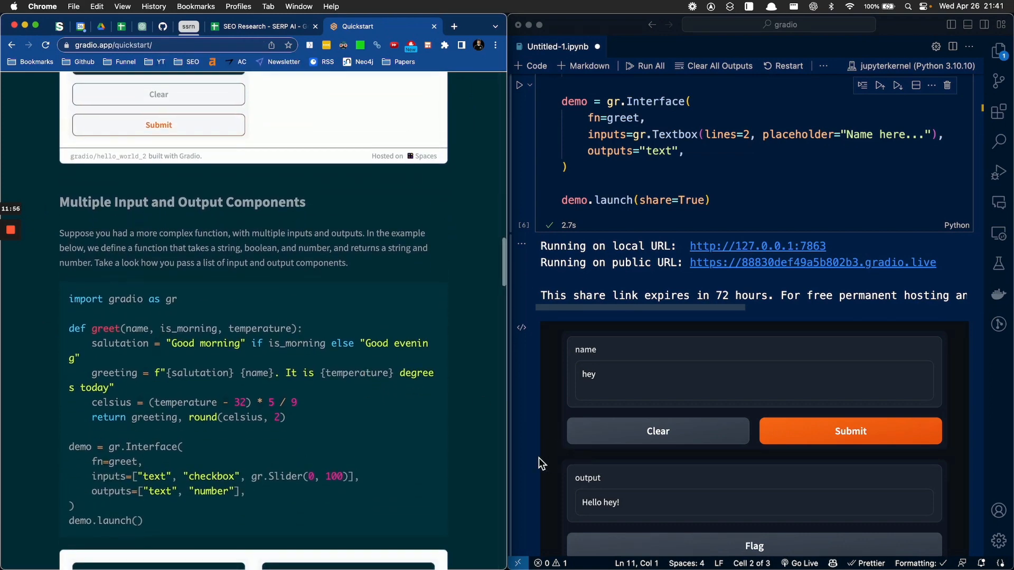
scroll(down, 3)
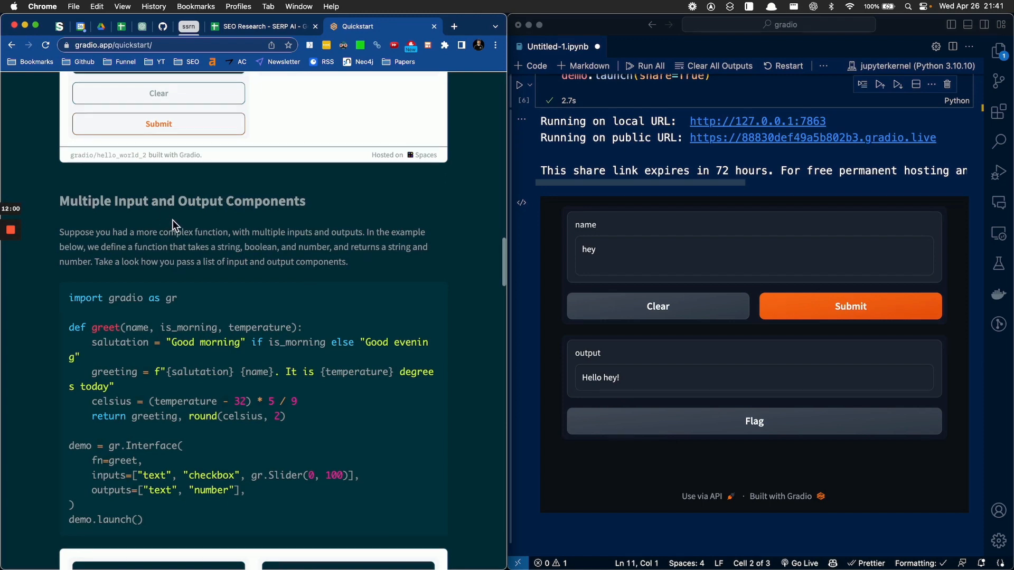
scroll(down, 3)
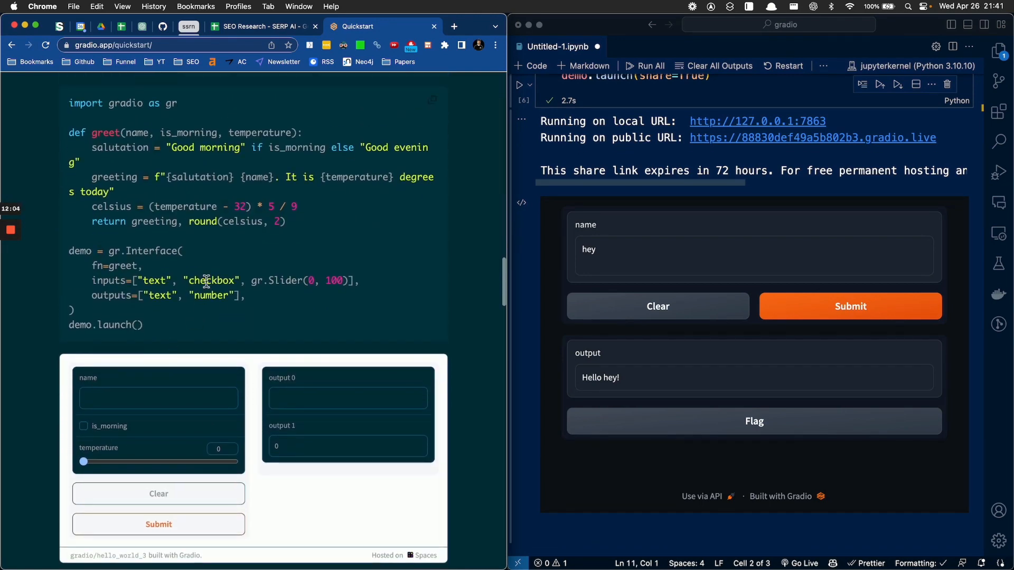
Step: Adjust the embedded demo's temperature slider through 35, 26 and 79 to settle on 71
drag(82, 462, 135, 461)
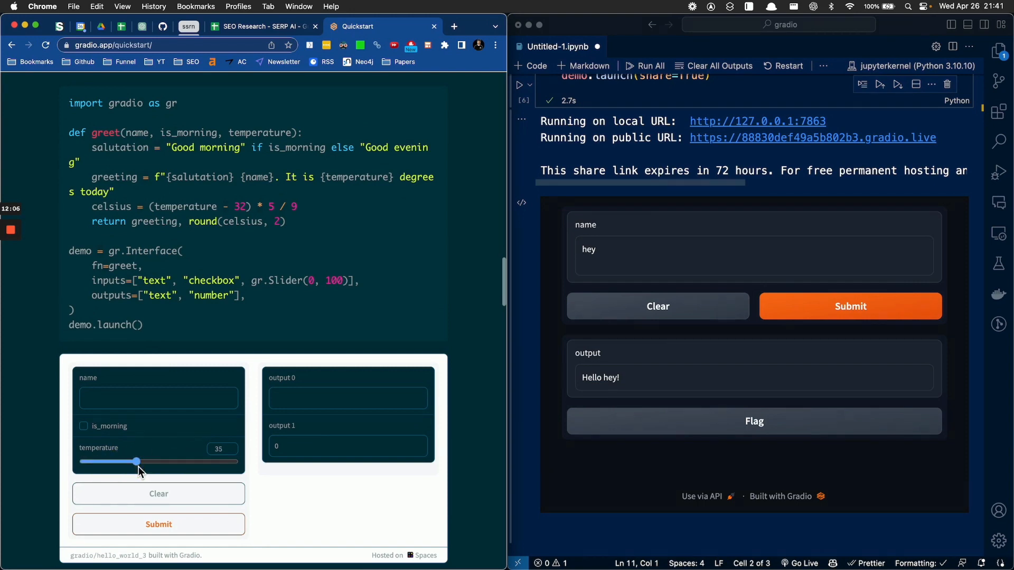
drag(135, 461, 127, 490)
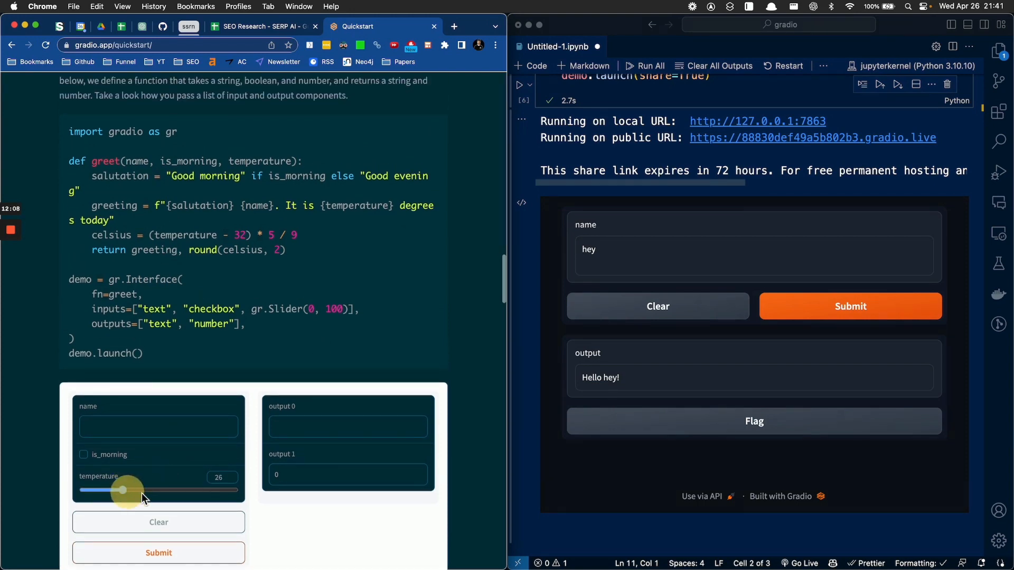
drag(124, 490, 202, 490)
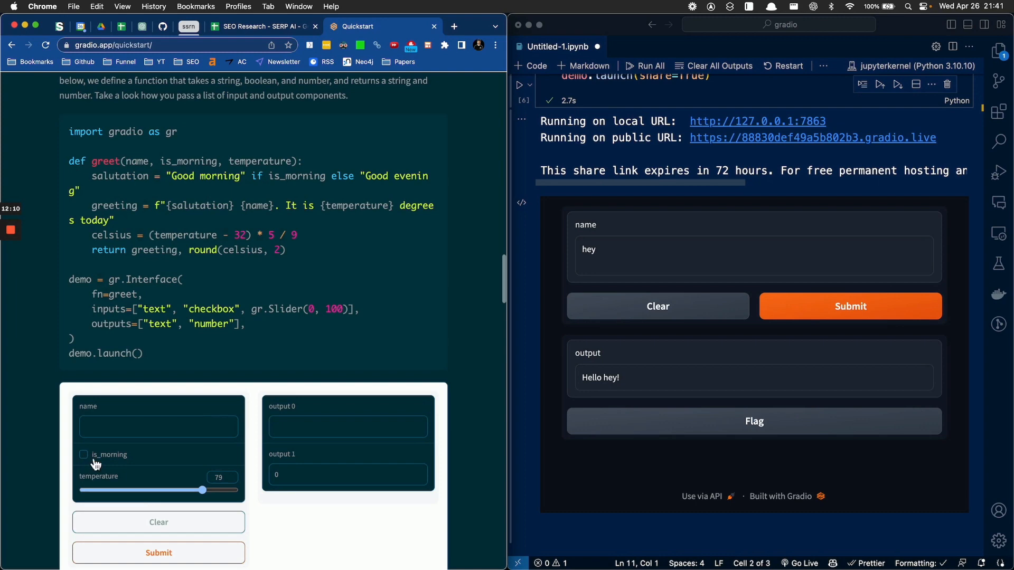
drag(202, 490, 190, 490)
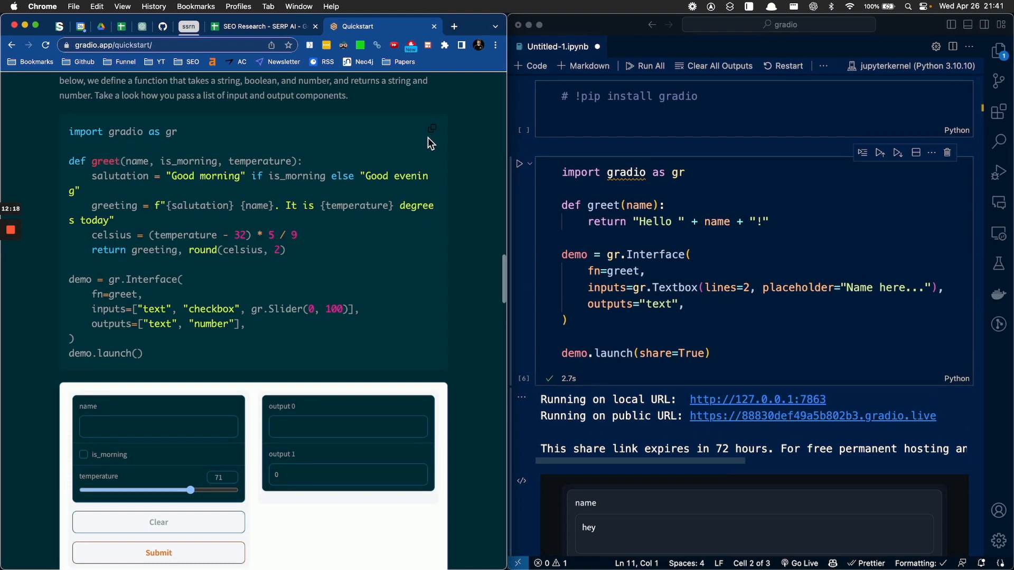
mouse_move(410, 152)
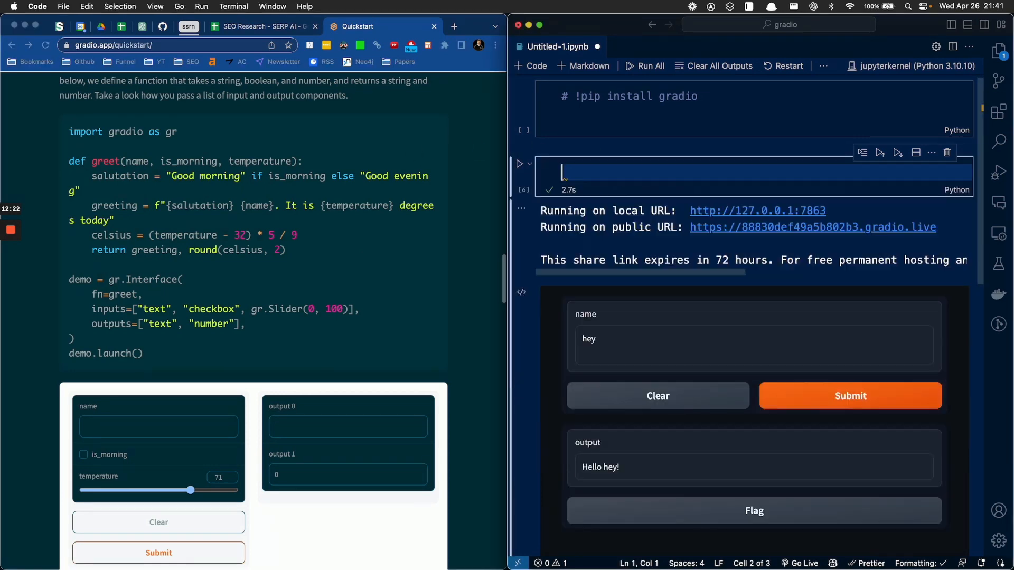
Step: Enter the docs' multi-input greet code, run it with temperature 23, and submit to get 'Good morning sadf...' and -5
text(import gradio)
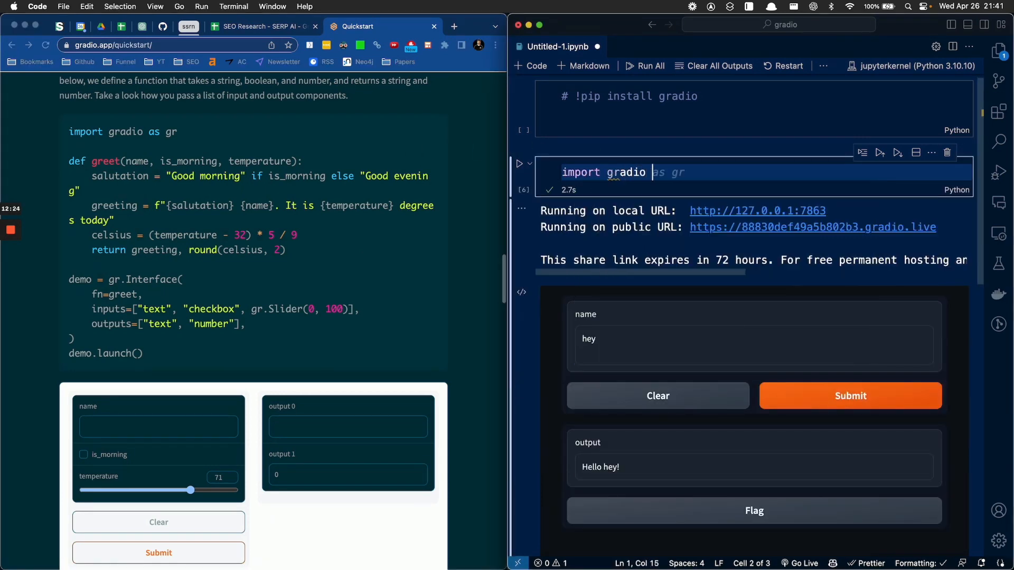
text(def greet(name):)
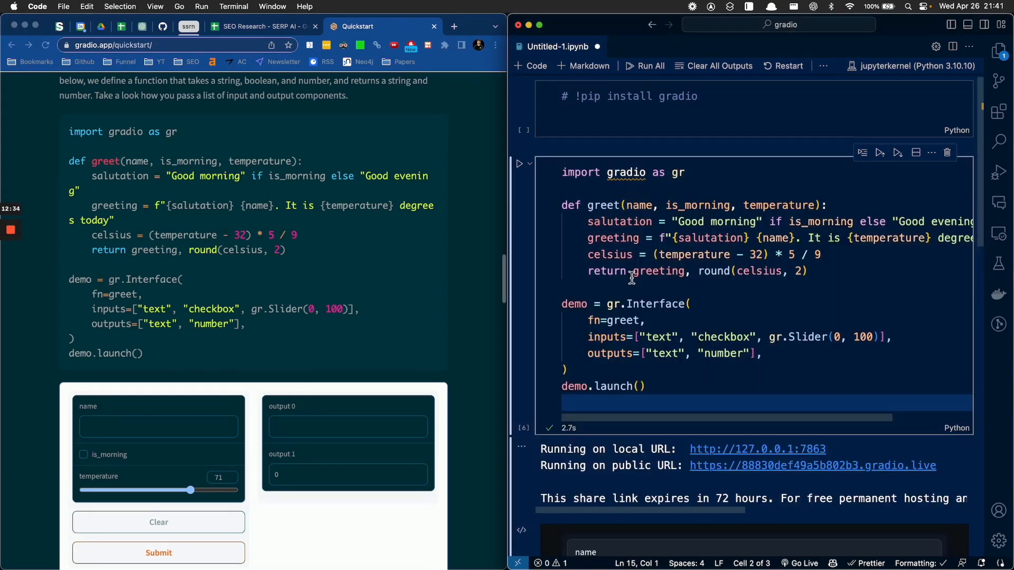
scroll(down, 3)
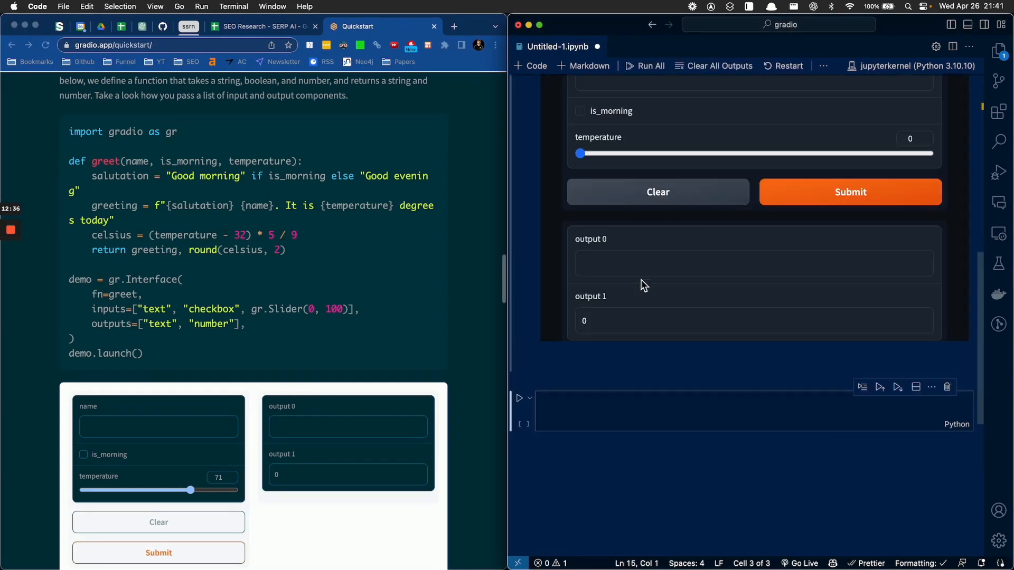
drag(579, 153, 658, 244)
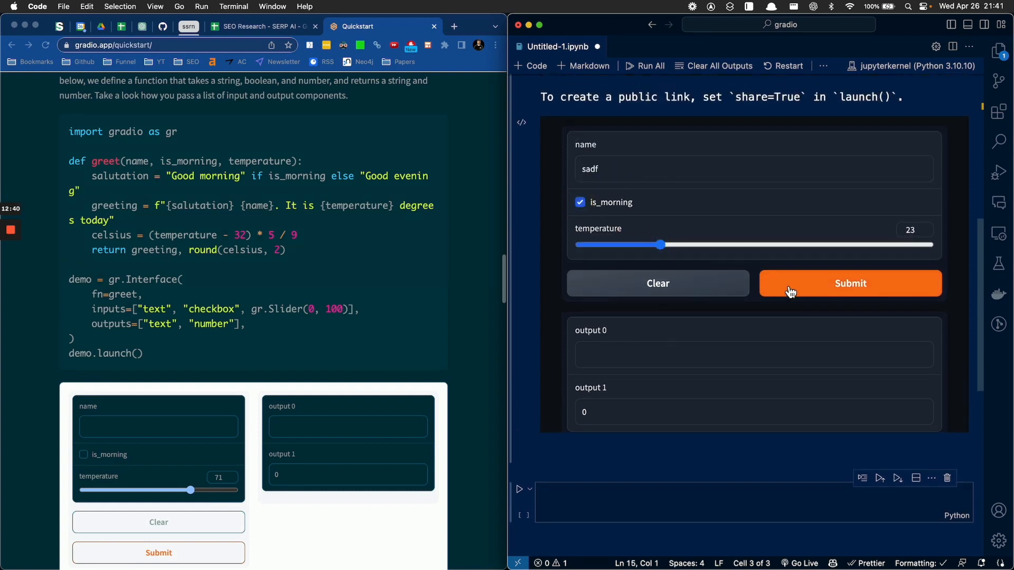
click(850, 283)
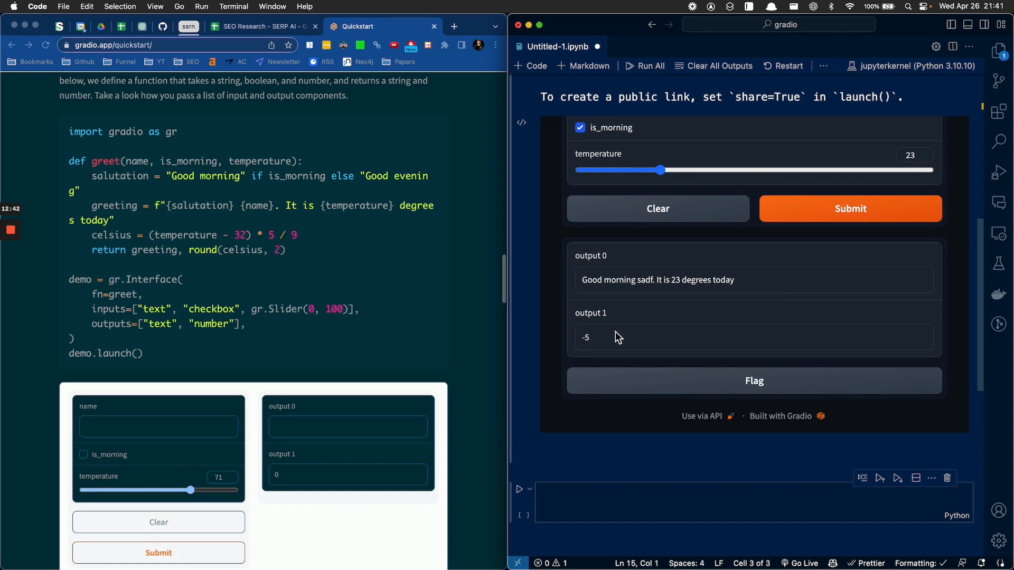
mouse_move(666, 325)
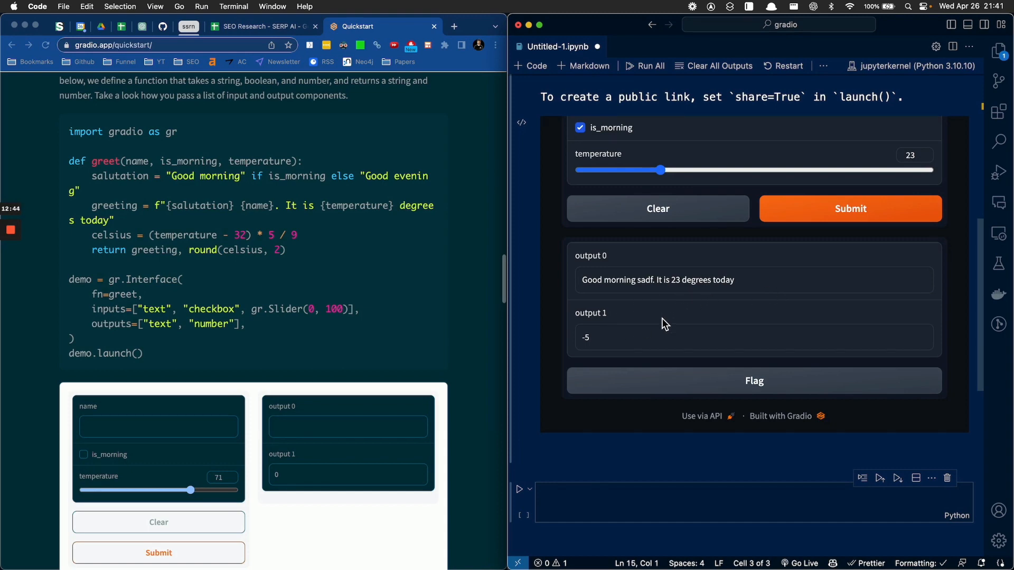
scroll(down, 3)
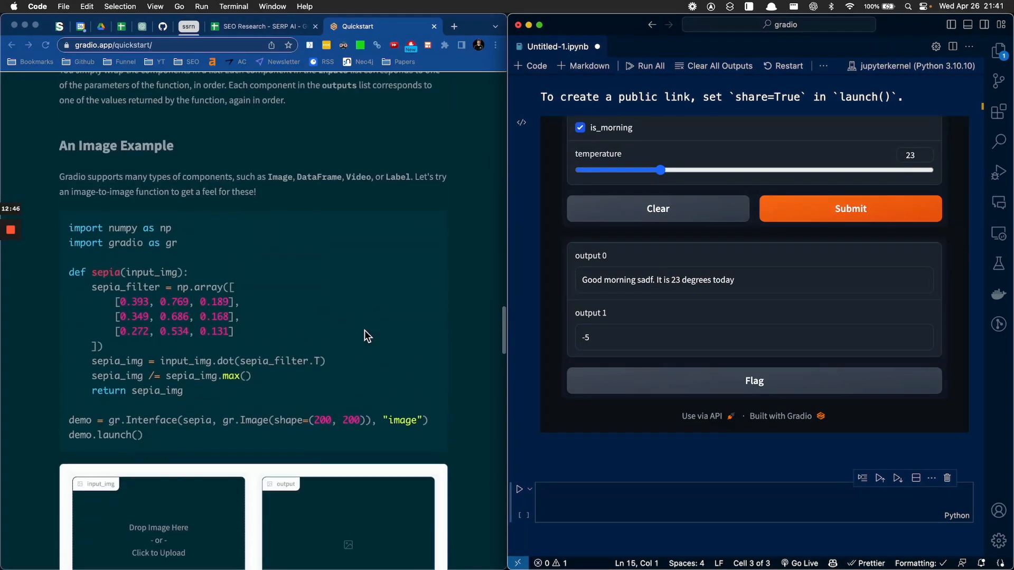
Step: Scroll the Quickstart to the An Image Example section with its sepia filter code
scroll(down, 3)
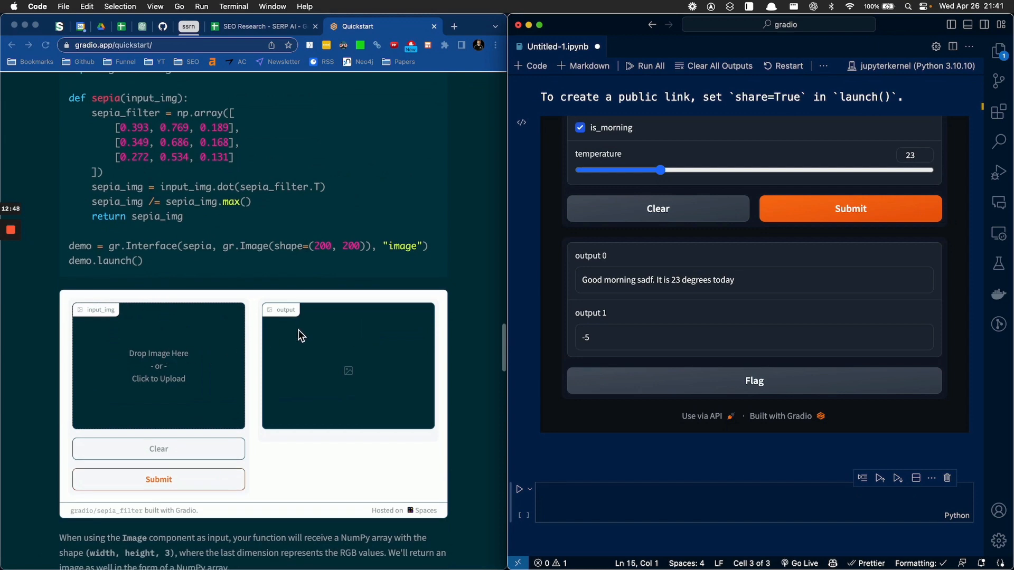
click(657, 283)
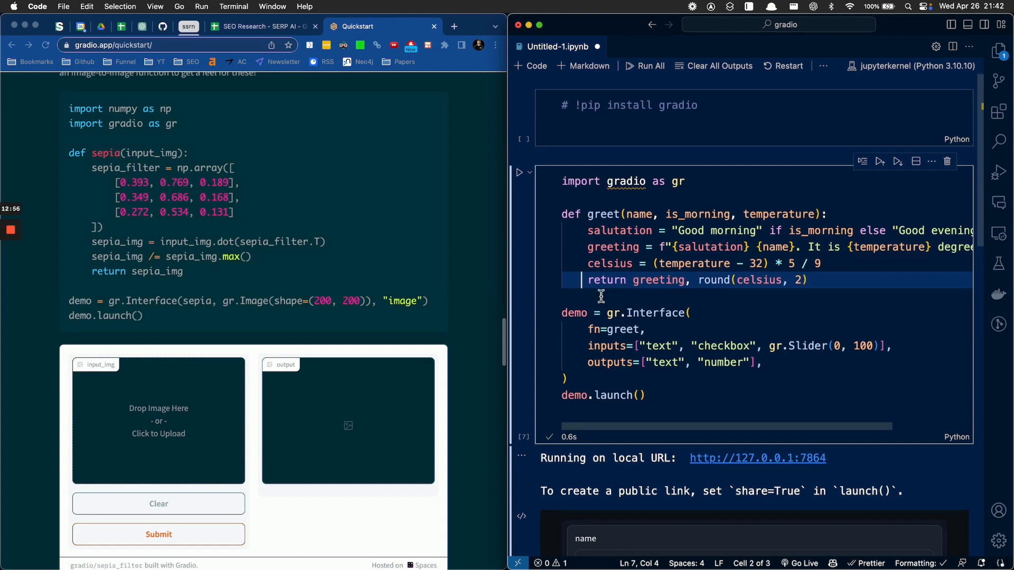
click(614, 297)
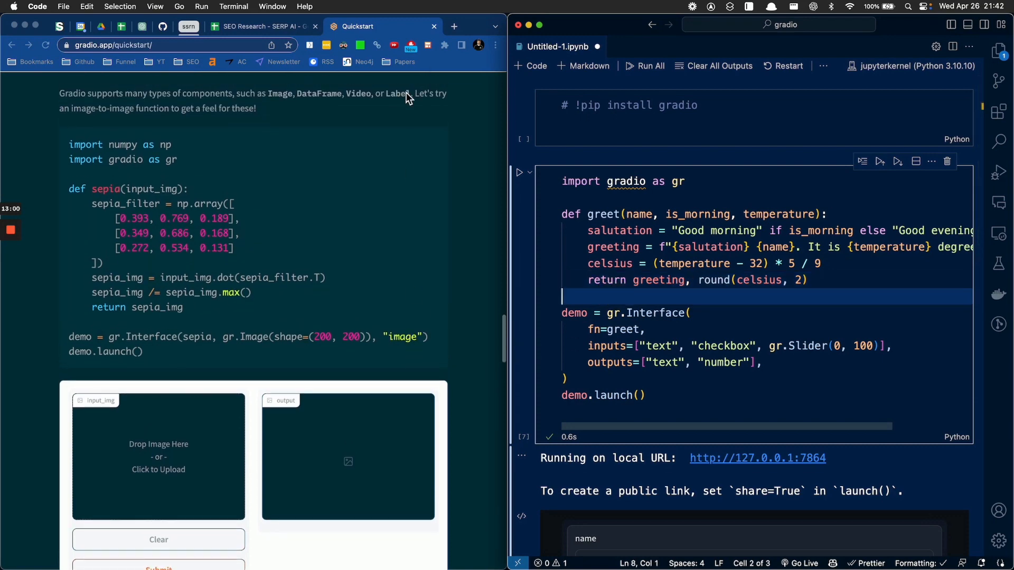
scroll(up, 3)
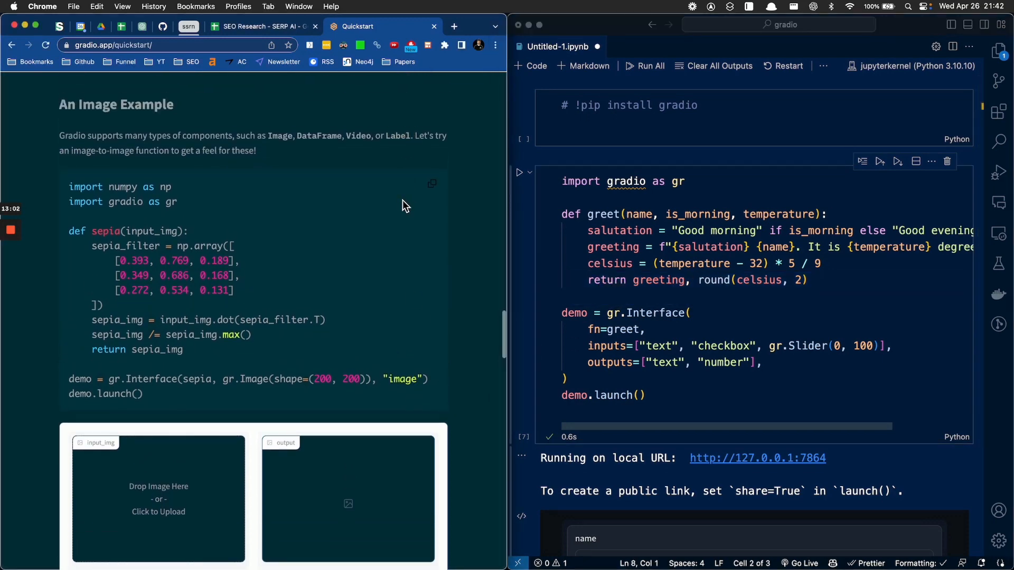
mouse_move(289, 155)
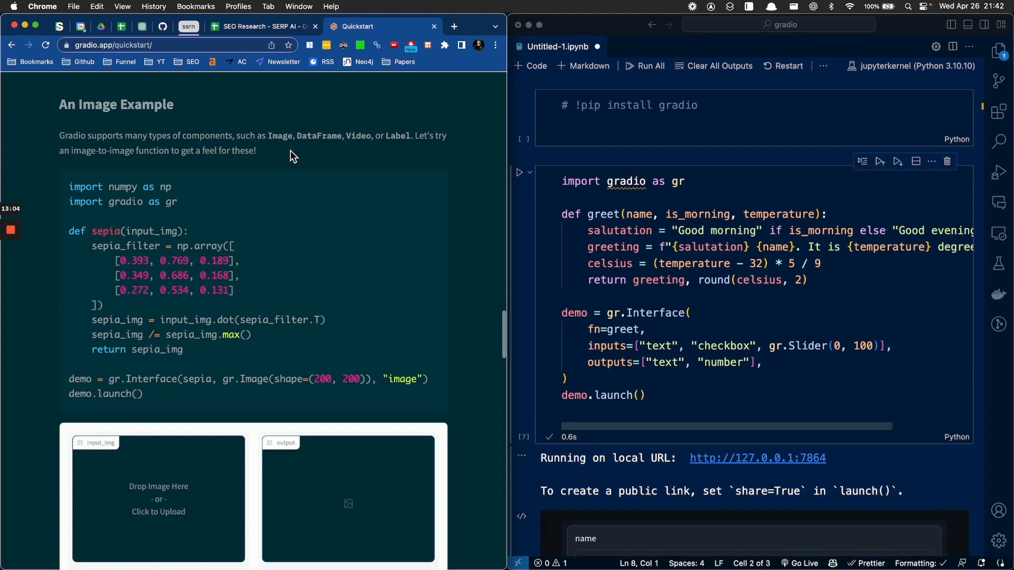
mouse_move(374, 152)
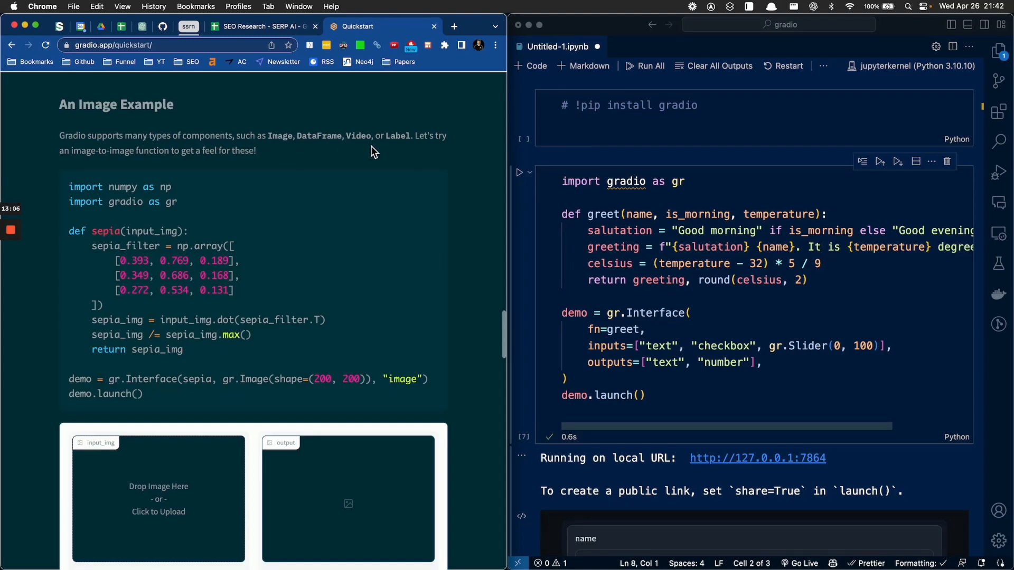
mouse_move(413, 162)
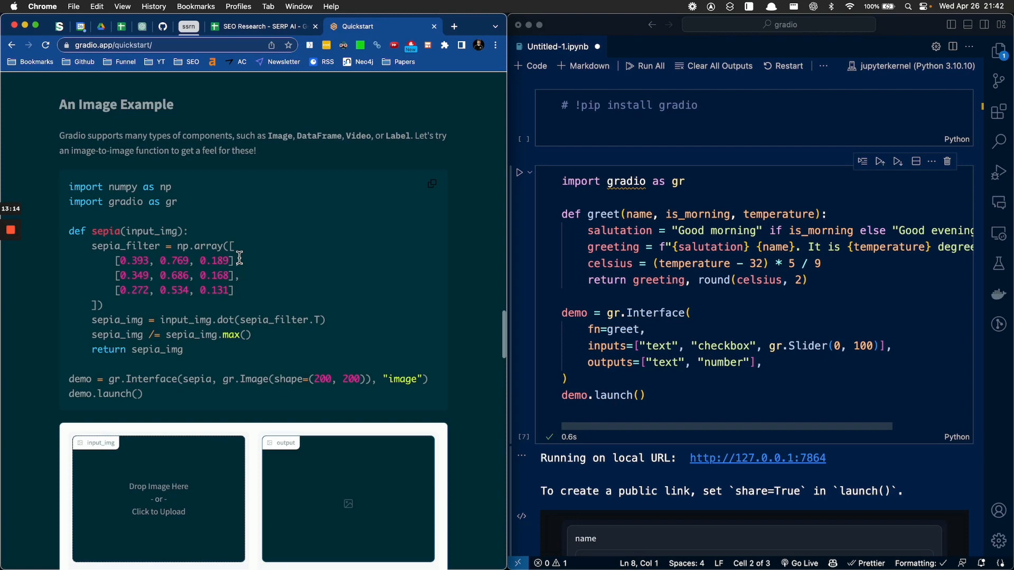
mouse_move(262, 251)
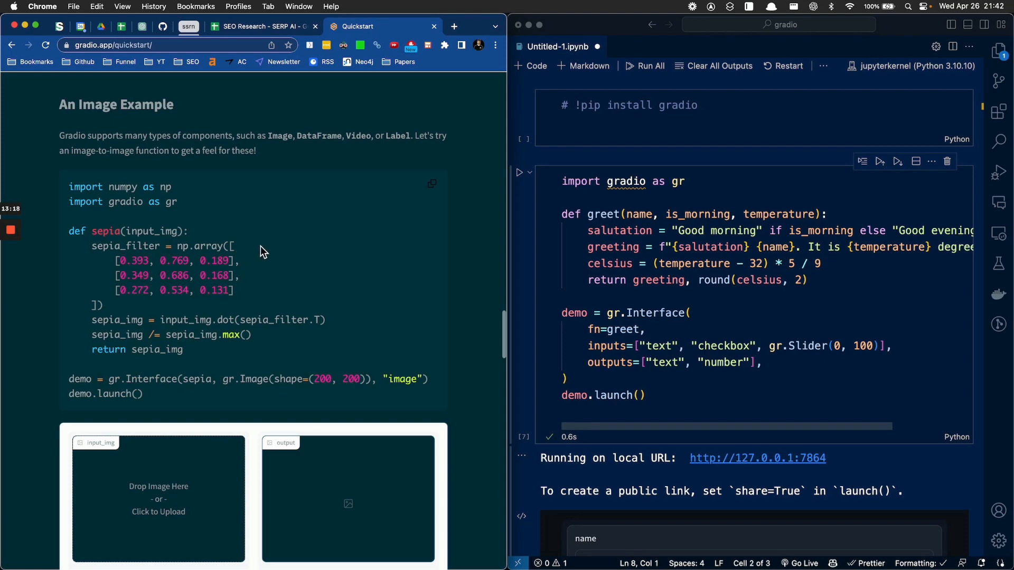
mouse_move(435, 197)
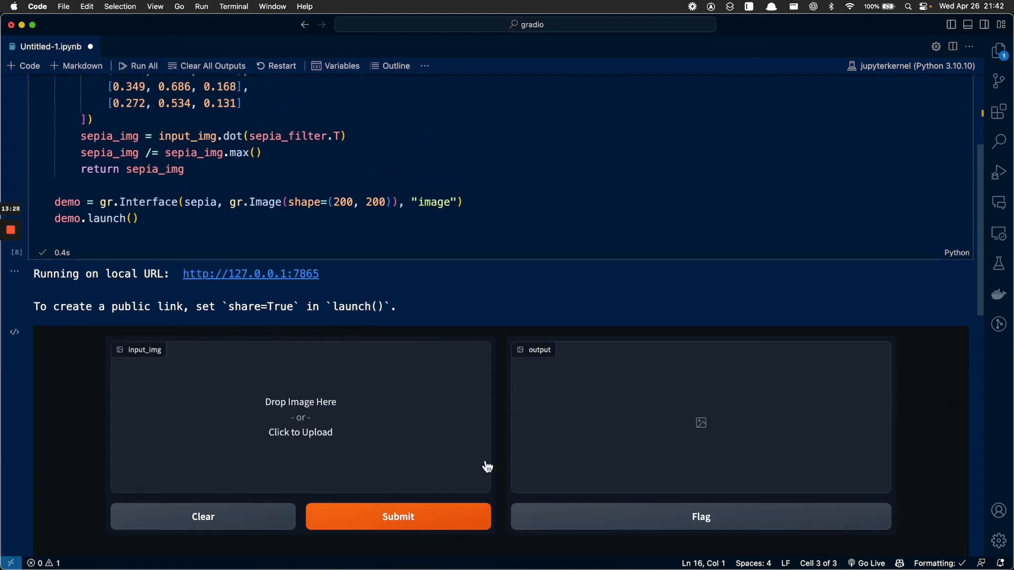
Step: Add share=True to the sepia demo's demo.launch() call
scroll(down, 3)
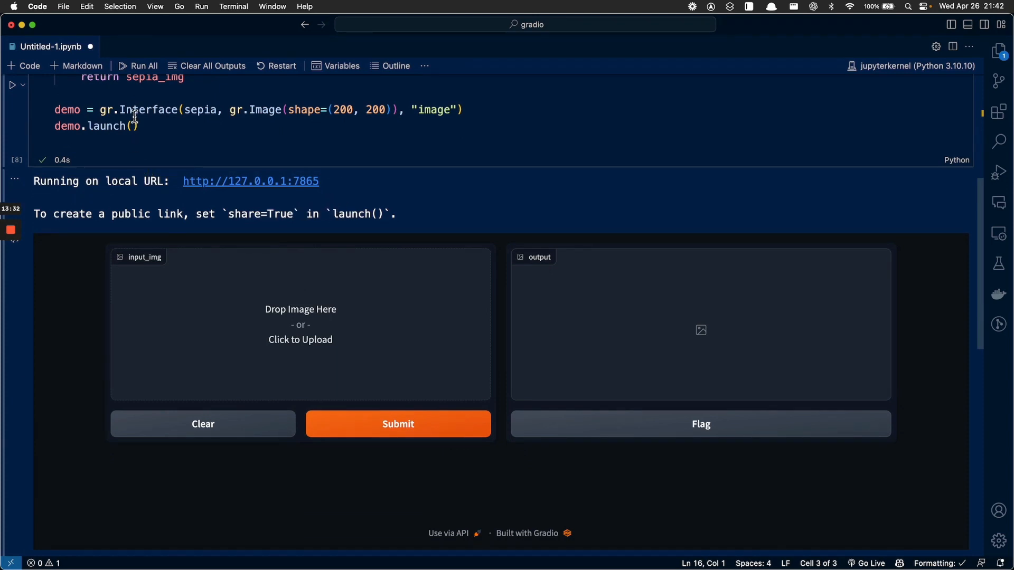
text(share=)
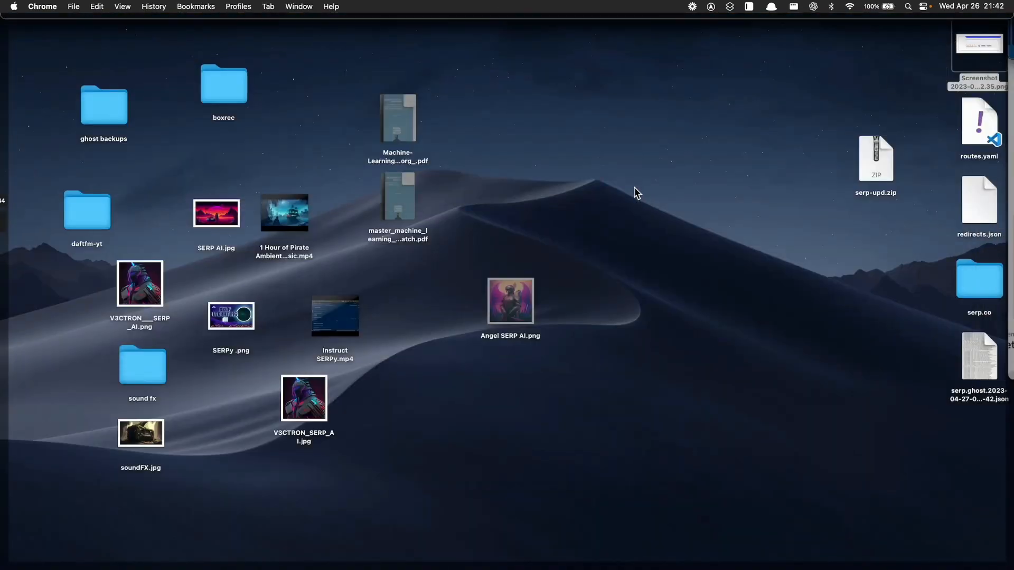
Step: Drop V3CTRON_SERP_AI.jpg into input_img, submit it, and download the sepia result as image.png
click(303, 398)
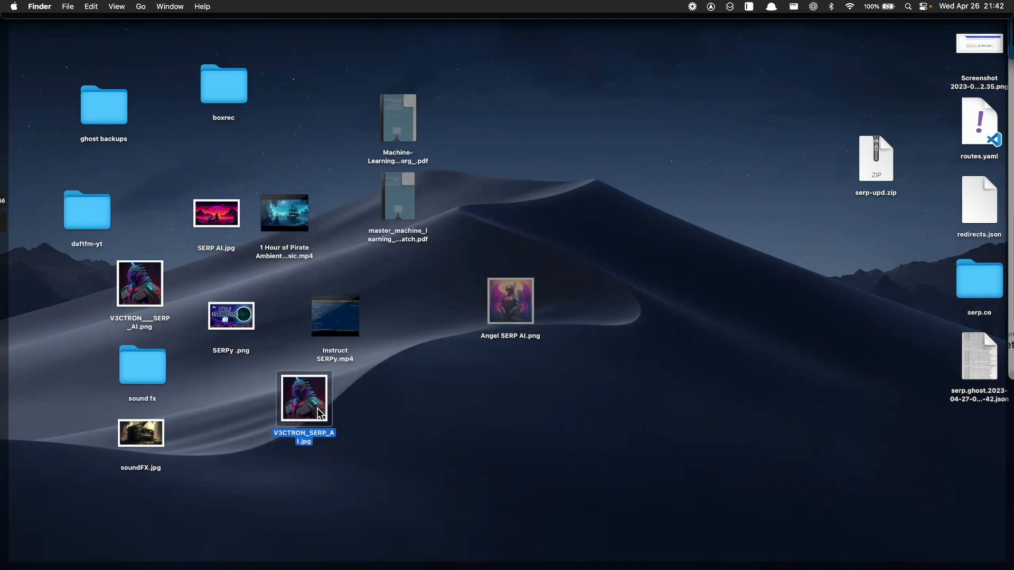
drag(305, 397, 516, 154)
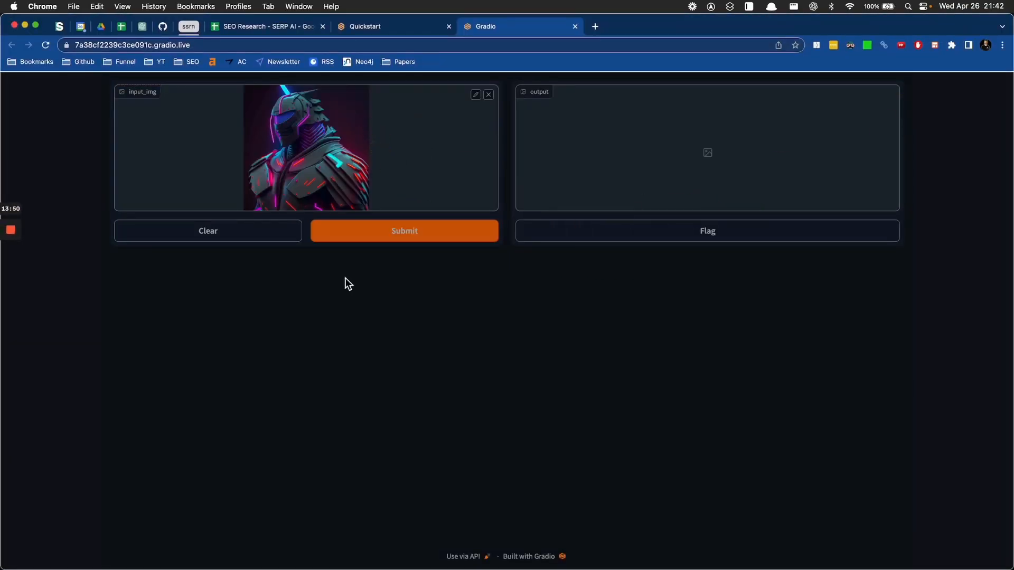
click(403, 231)
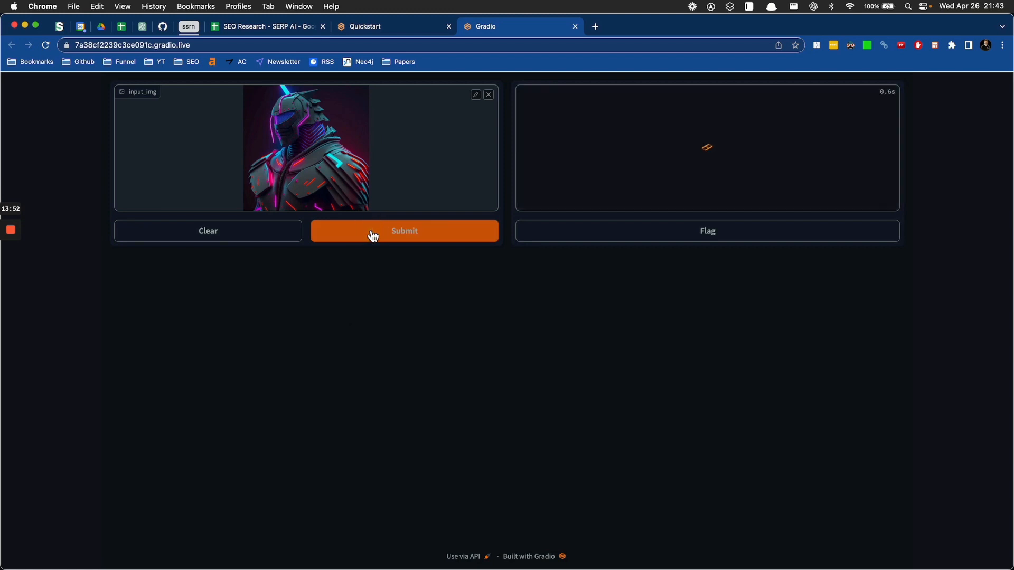
click(403, 231)
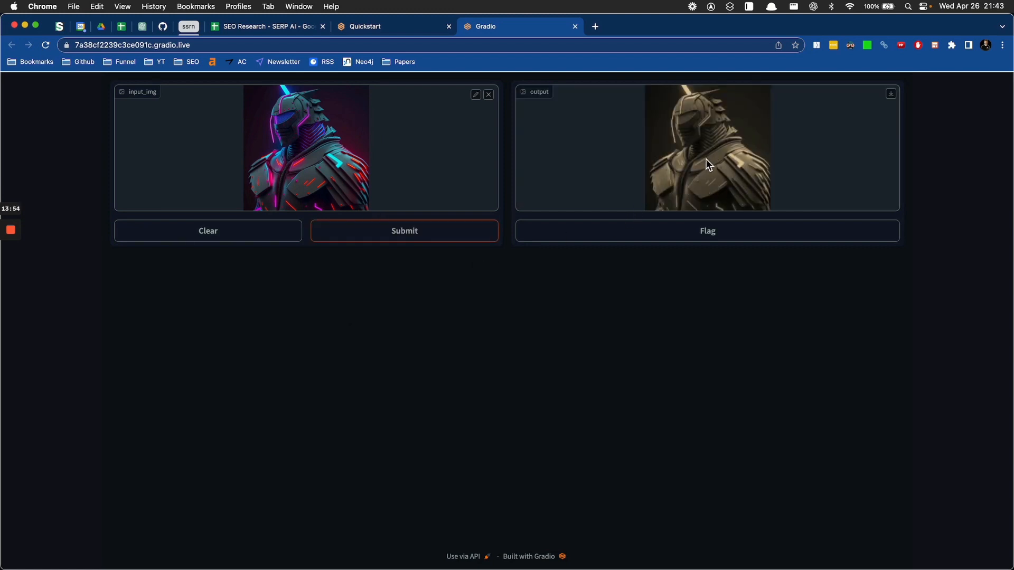
click(890, 92)
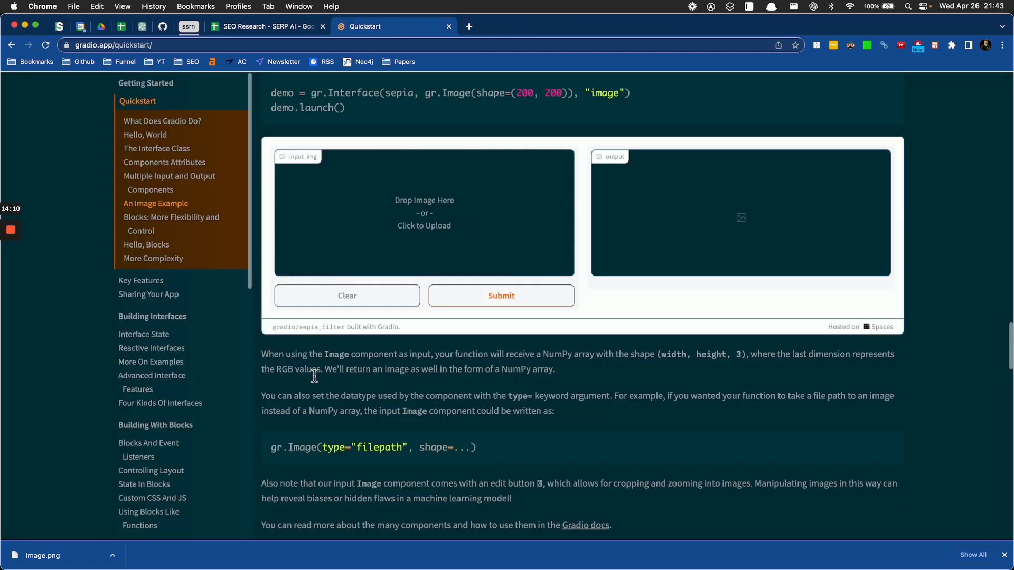
Step: Scroll past the image example into Blocks: More Flexibility and Control
scroll(down, 3)
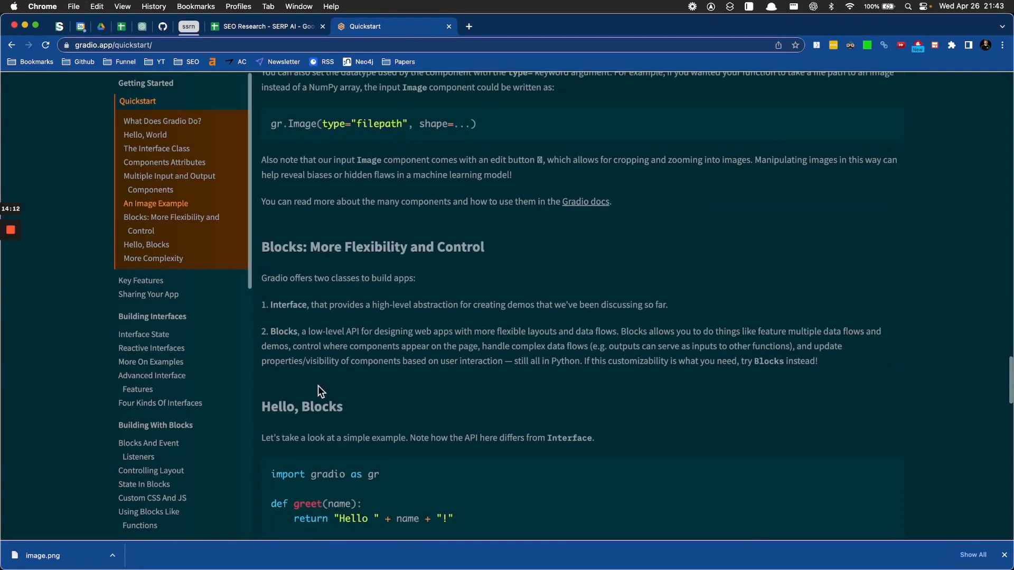
scroll(down, 3)
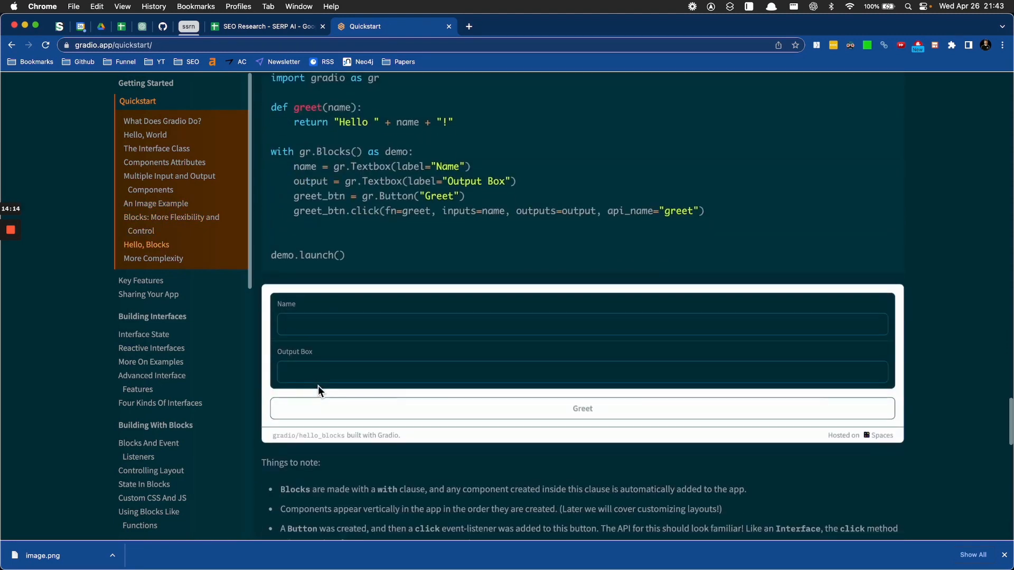
scroll(down, 3)
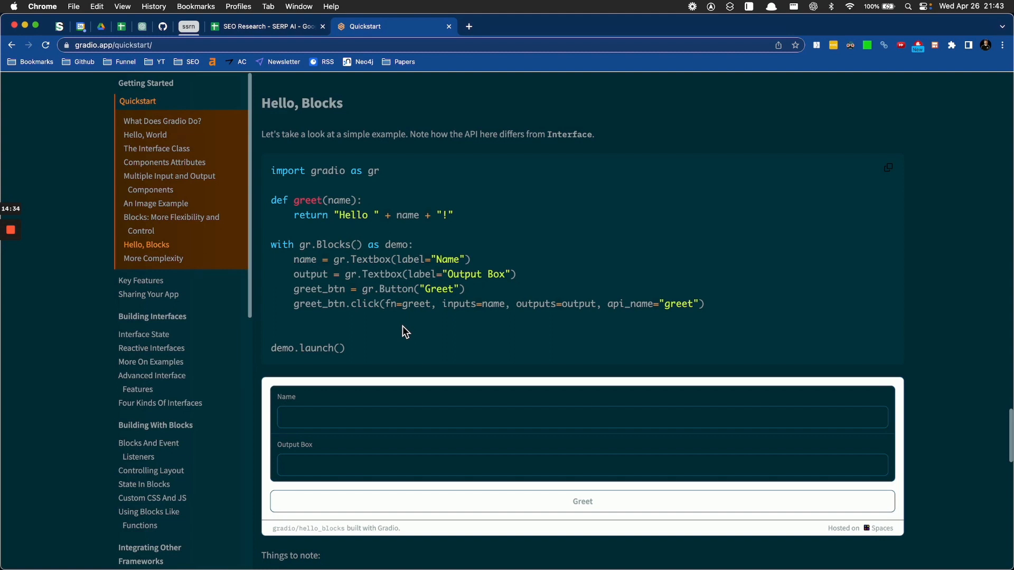
mouse_move(395, 339)
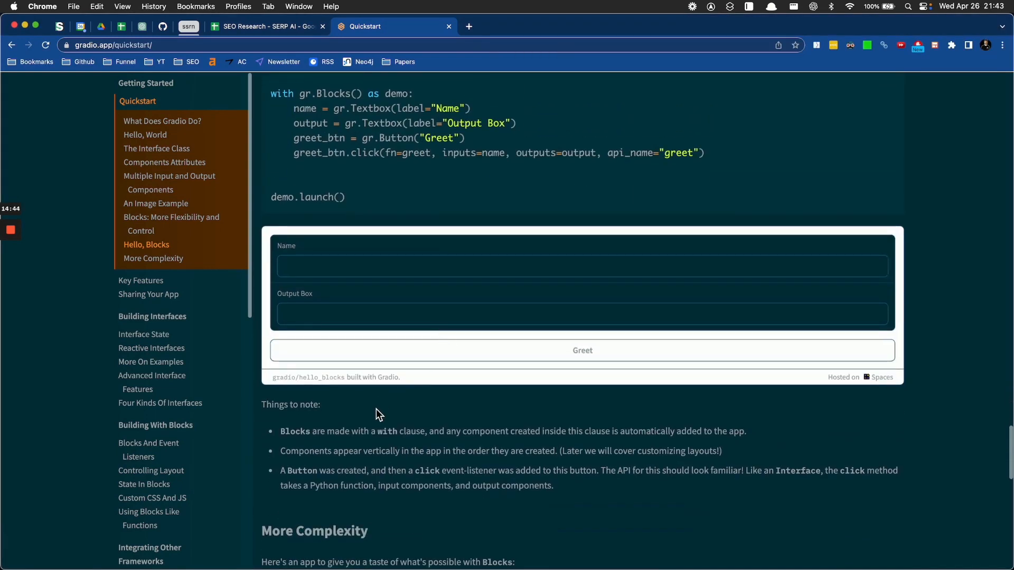
mouse_move(422, 444)
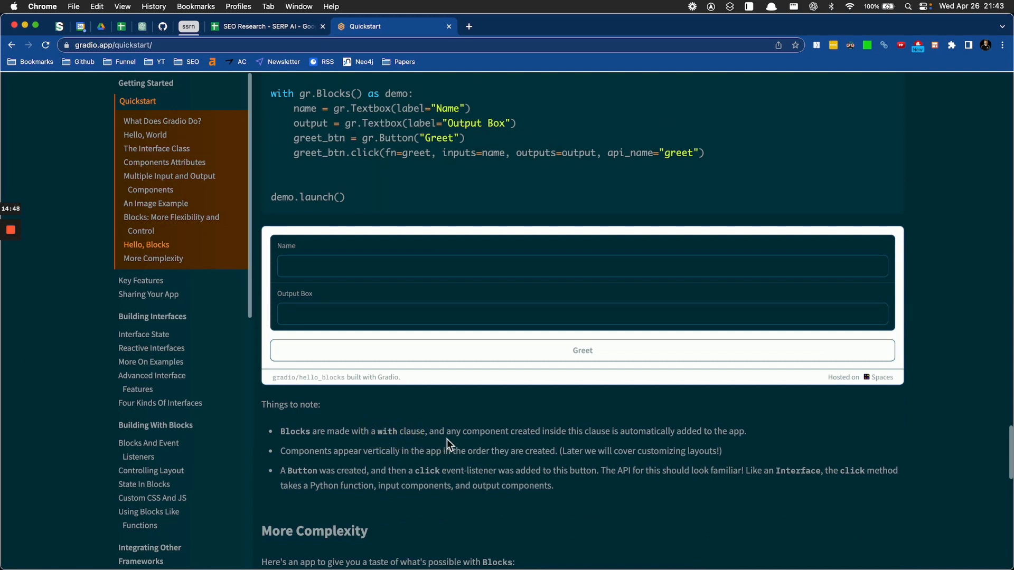
mouse_move(567, 446)
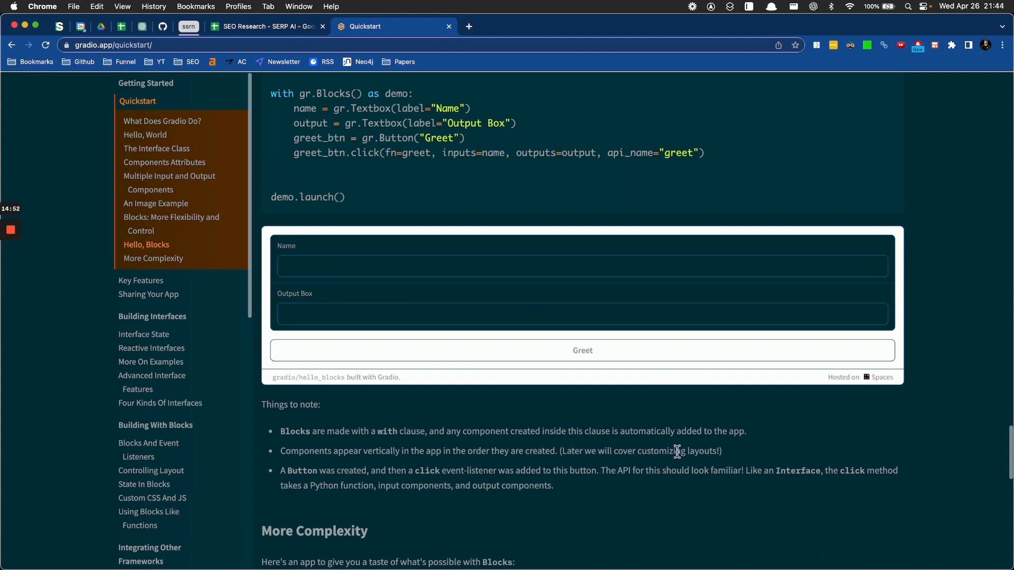
scroll(down, 3)
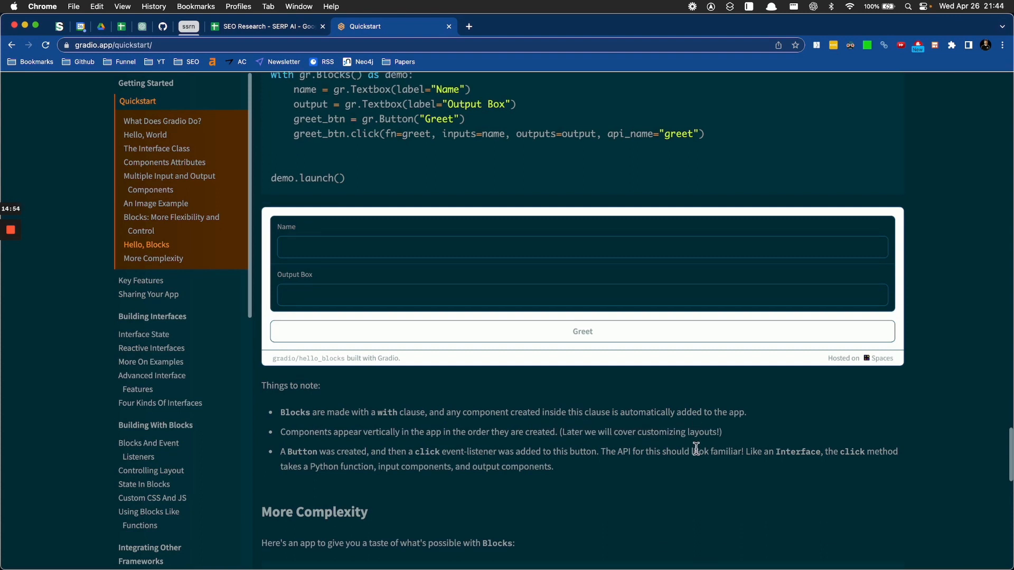
scroll(down, 3)
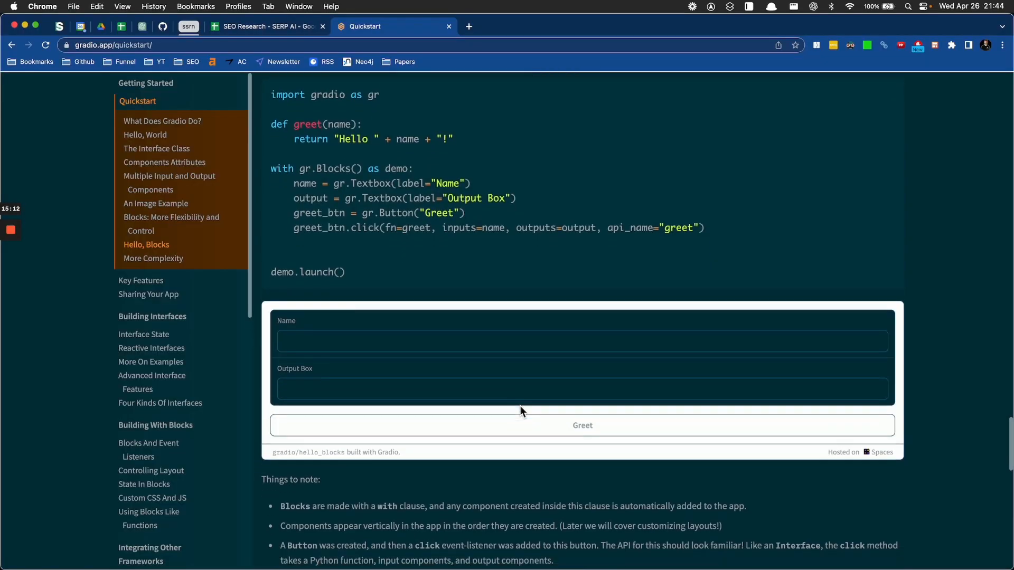
Step: Reach the Hello, Blocks code sample and clear the selection in it
scroll(down, 3)
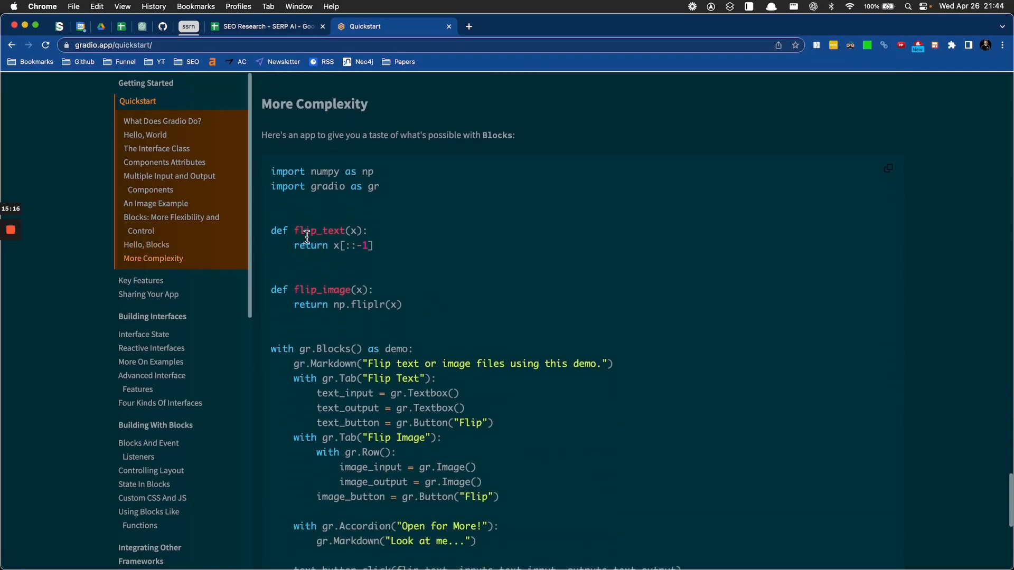
click(147, 245)
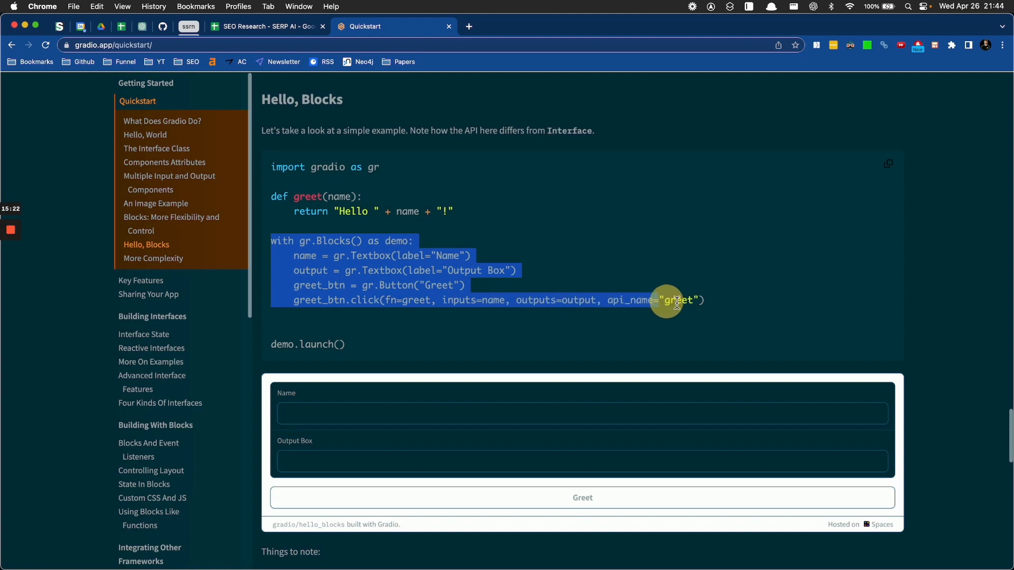
click(323, 245)
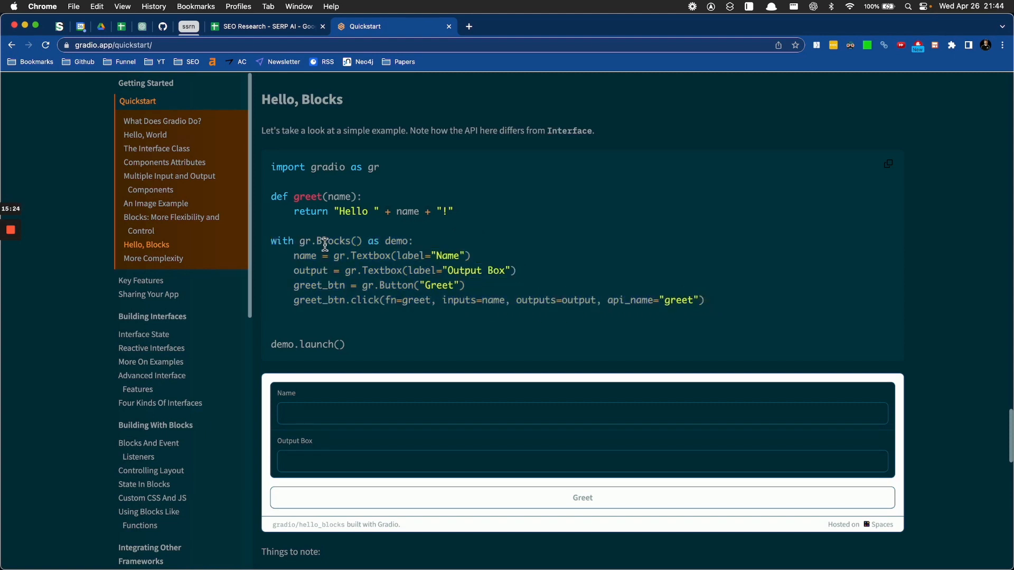
mouse_move(372, 239)
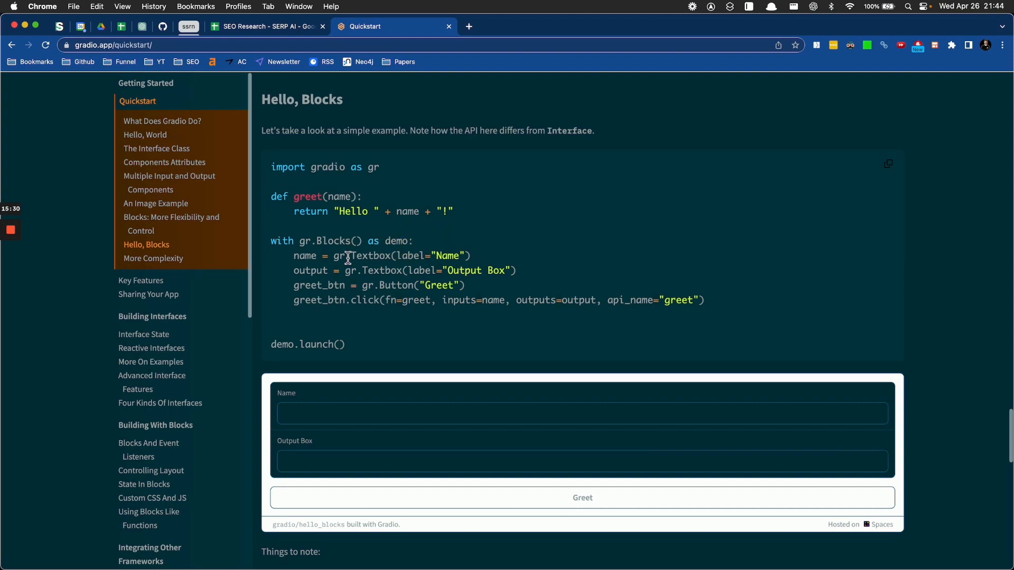
mouse_move(391, 269)
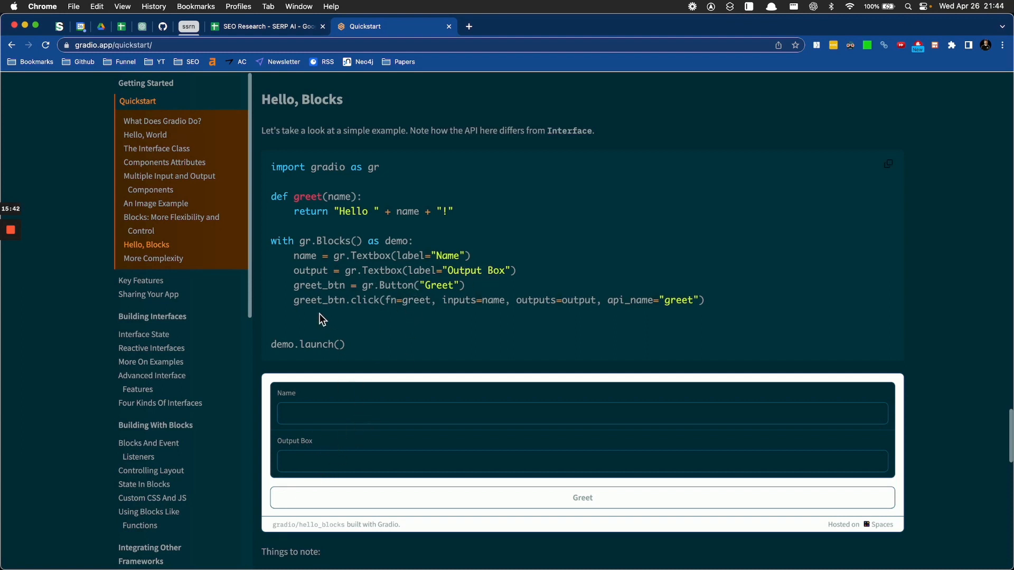
Step: Greet with an empty name in the Hello, Blocks demo, then continue to More Complexity
scroll(down, 3)
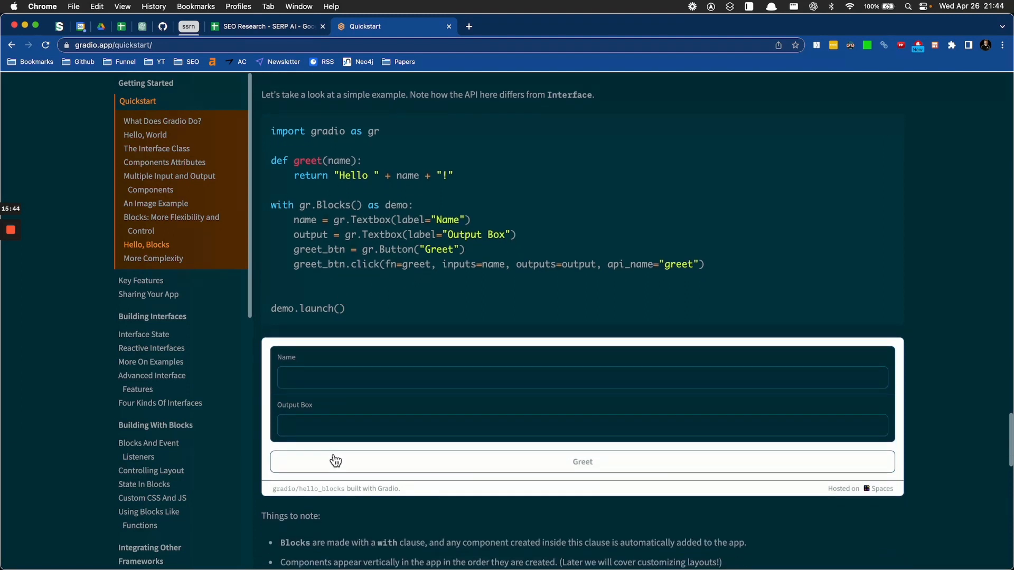
click(582, 461)
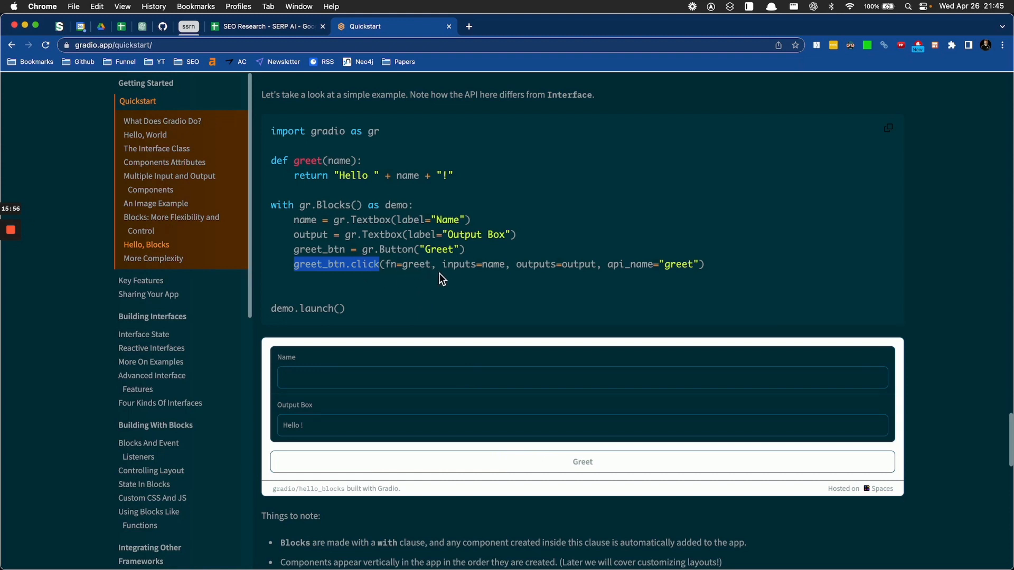
scroll(down, 3)
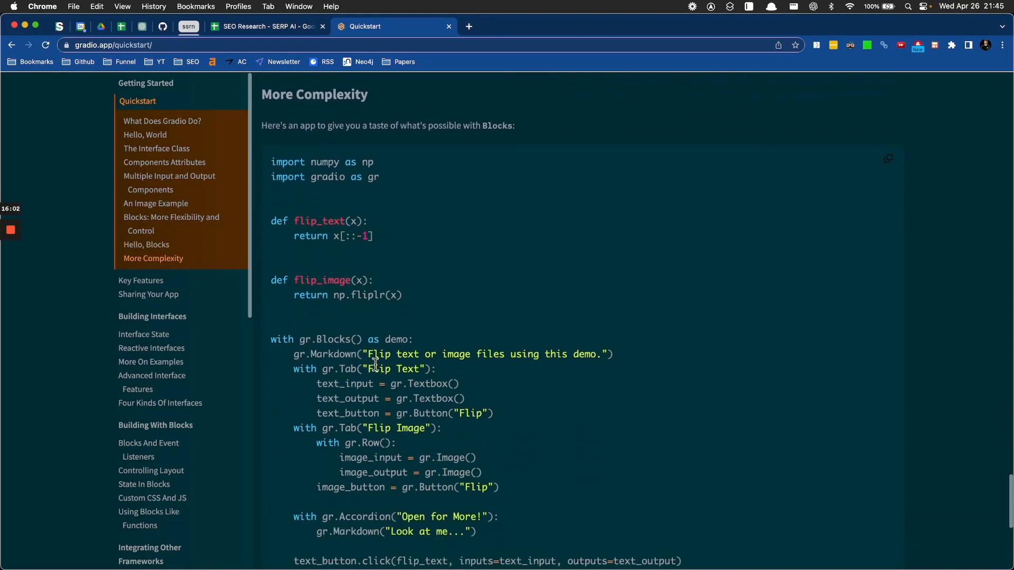
Step: Scroll through the More Complexity flipper code and its embedded demo
scroll(down, 3)
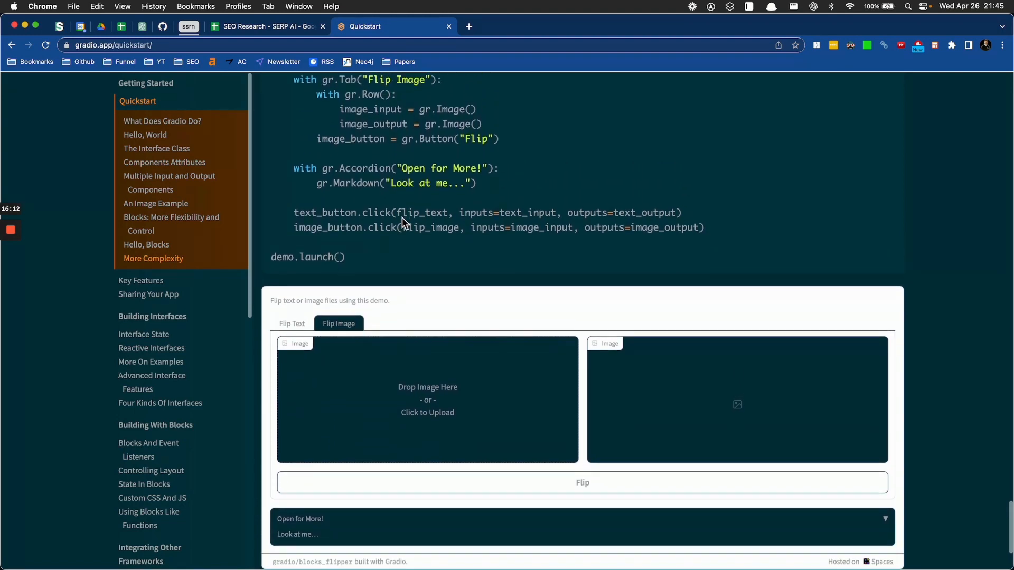
scroll(down, 3)
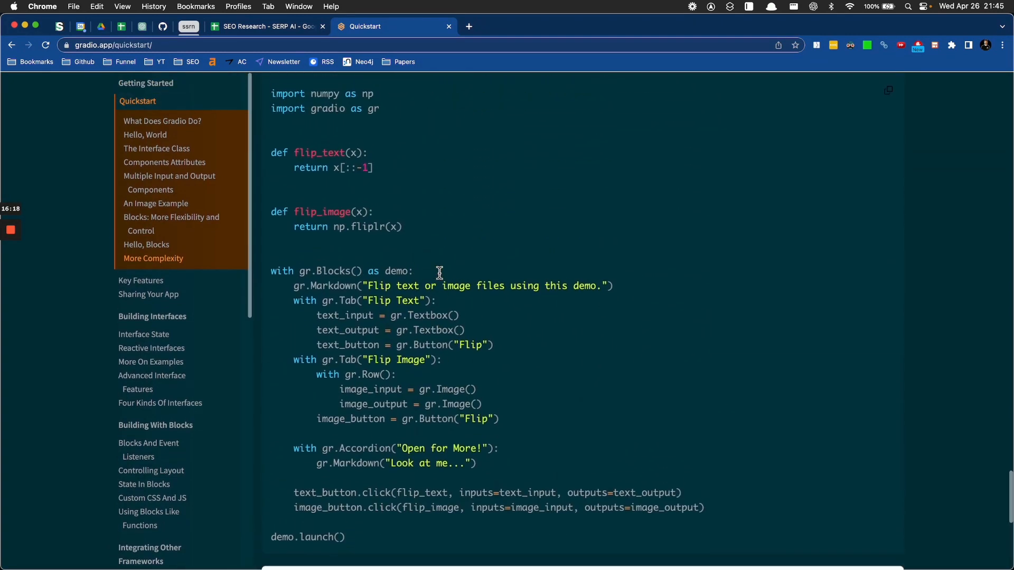
scroll(down, 3)
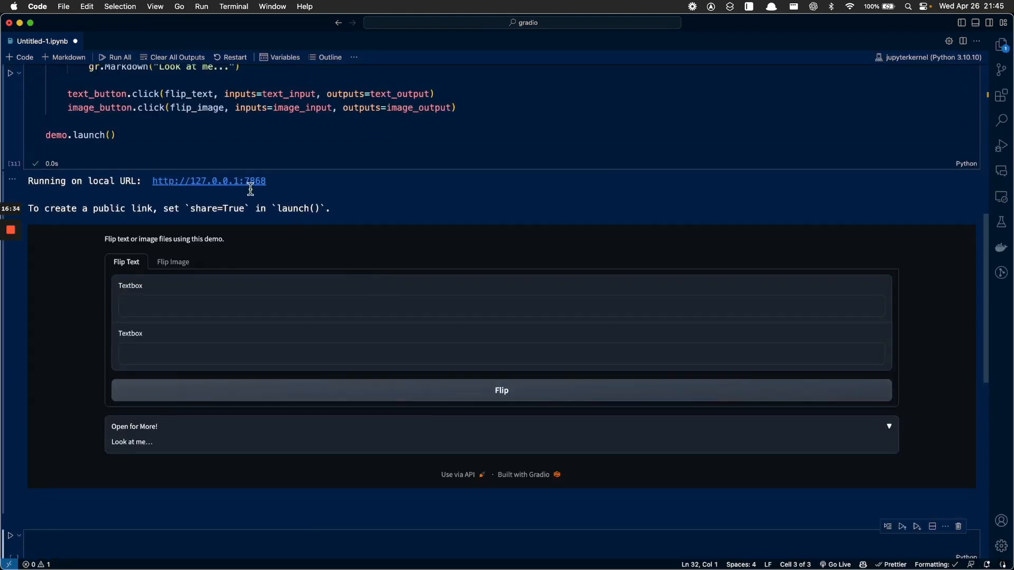
Step: Add share=True inside the flipper demo's demo.launch() call
click(110, 135)
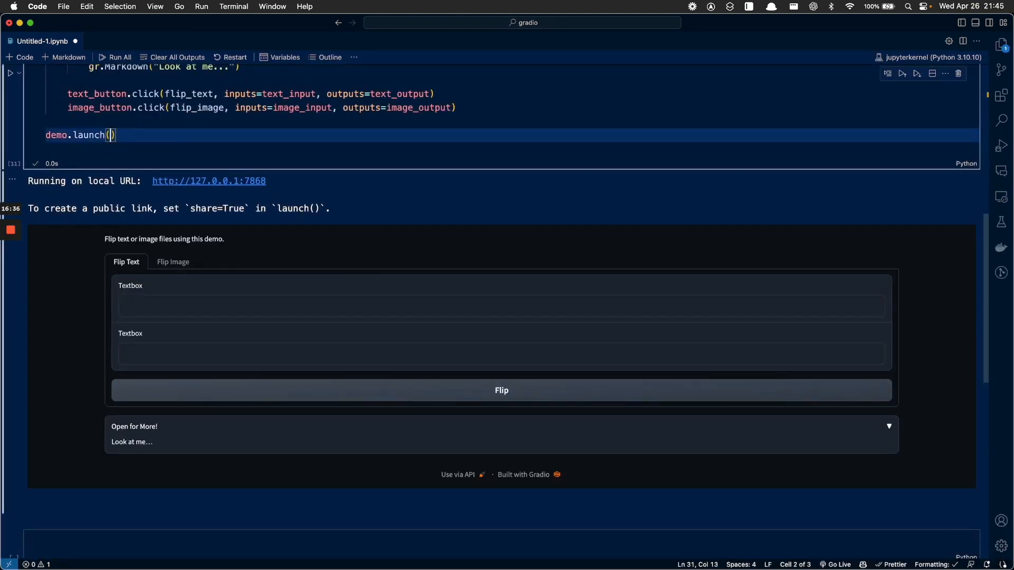
text(share=True)
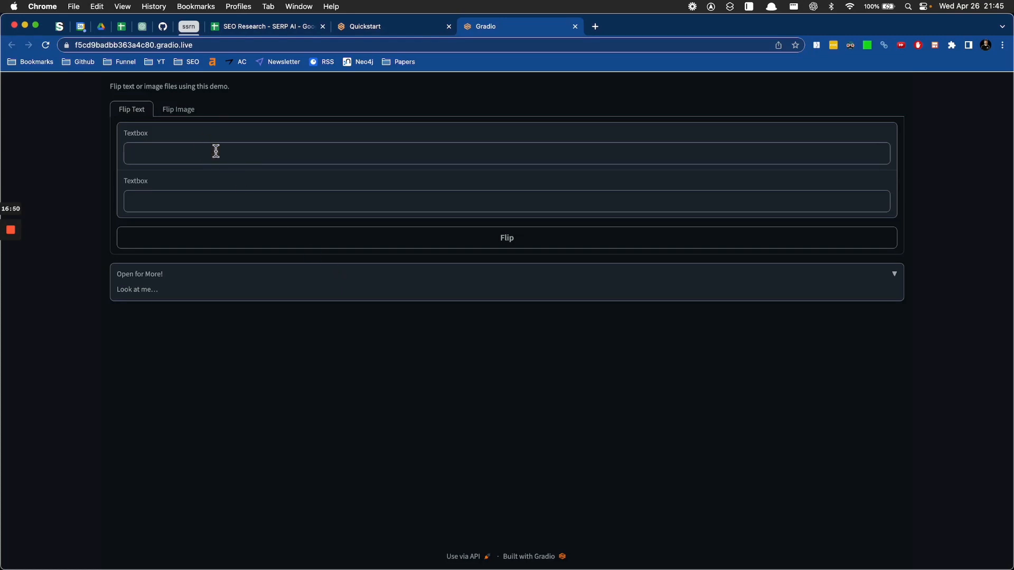
Step: Enter 'I am never gonna be backwards.' into the Flip Text input
text(I am)
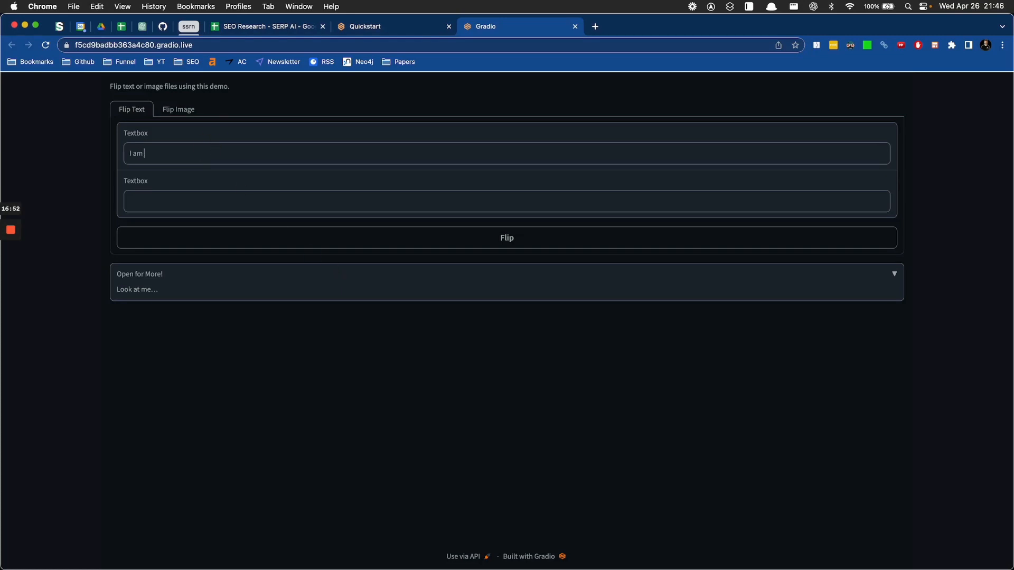
text(never gonna be backw)
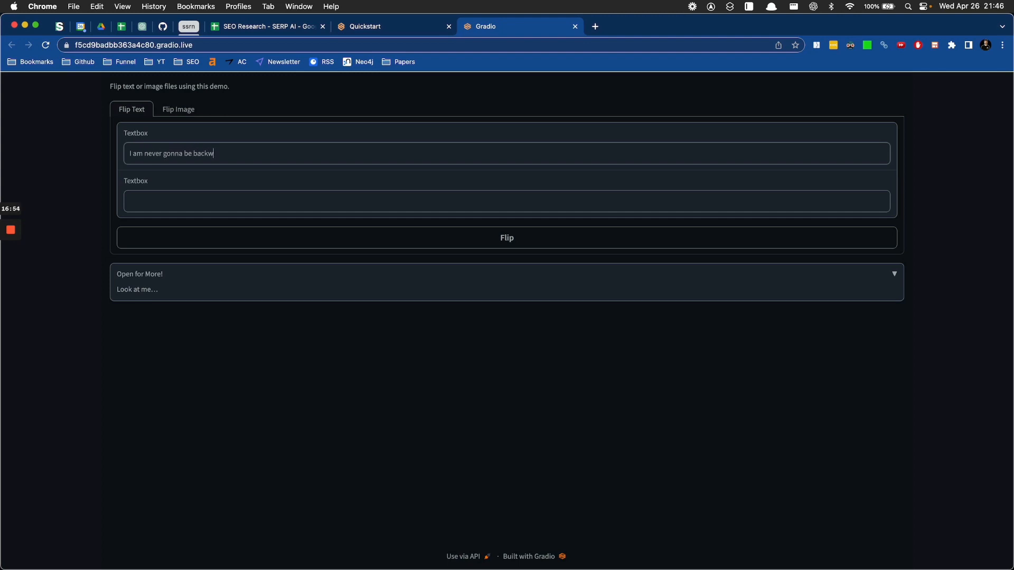
text(ards.)
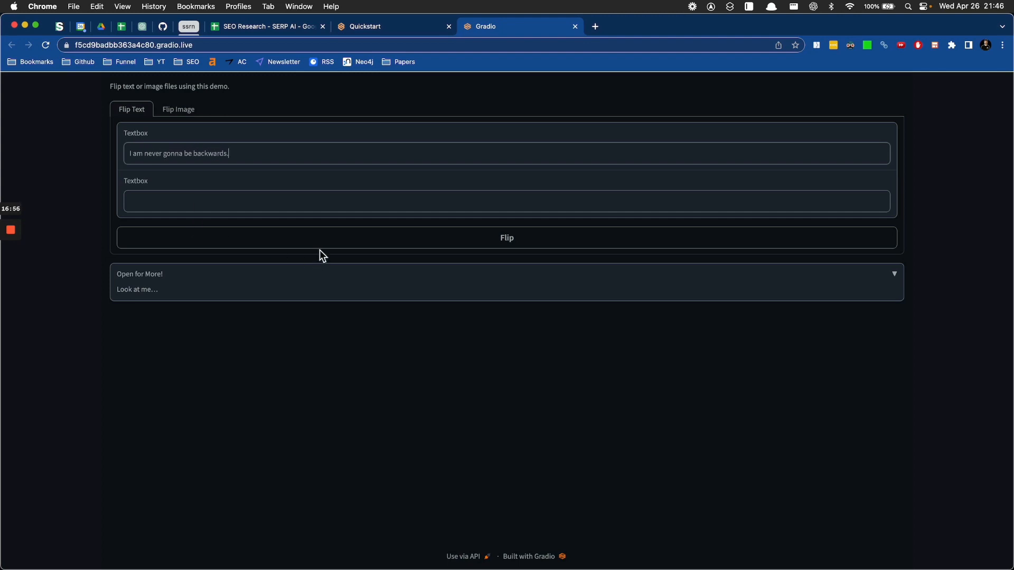
Step: Switch to Flip Image and upload Angel SERP AI.png
click(506, 237)
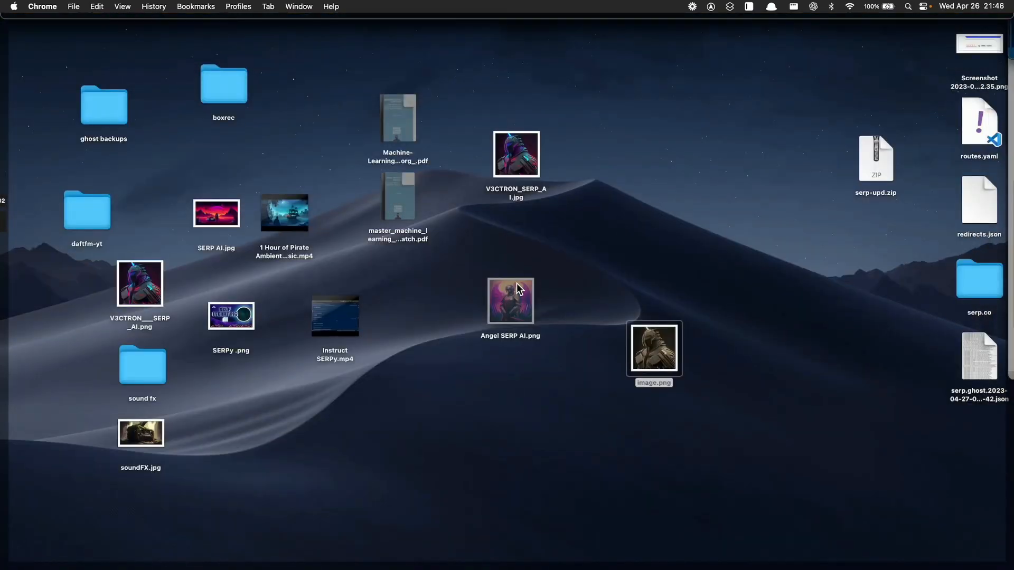
click(510, 300)
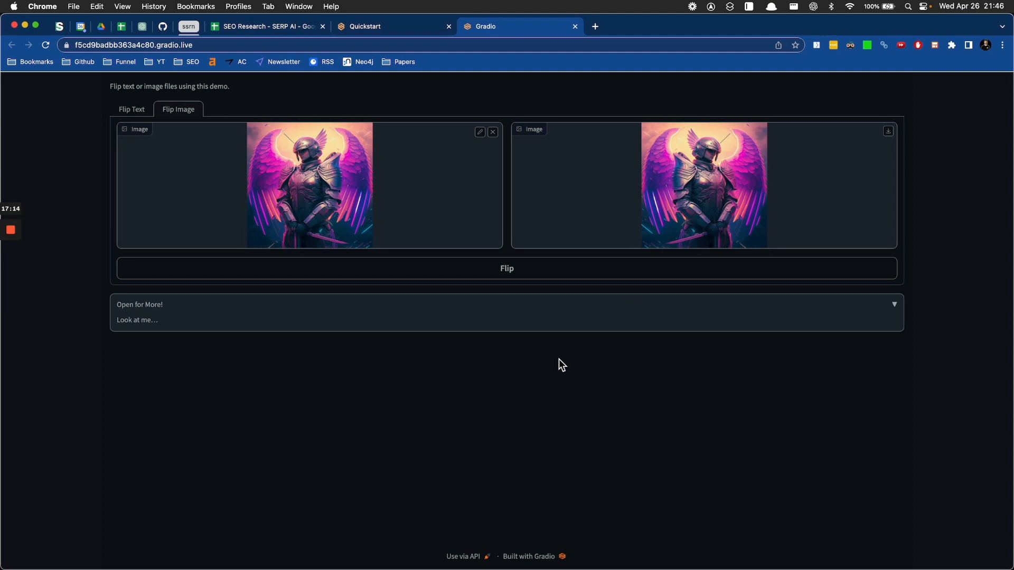
mouse_move(475, 337)
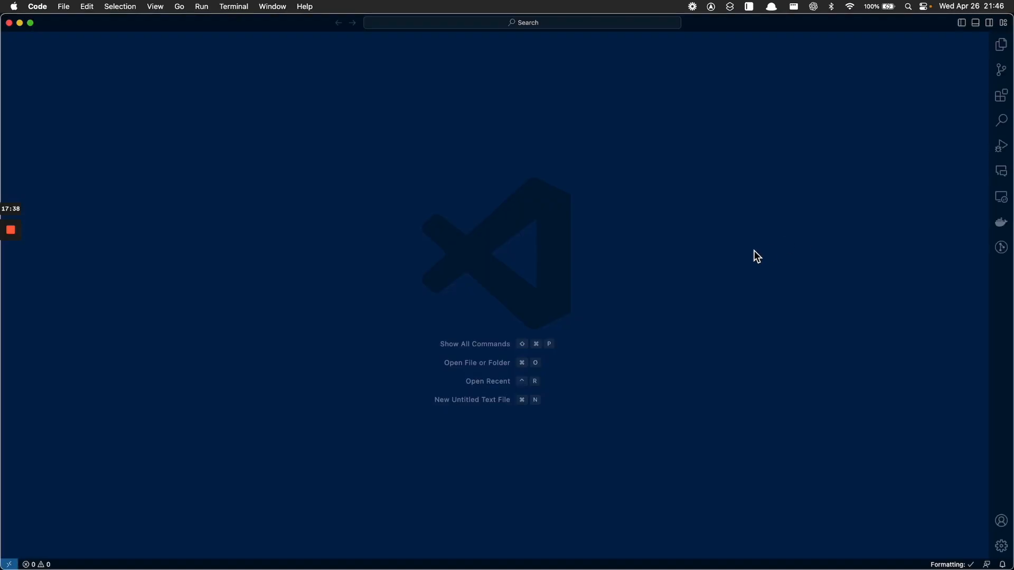
mouse_move(362, 188)
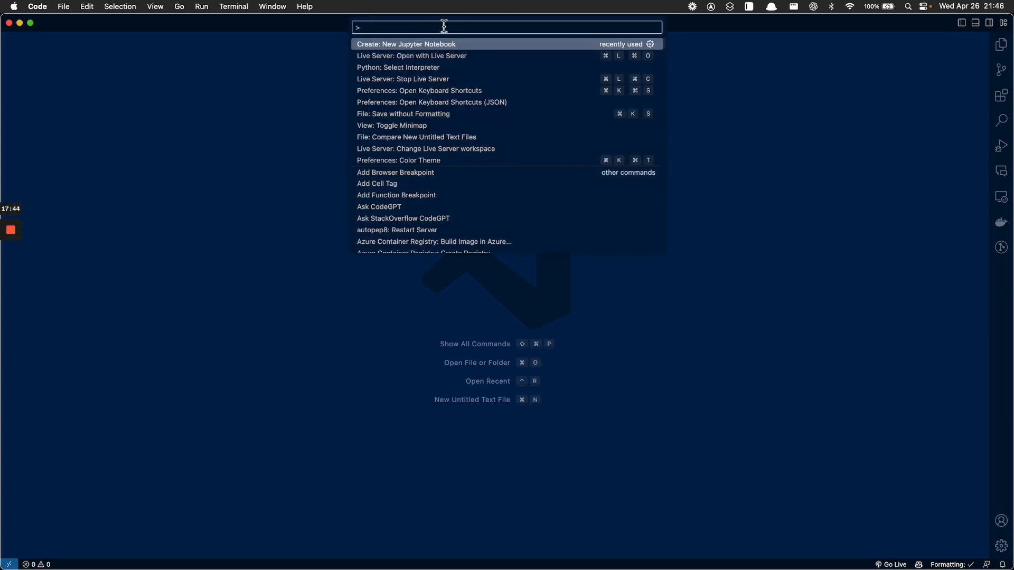
mouse_move(414, 57)
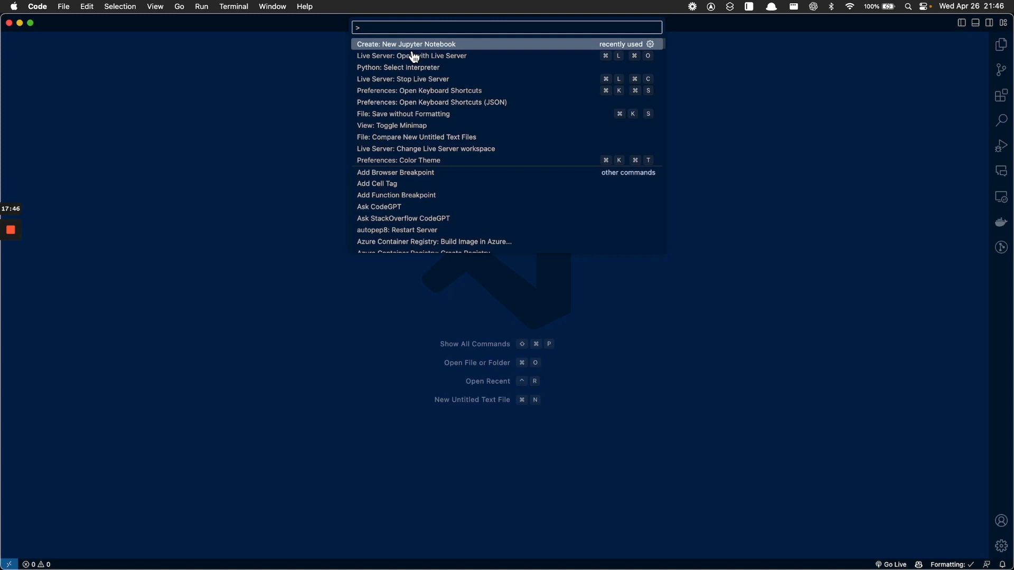
Step: Create a new Jupyter notebook via the Command Palette ('new ju') and toggle the Explorer sidebar
text(new ju)
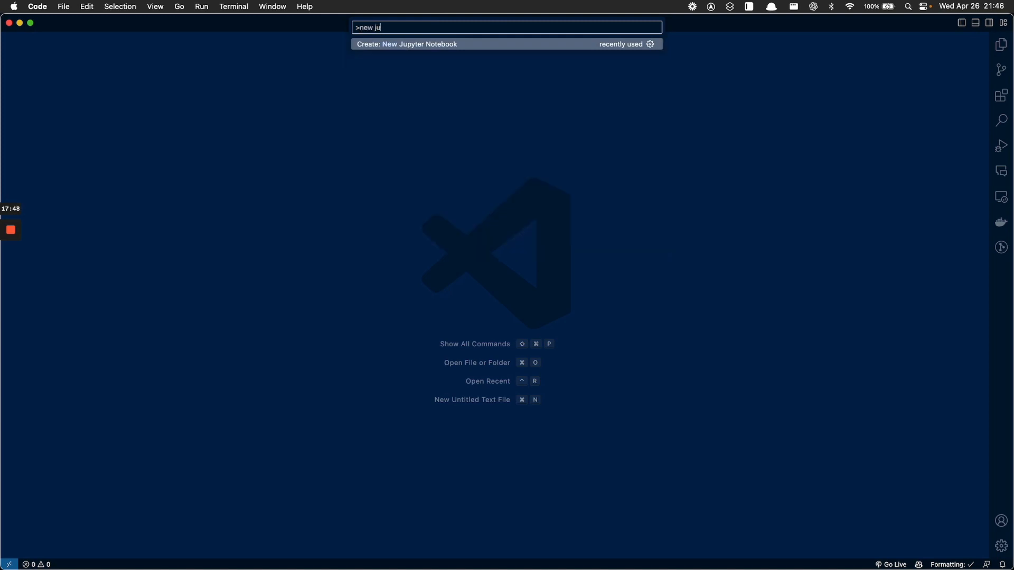
click(406, 44)
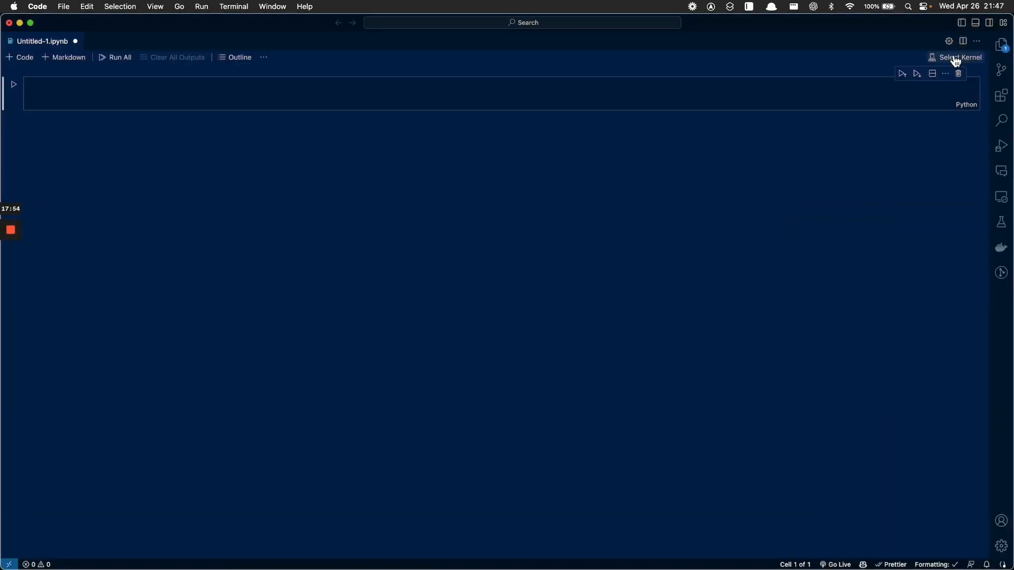
click(1000, 44)
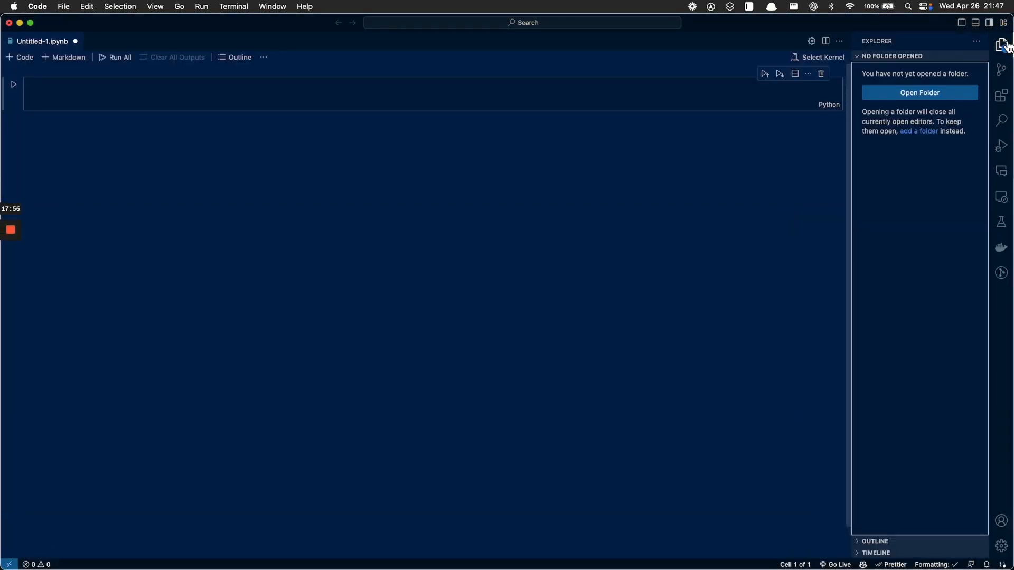
click(1000, 44)
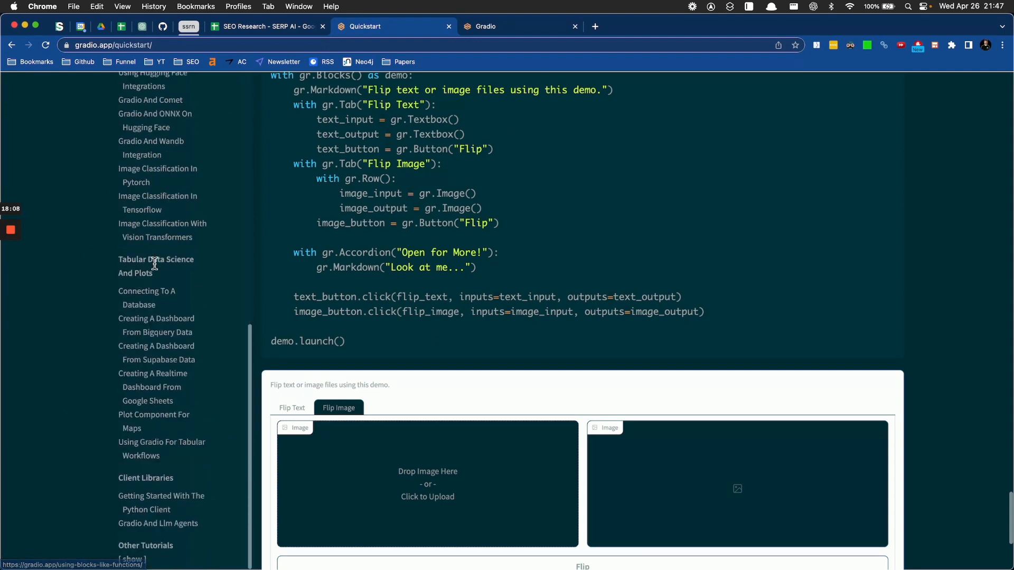
Step: Open the Reactive Interfaces guide and scroll through it
scroll(down, 3)
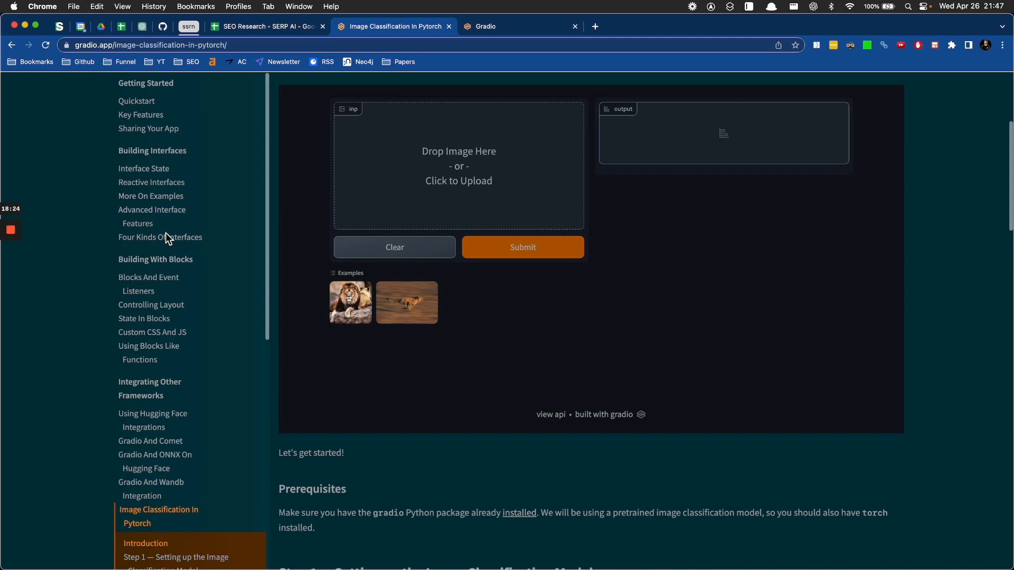
click(152, 182)
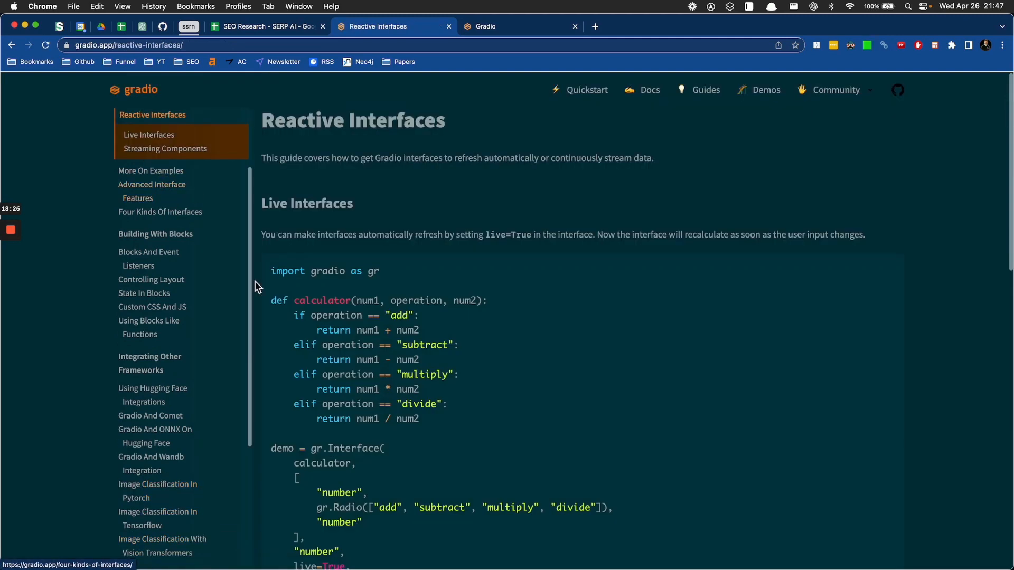
scroll(down, 3)
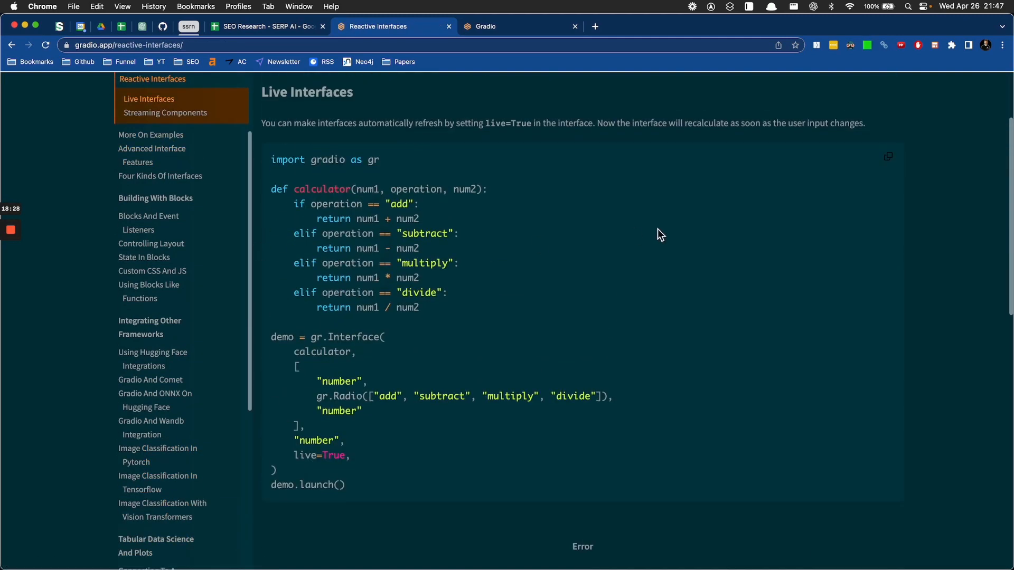
scroll(down, 3)
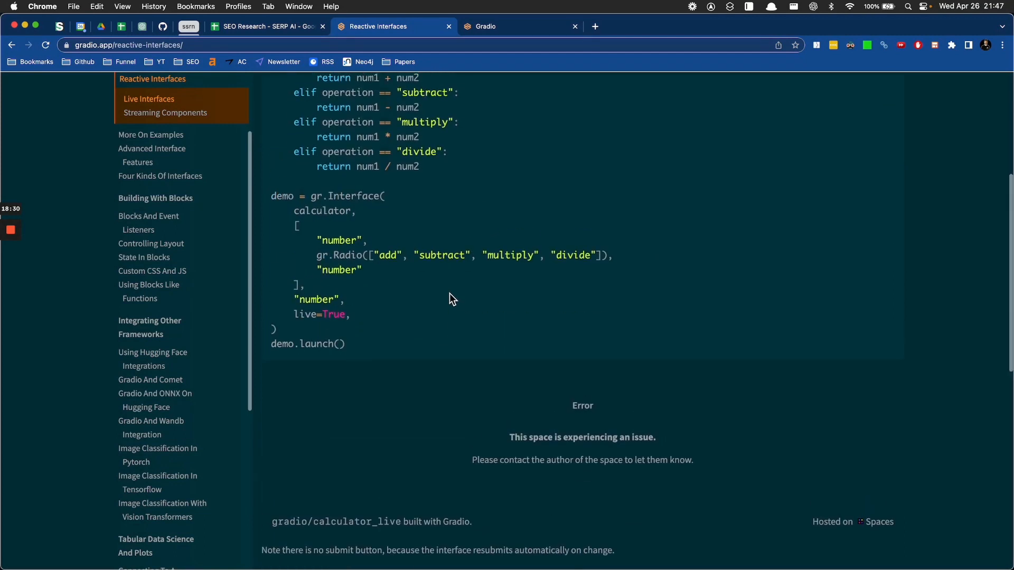
scroll(down, 3)
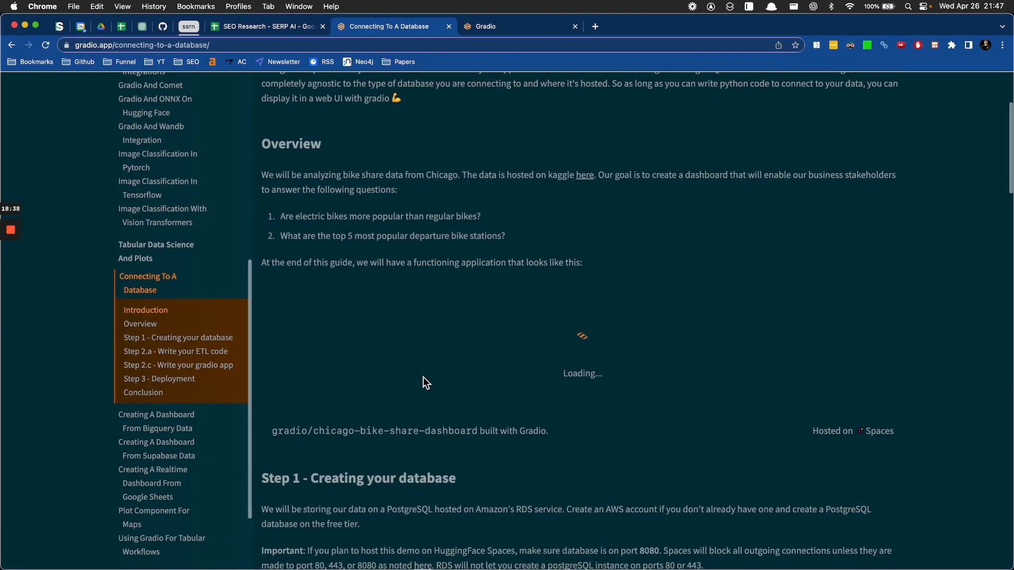
Step: Scroll on through the Connecting To A Database guide's Step 1 and ETL code
scroll(down, 3)
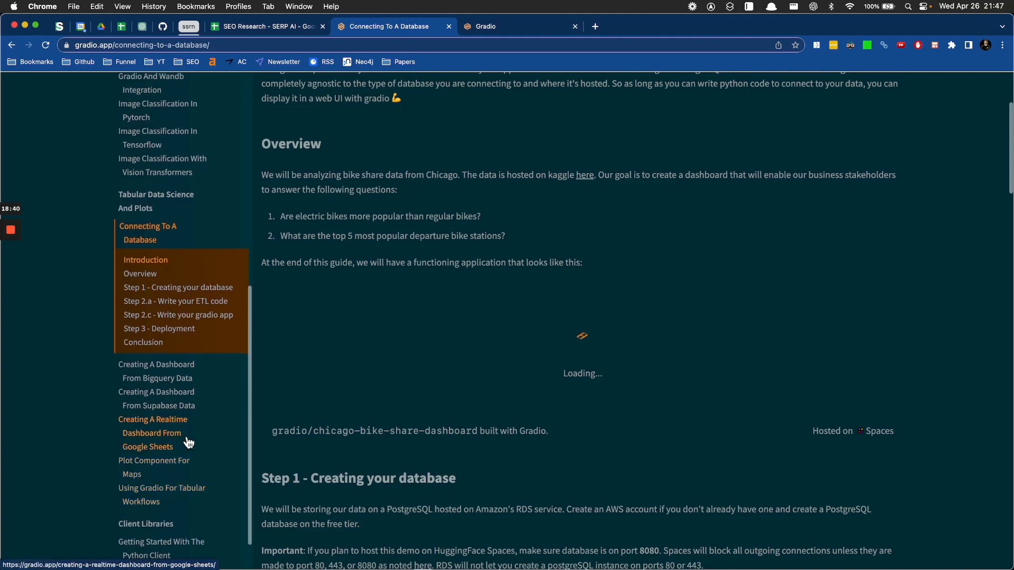
scroll(down, 3)
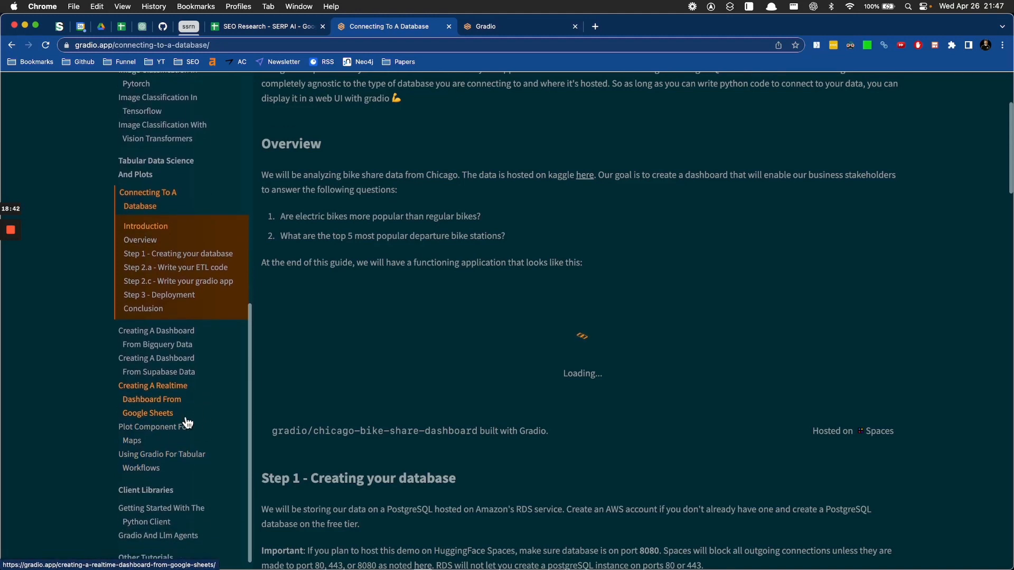
scroll(down, 3)
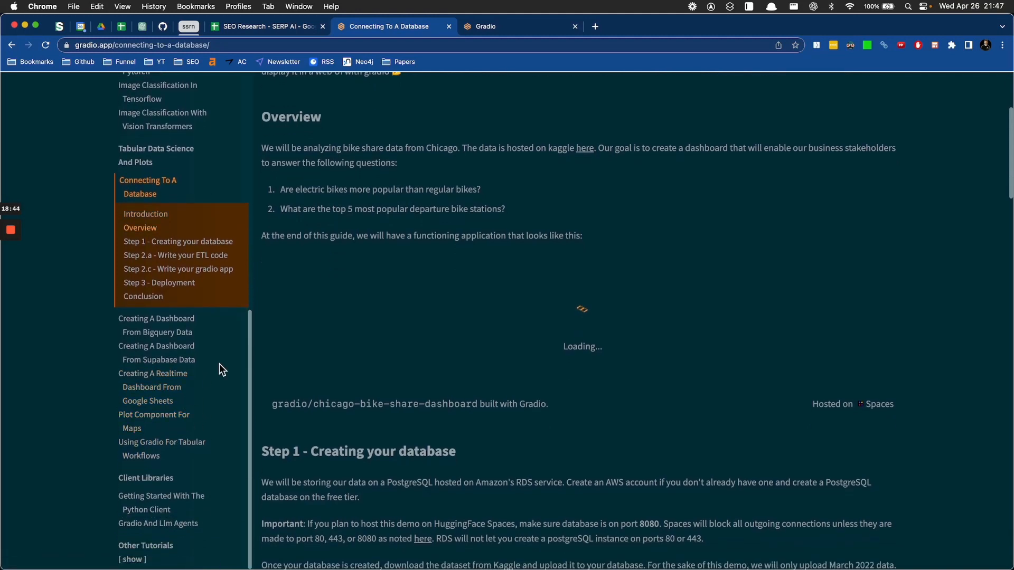
scroll(down, 3)
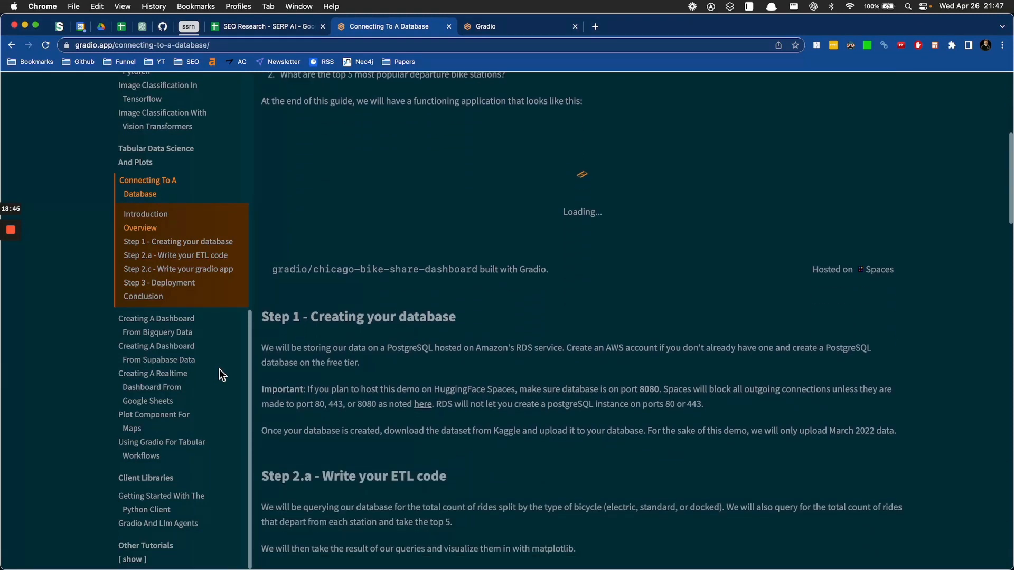
scroll(down, 3)
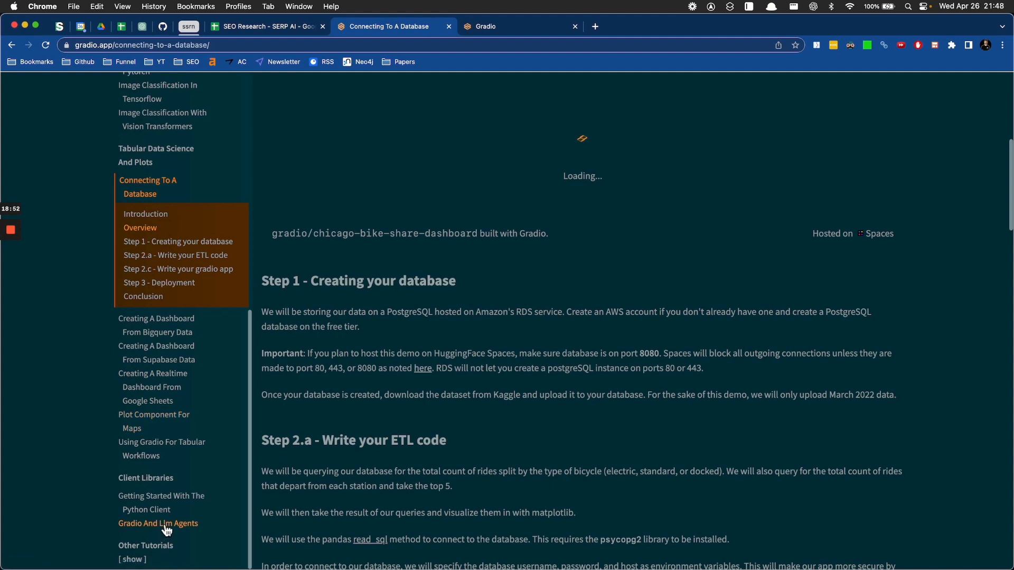
mouse_move(164, 485)
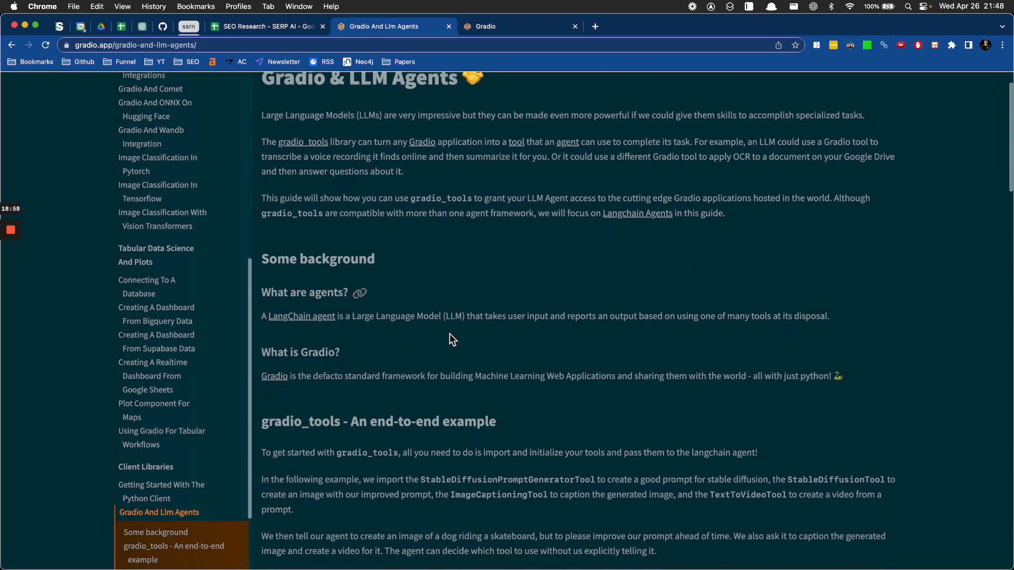
mouse_move(473, 348)
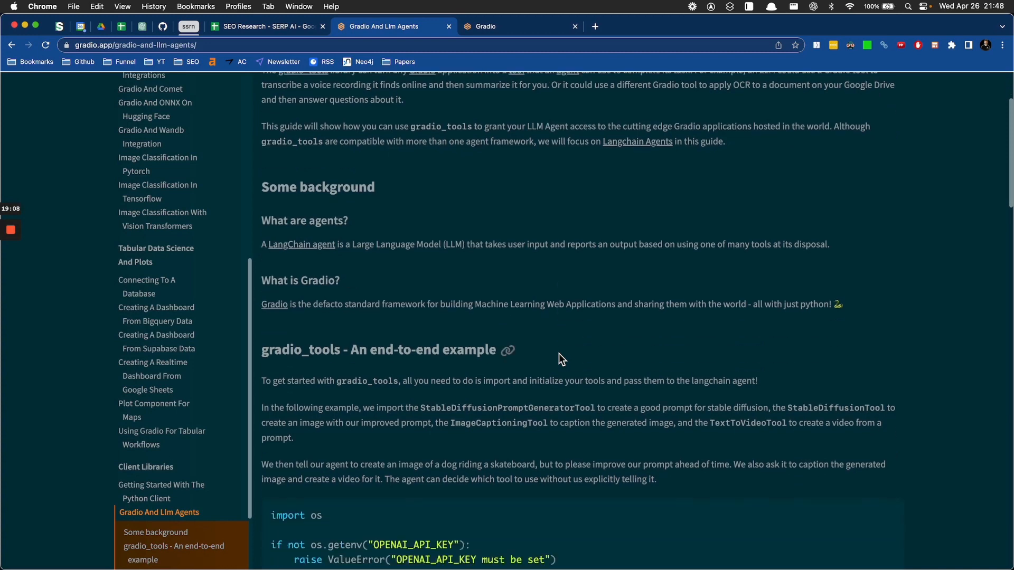
scroll(down, 3)
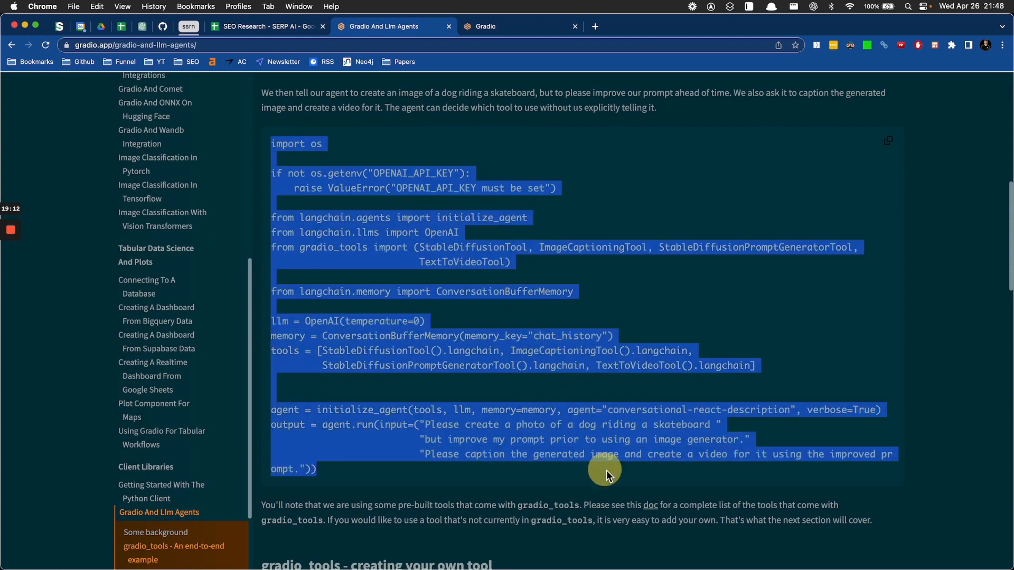
scroll(down, 3)
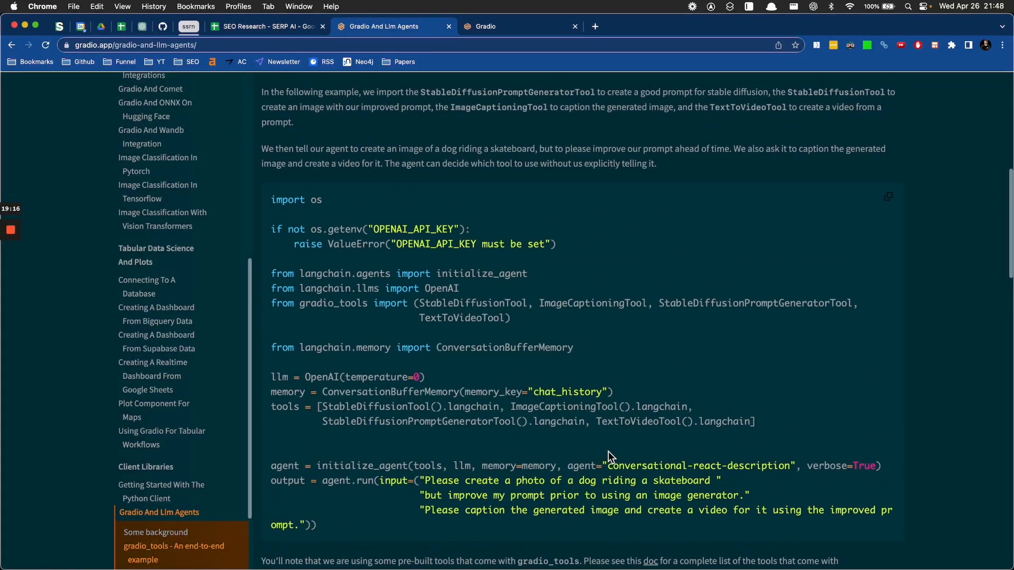
scroll(down, 3)
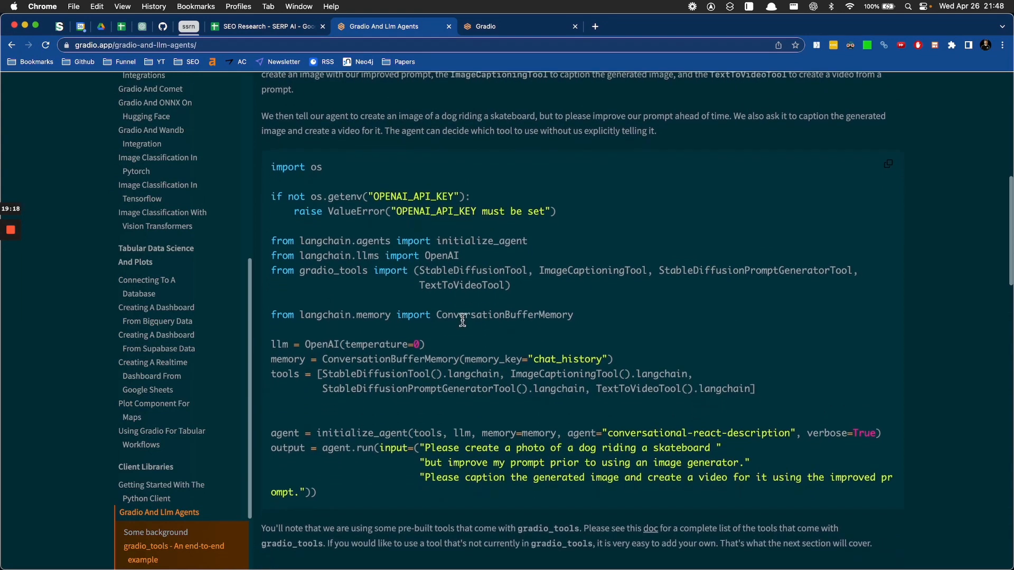
mouse_move(288, 343)
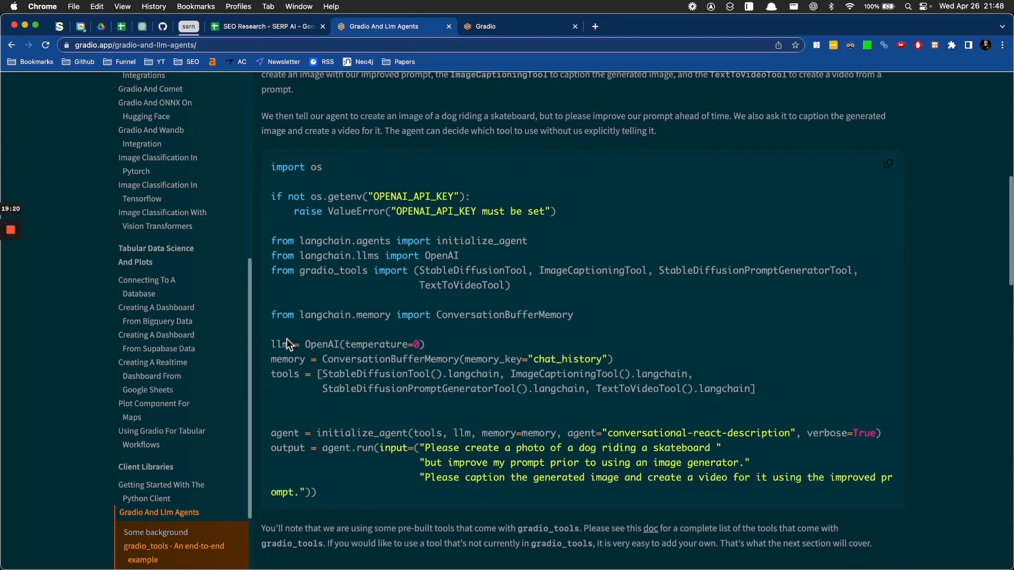
mouse_move(296, 308)
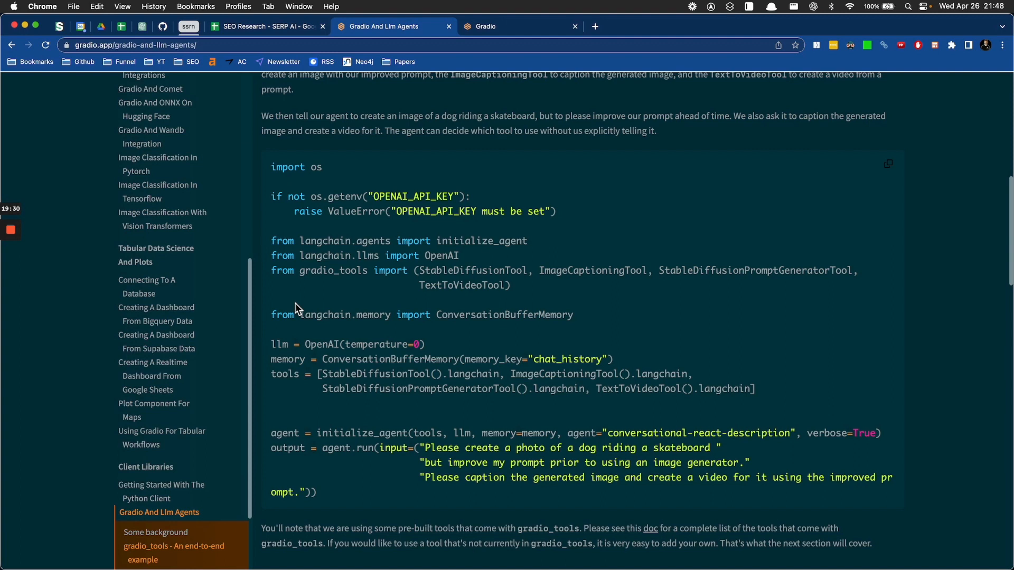
scroll(down, 3)
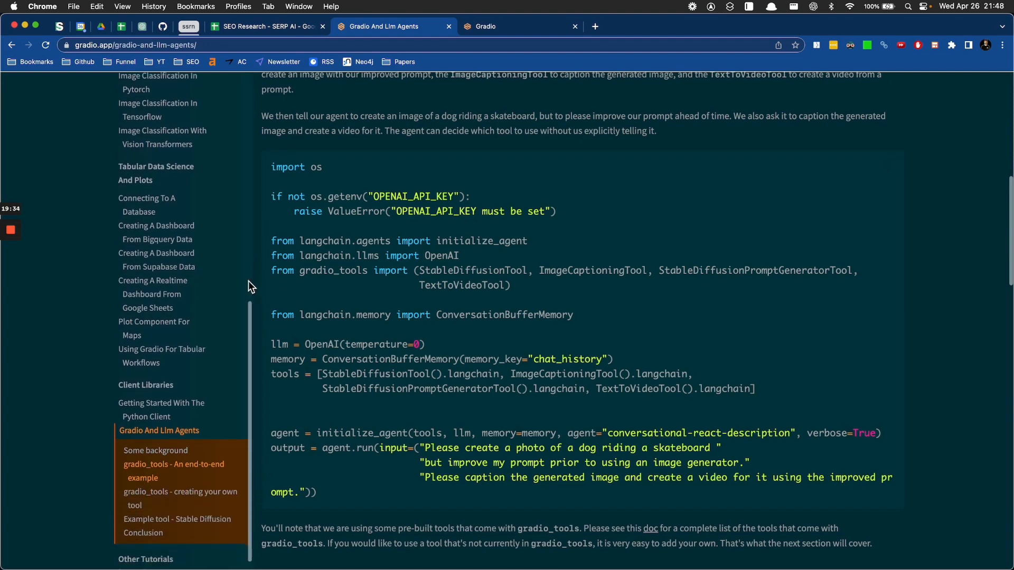